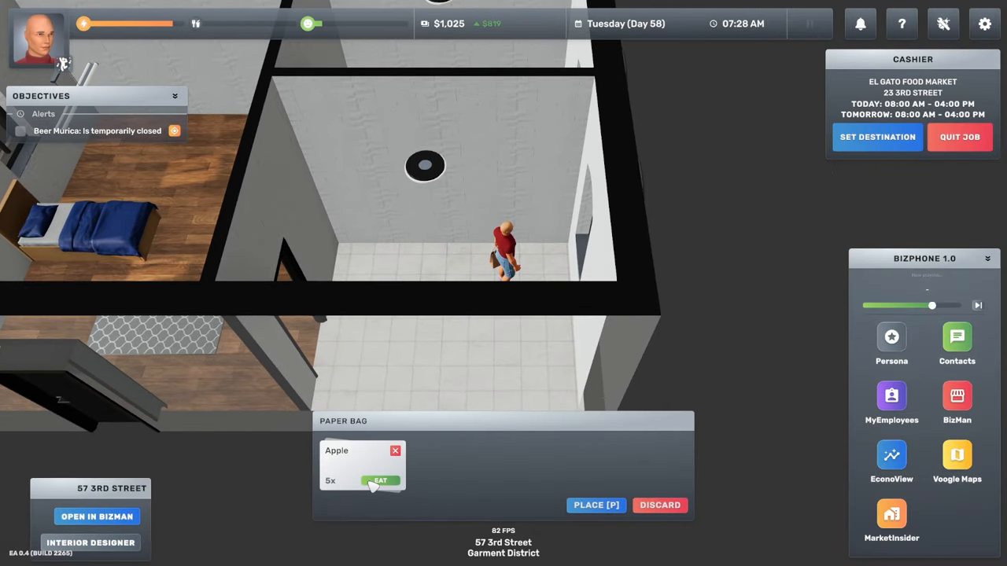
Eat an apple from the paper bag before heading to El Gato Food Market.
left_click(380, 481)
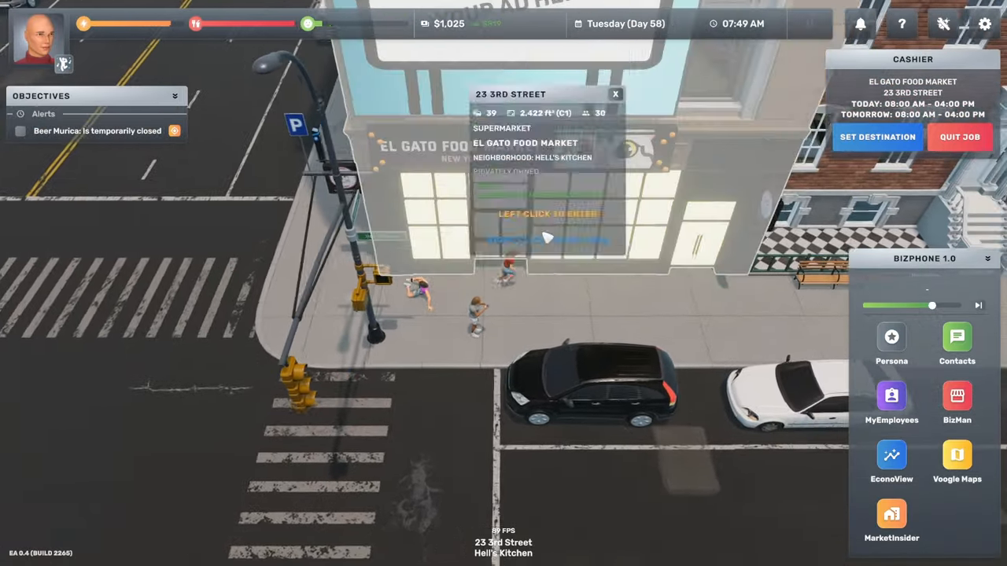
Enter El Gato Food Market and finish the cashier shift with fast-forward and Skip Time.
left_click(548, 224)
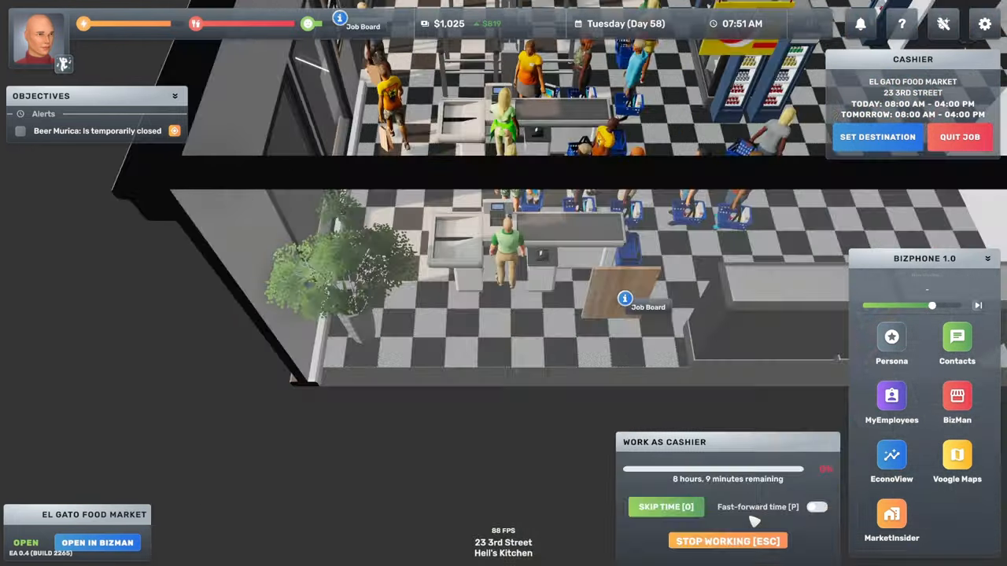
left_click(817, 506)
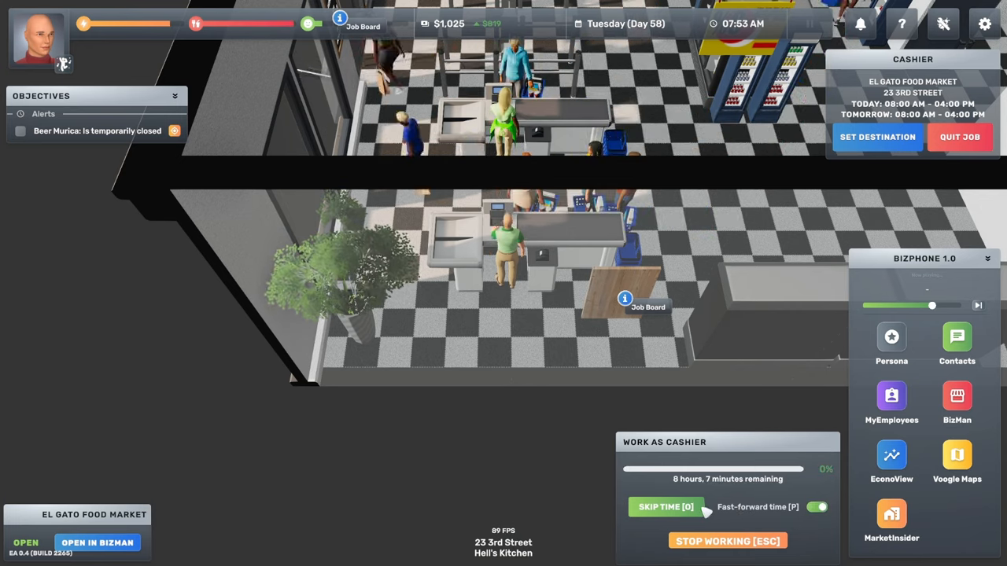
left_click(665, 507)
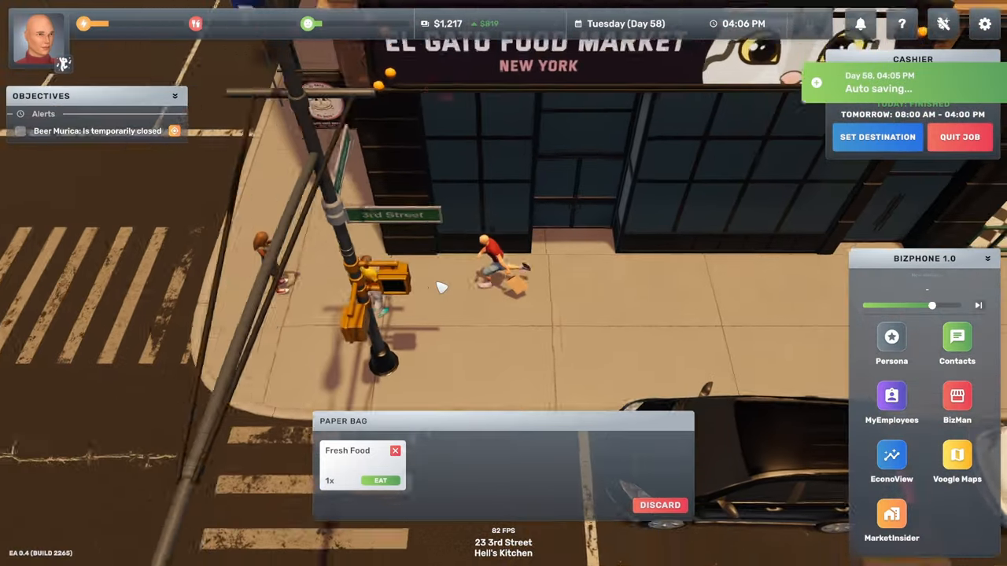
Reach Beer Murica at 21 4th Avenue and open its BizMan schedule.
left_click(380, 481)
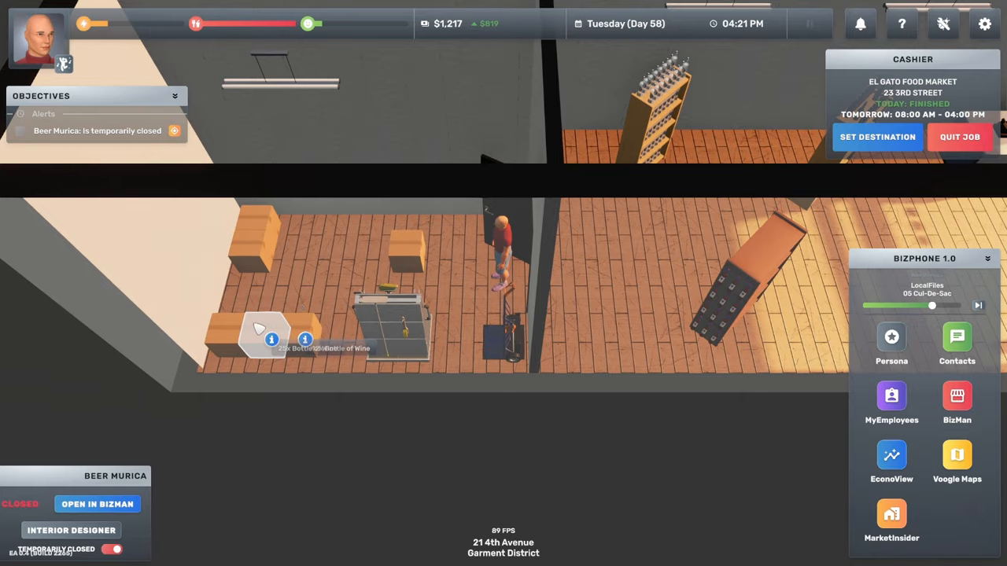
mouse_move(672, 236)
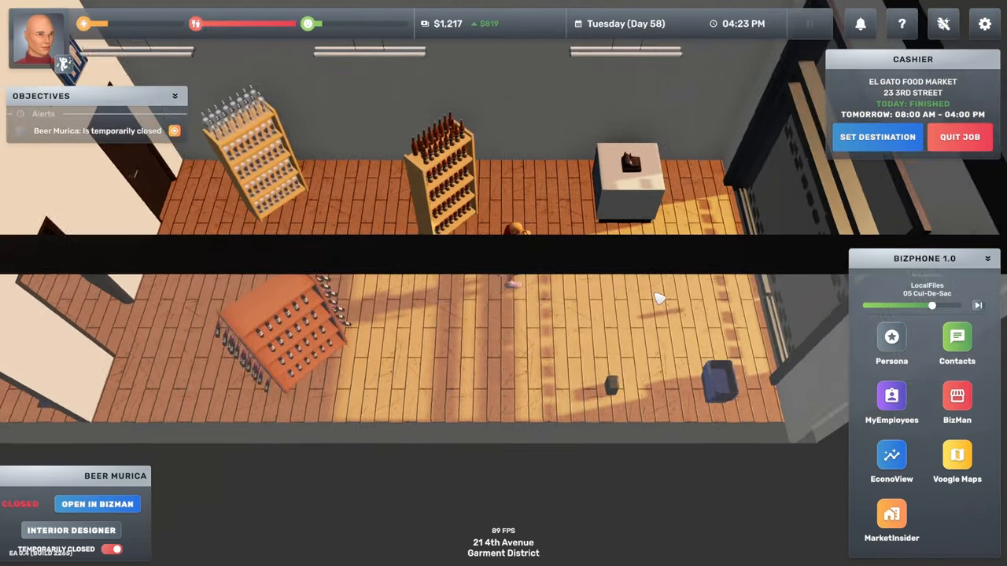
left_click(957, 402)
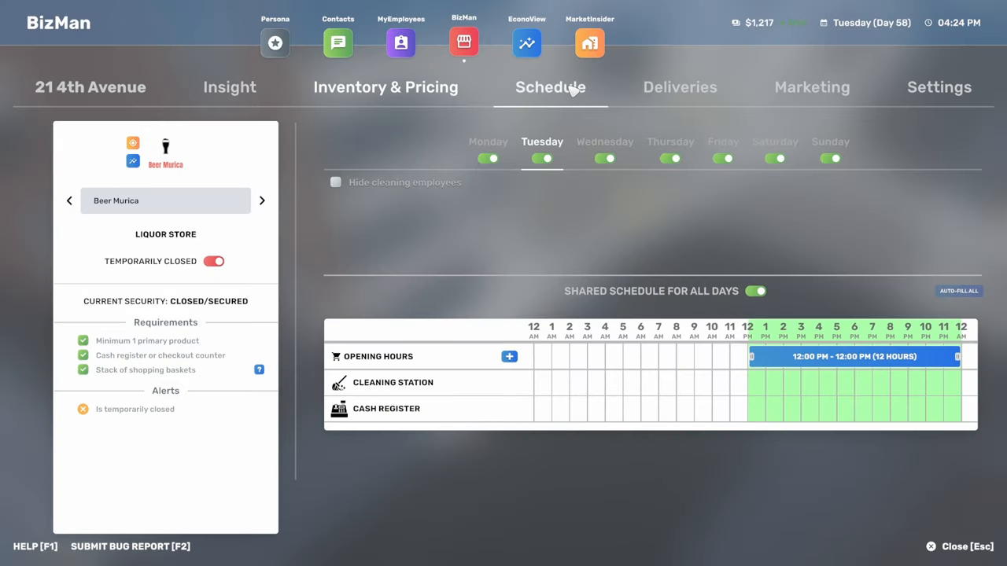
mouse_move(663, 287)
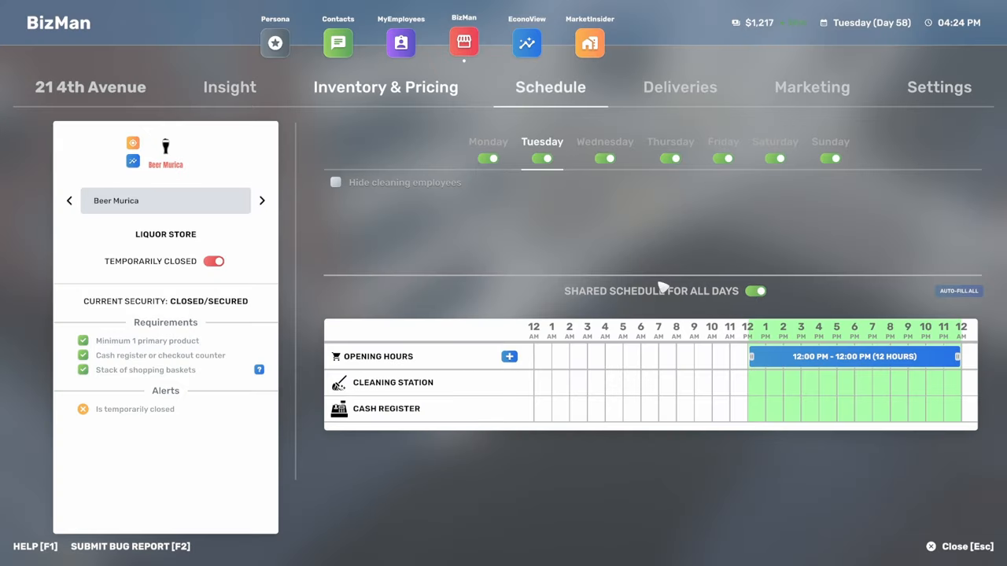
mouse_move(652, 305)
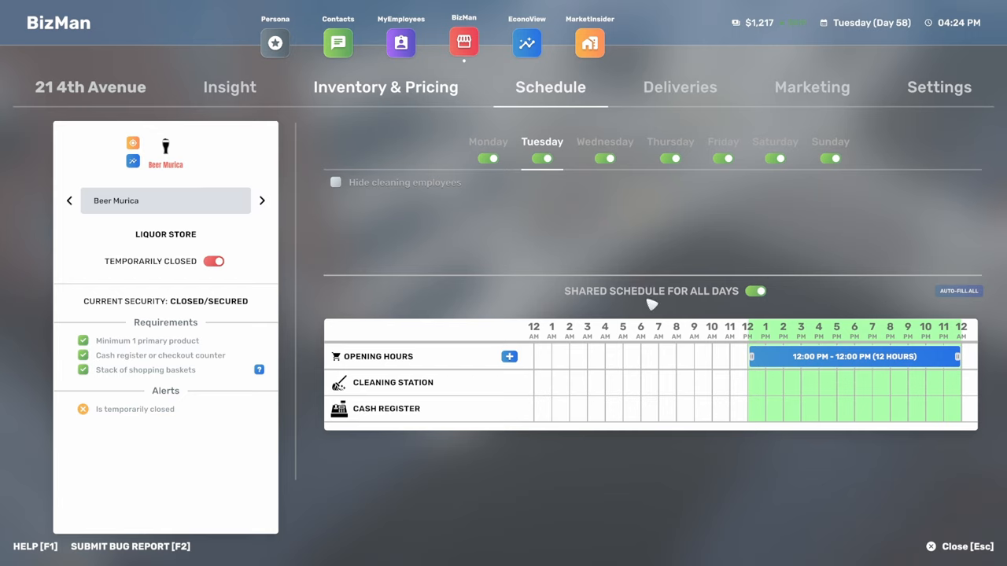
mouse_move(622, 288)
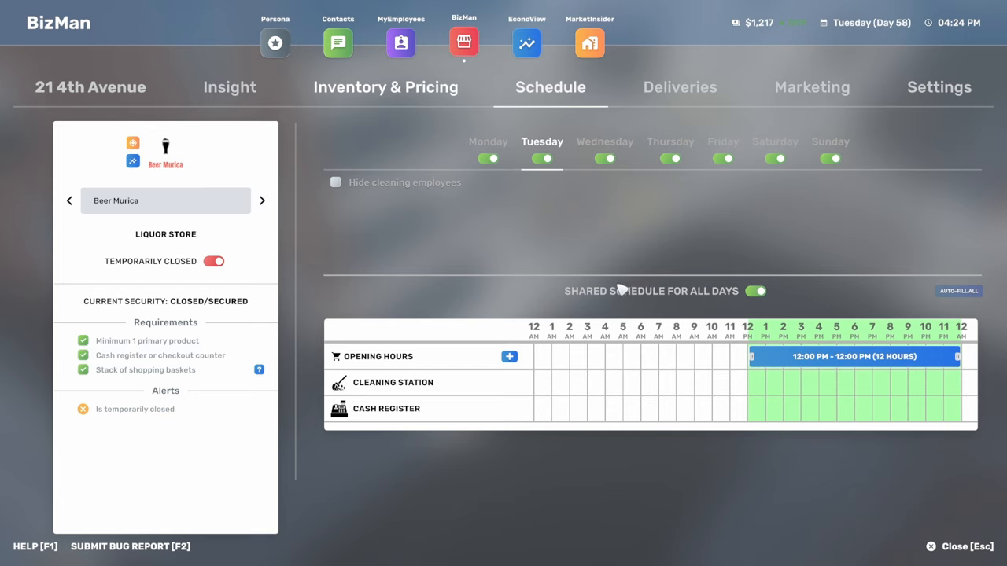
mouse_move(755, 356)
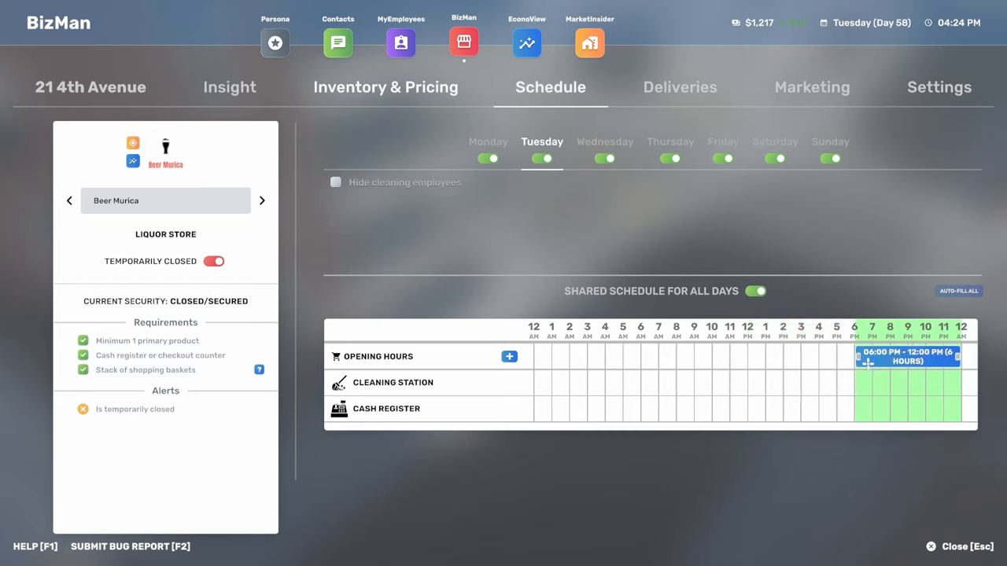
mouse_move(954, 314)
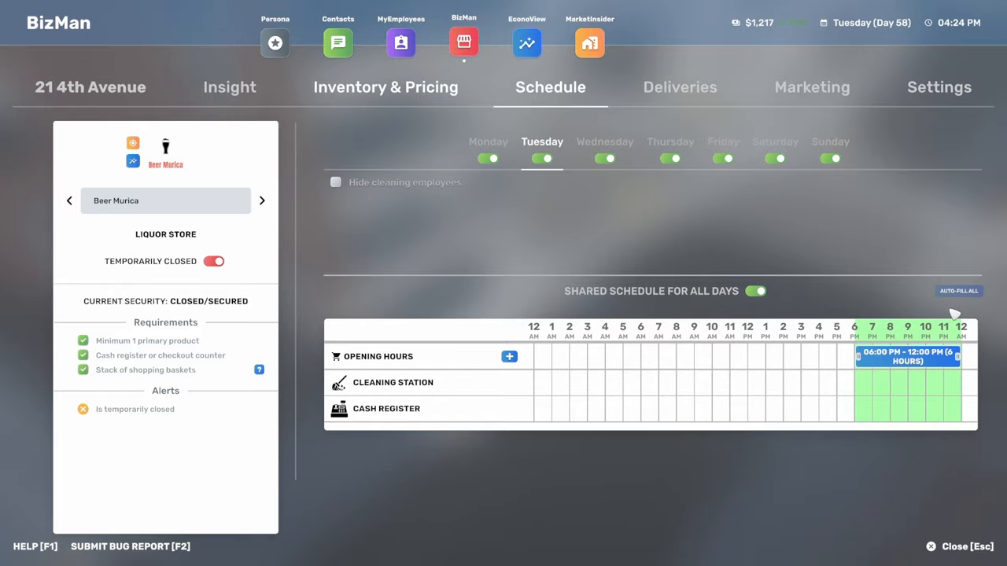
Move Beer Murica's opening-hours start to 6 PM, keeping the midnight close.
left_click(214, 260)
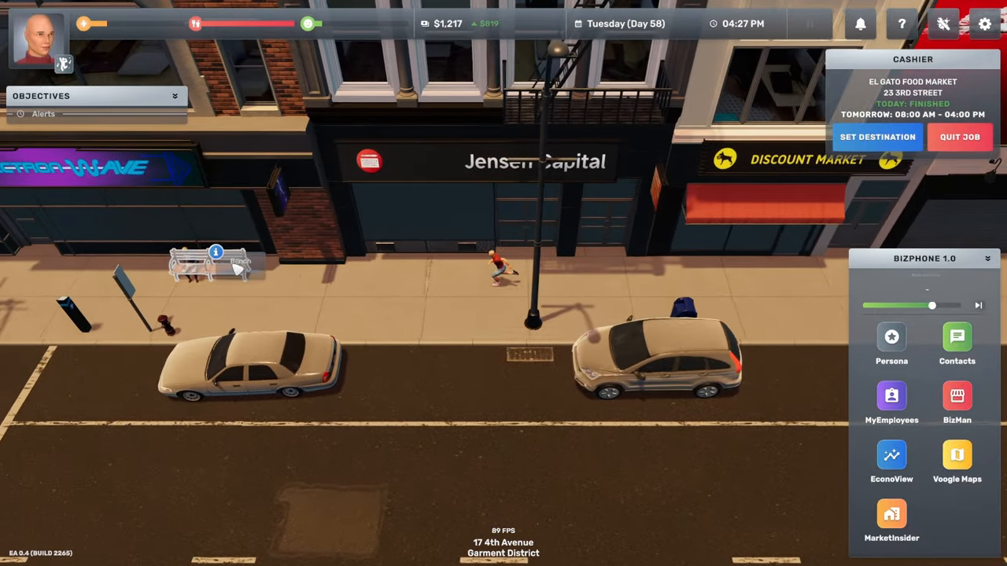
Rest on the 4th Avenue bench for 1 hour 27 minutes.
left_click(214, 254)
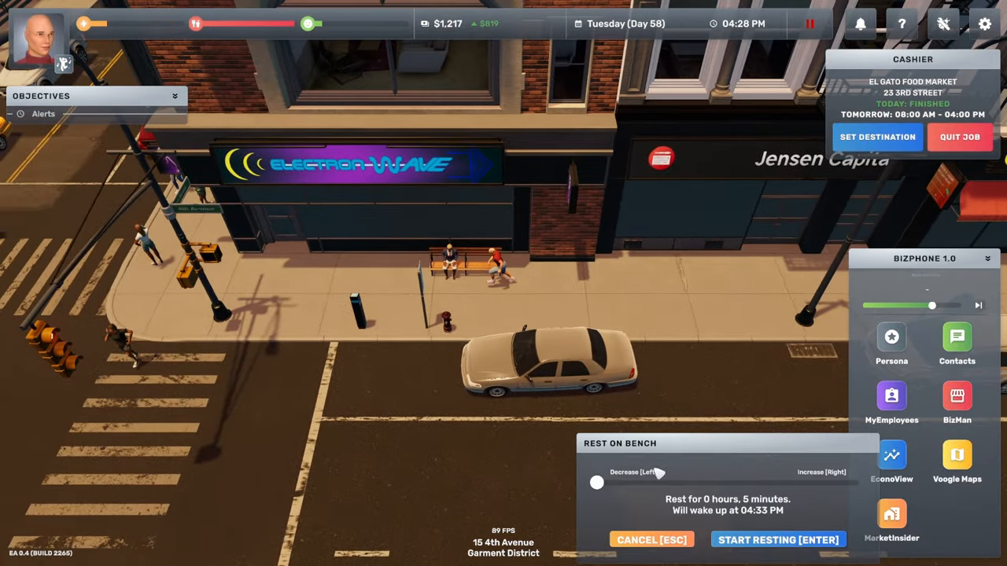
left_click_drag(596, 482, 637, 482)
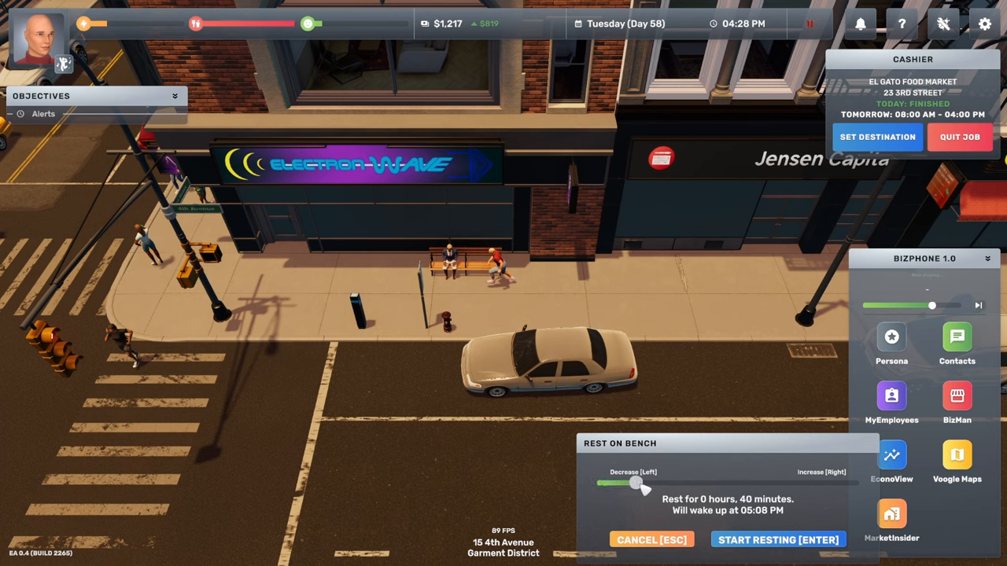
left_click_drag(637, 482, 688, 482)
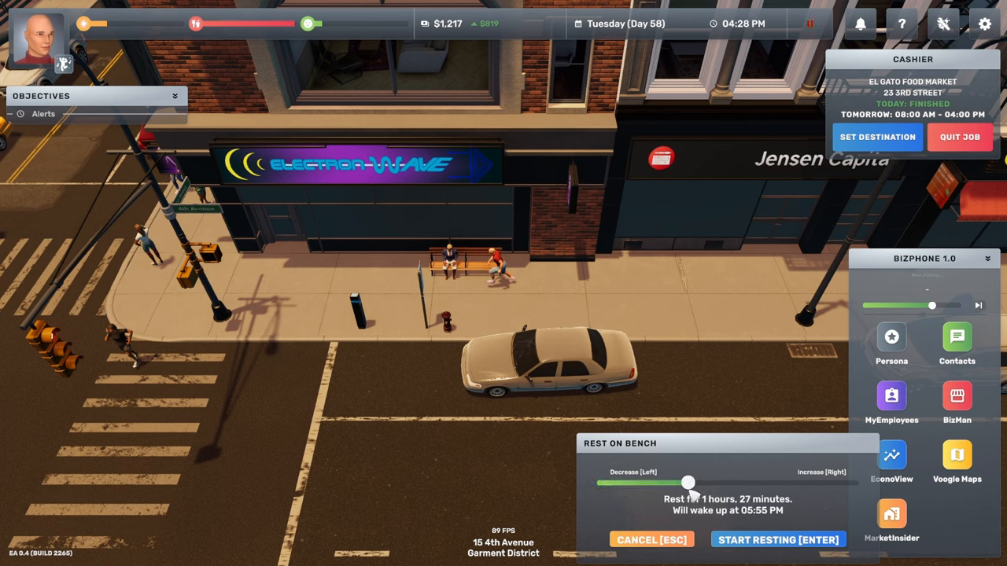
left_click(777, 539)
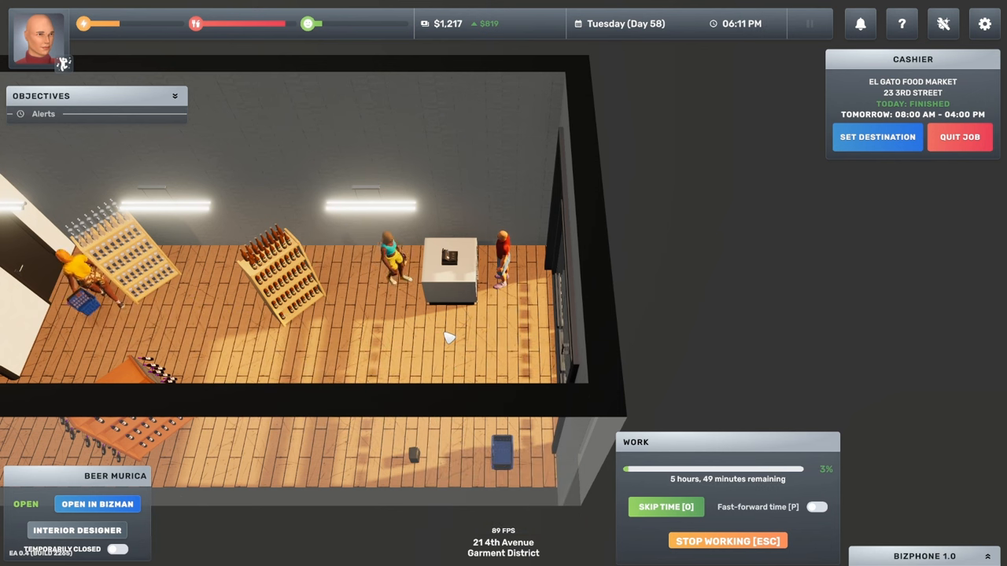
Fast-forward time while working the Beer Murica shift.
left_click(816, 506)
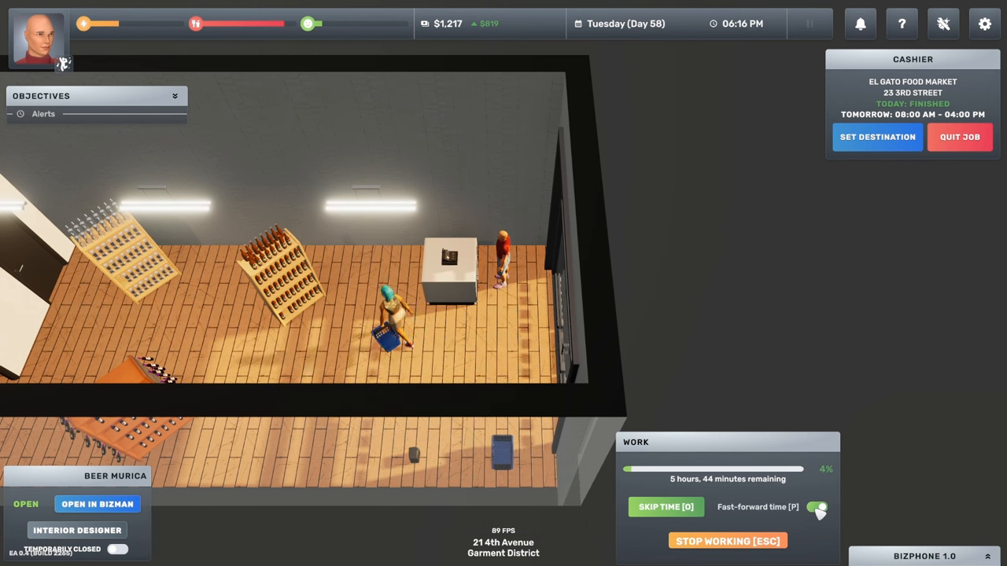
left_click(815, 506)
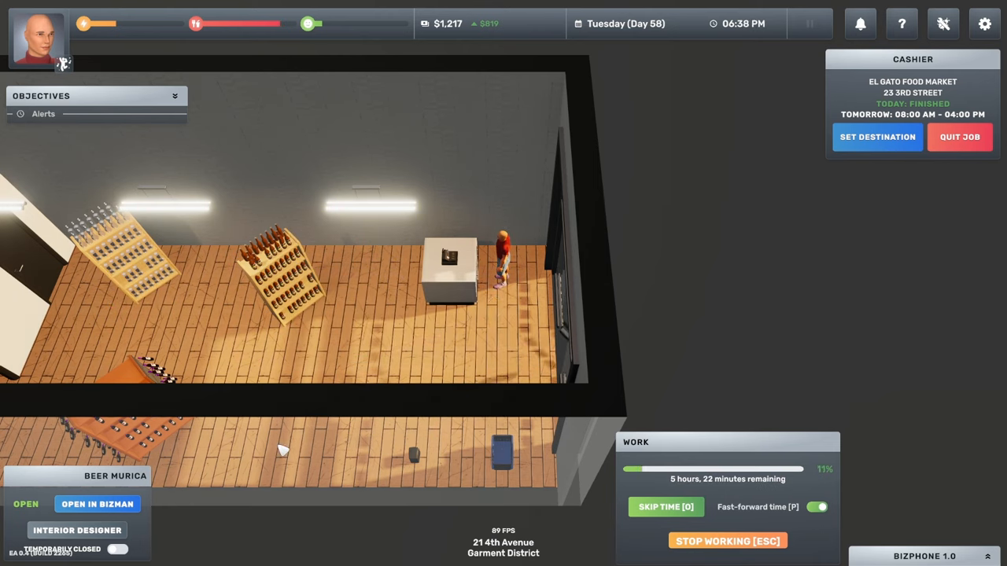
View Beer Murica's insights: 88% satisfaction and 10 customers per hour capacity.
left_click(97, 504)
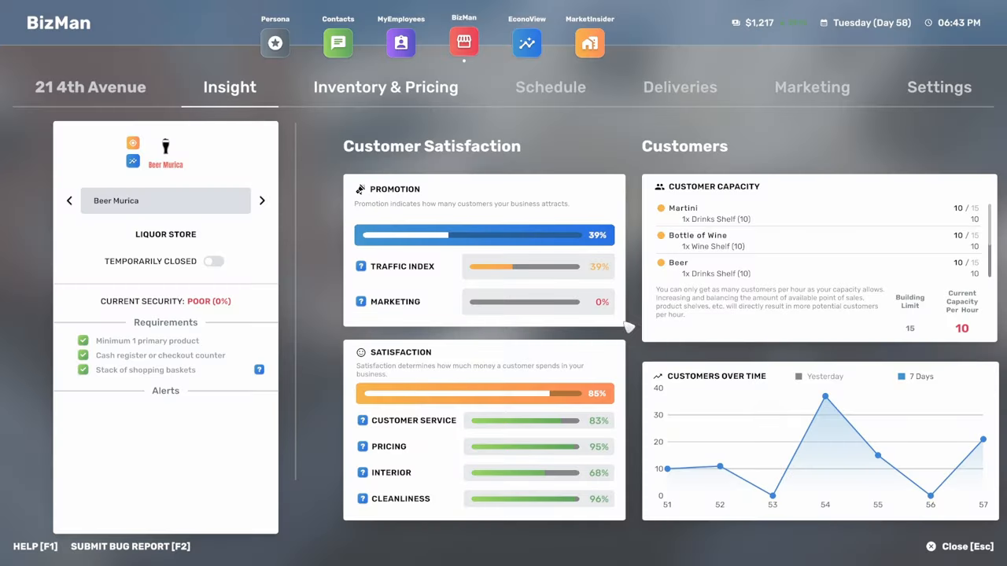
mouse_move(981, 218)
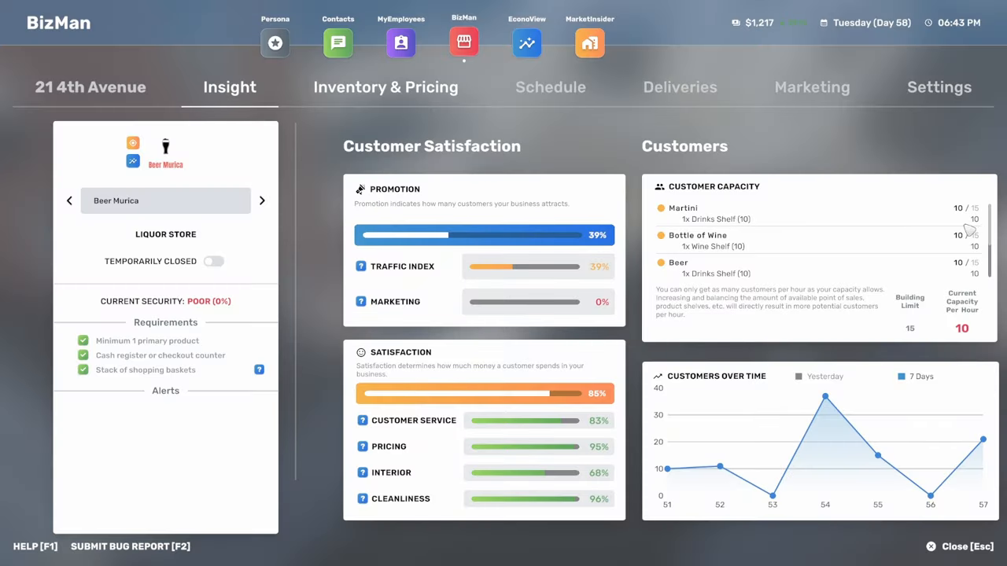
scroll("down", 3)
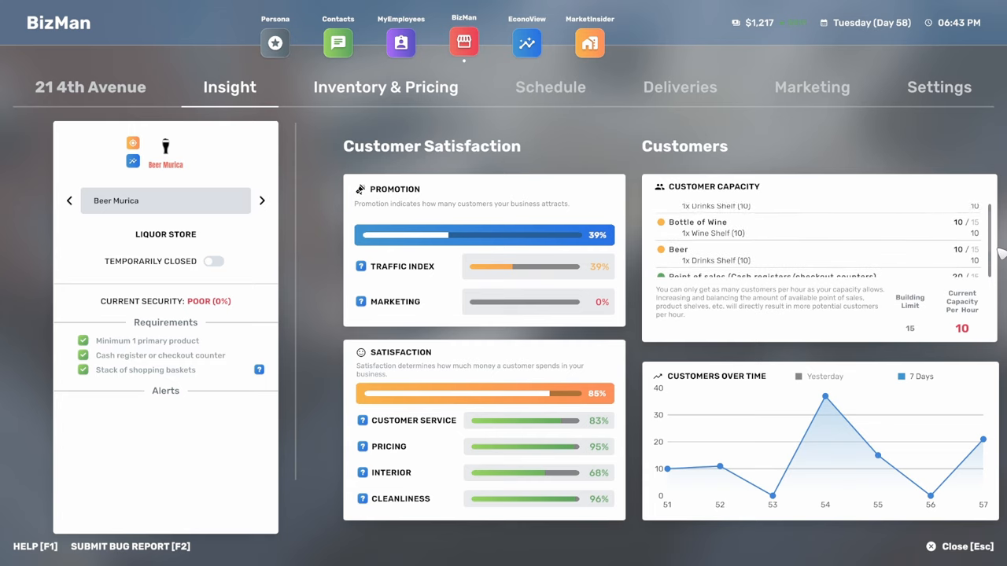
scroll("up", 3)
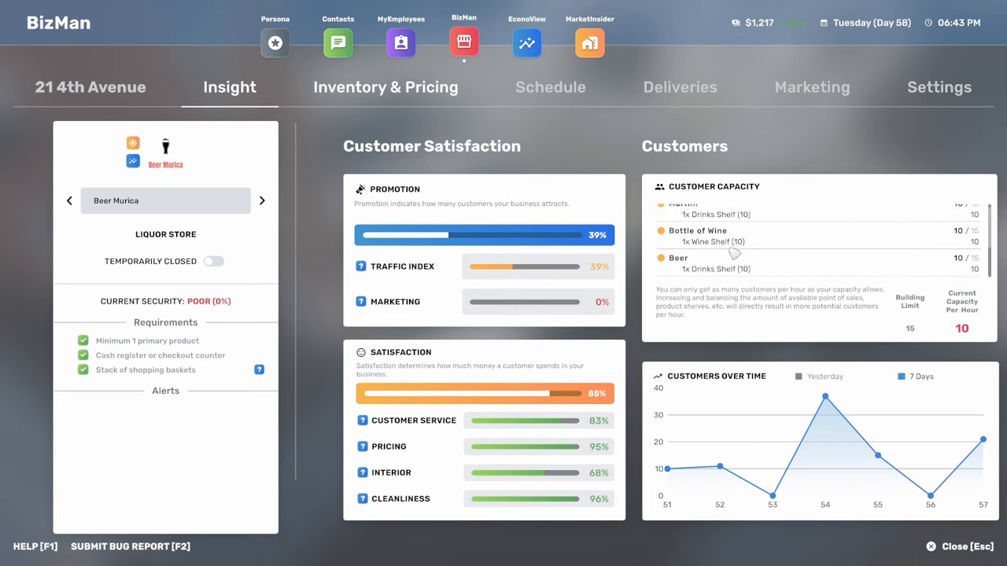
scroll("up", 3)
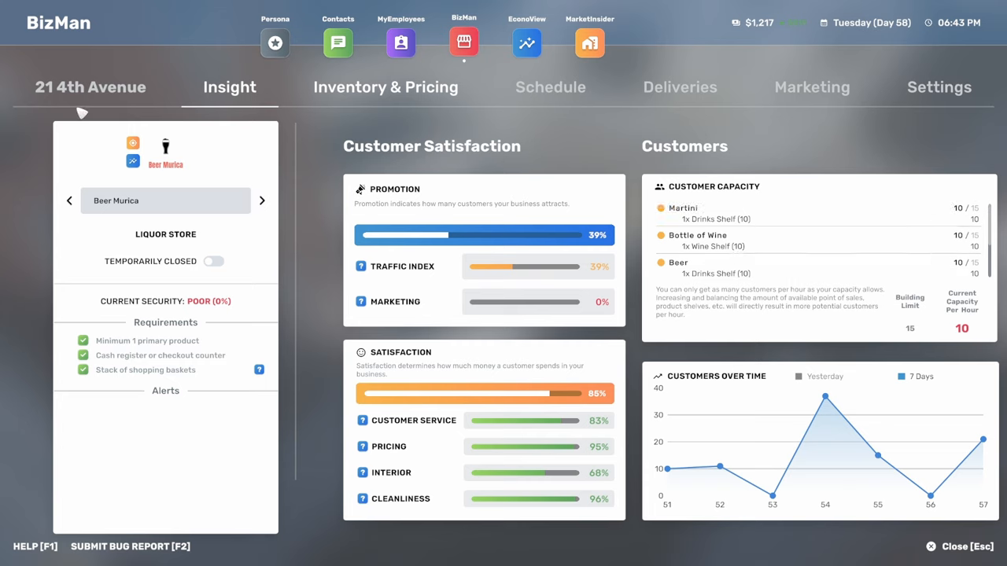
Check the 21 4th Avenue building details, then close the BizMan overview.
left_click(90, 86)
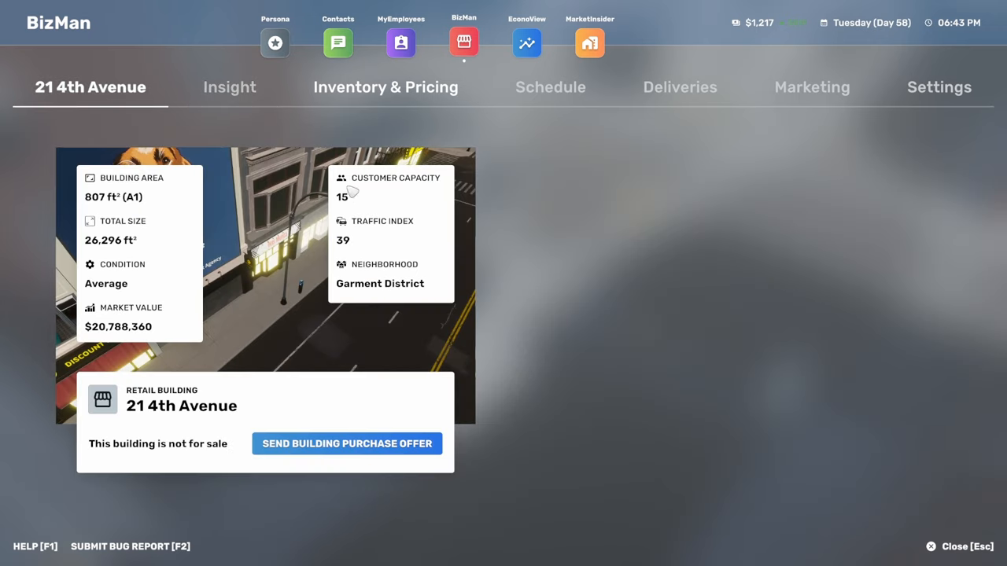
mouse_move(341, 212)
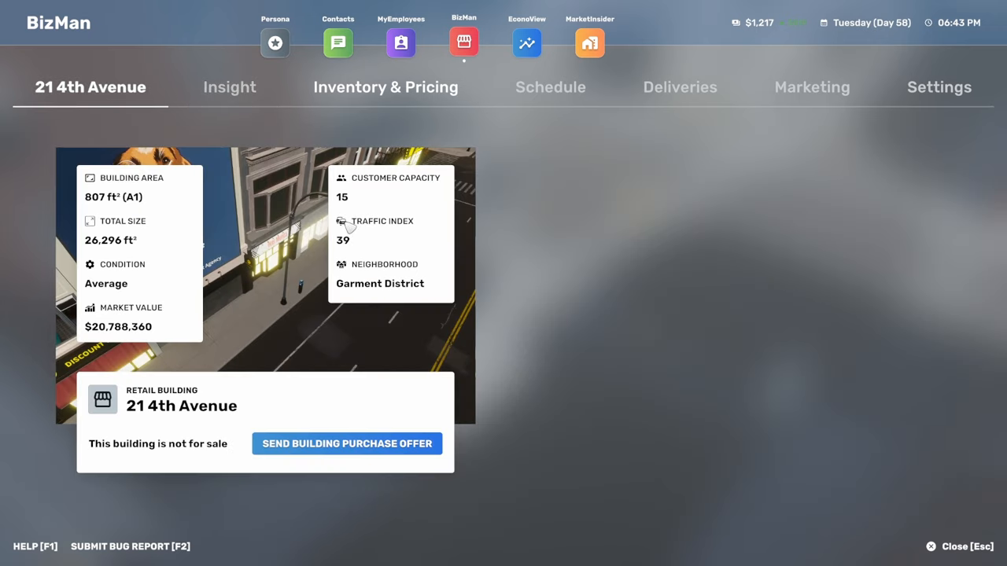
mouse_move(346, 217)
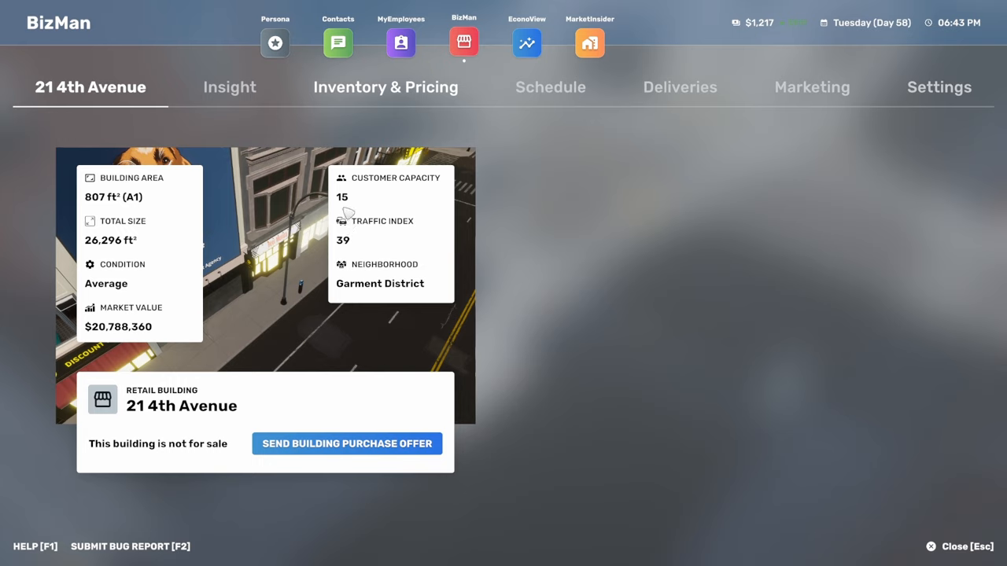
mouse_move(349, 242)
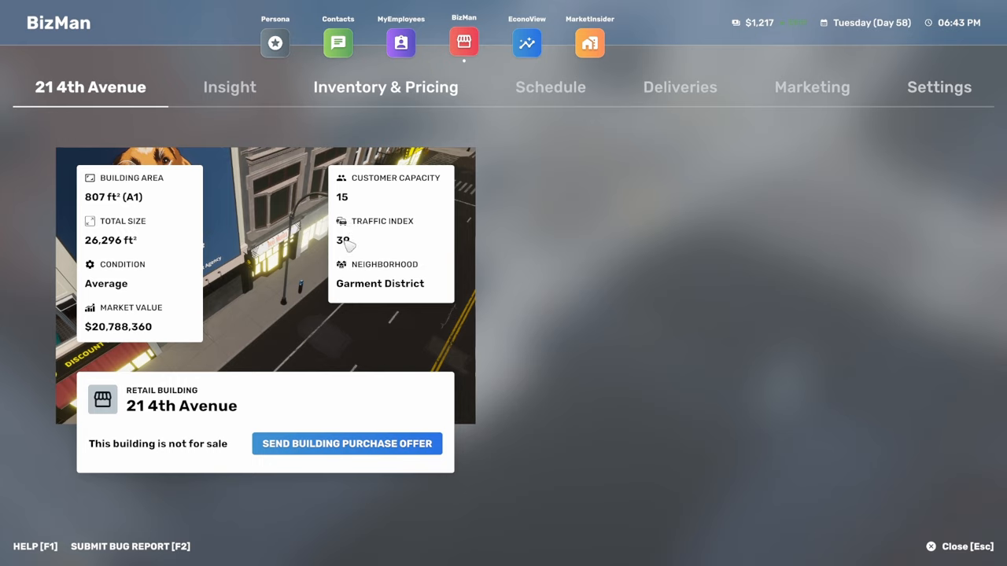
mouse_move(312, 233)
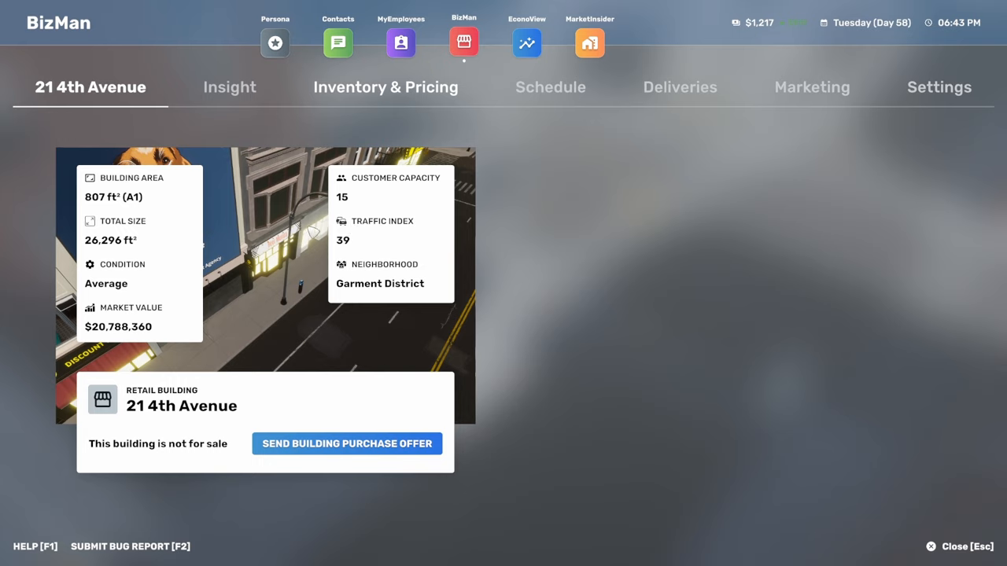
mouse_move(355, 227)
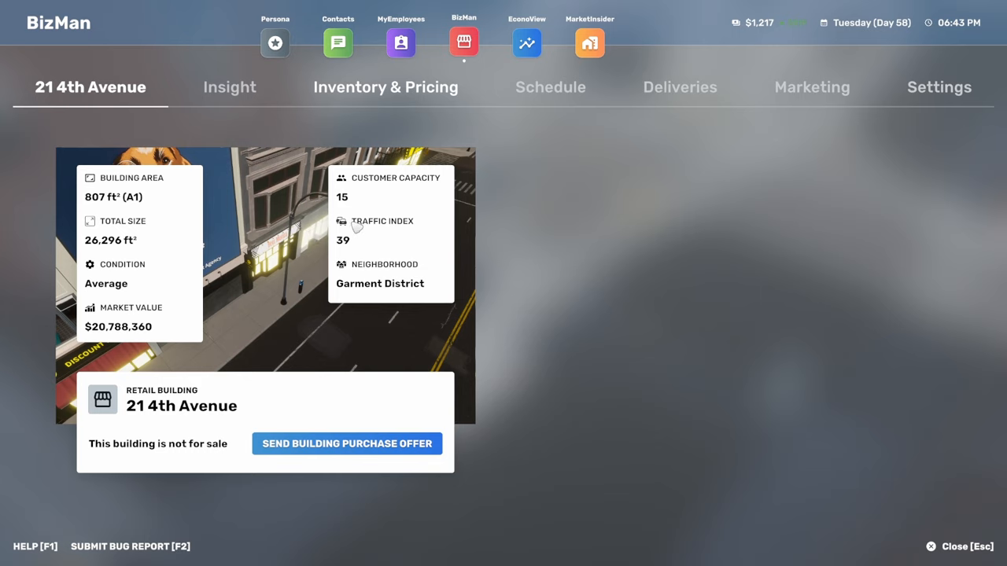
mouse_move(356, 227)
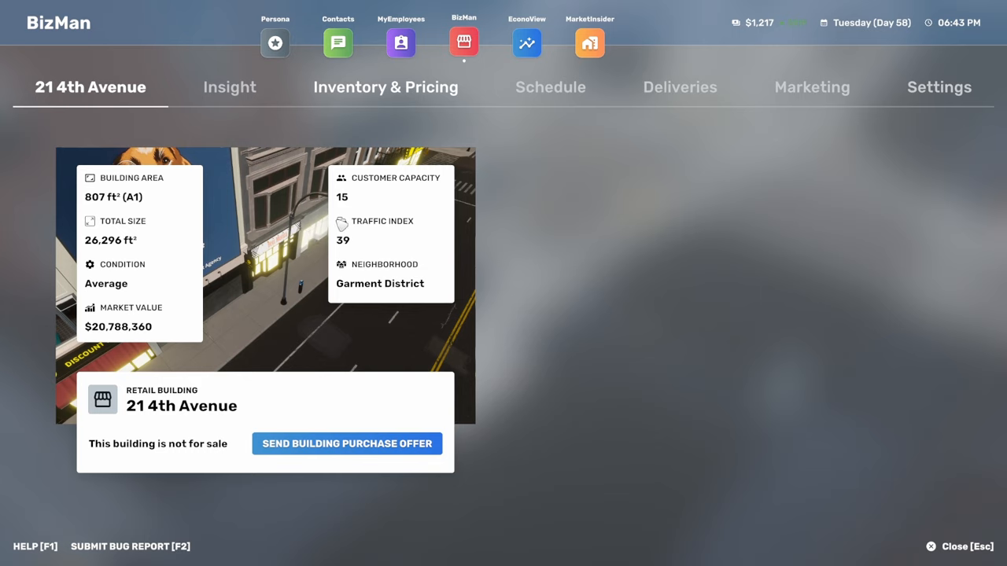
mouse_move(963, 547)
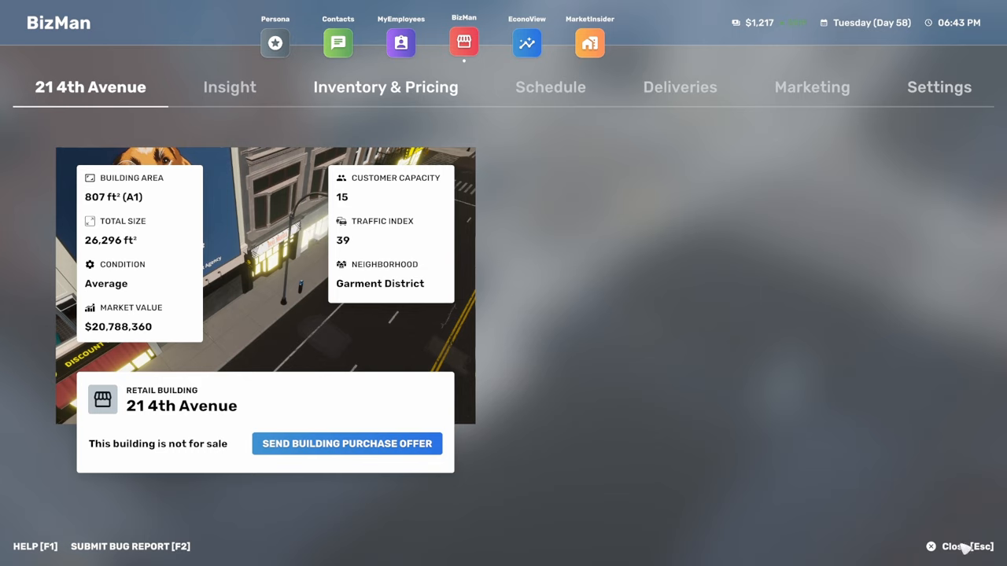
left_click(954, 545)
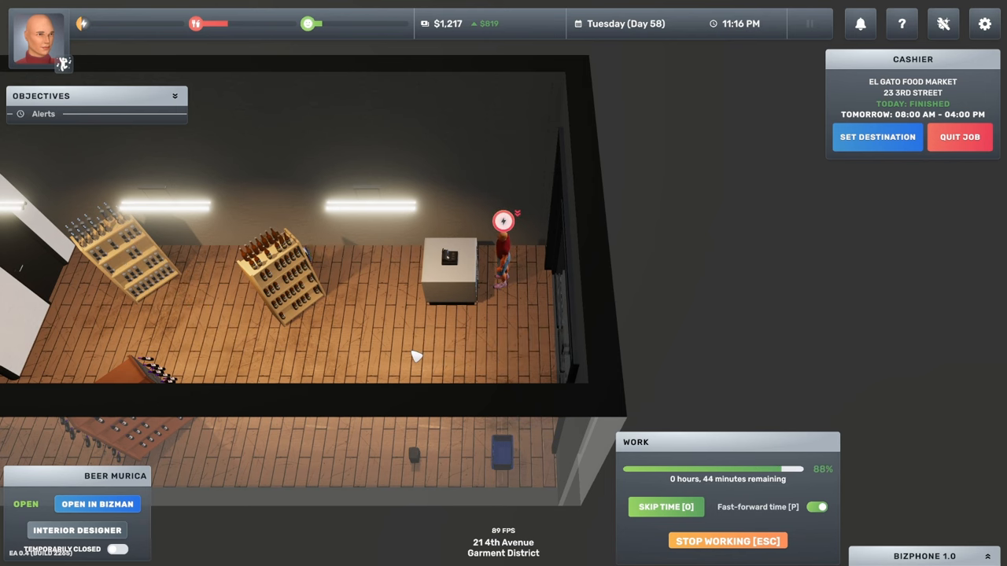
left_click(449, 260)
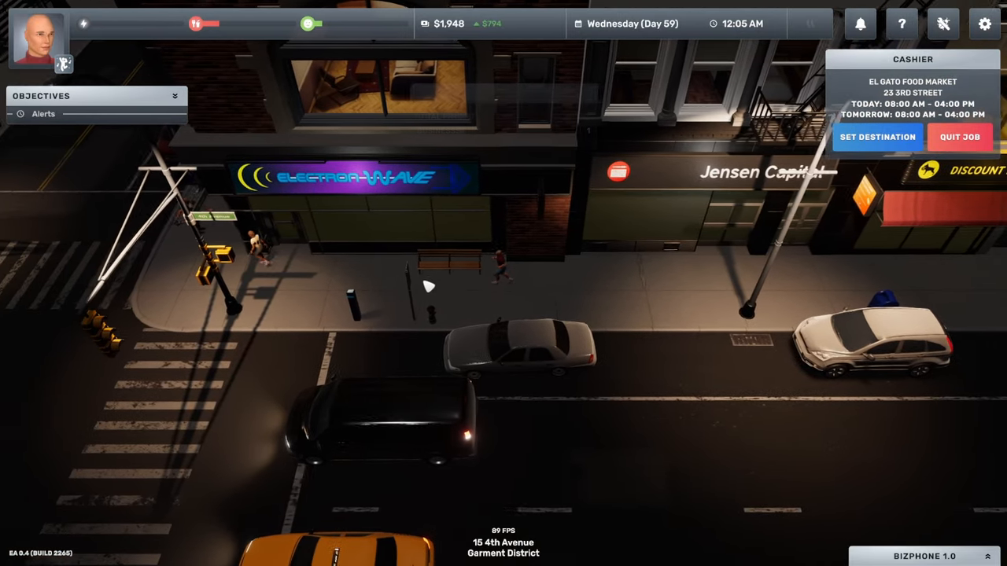
Rest on the sidewalk bench for 46 minutes.
left_click(472, 264)
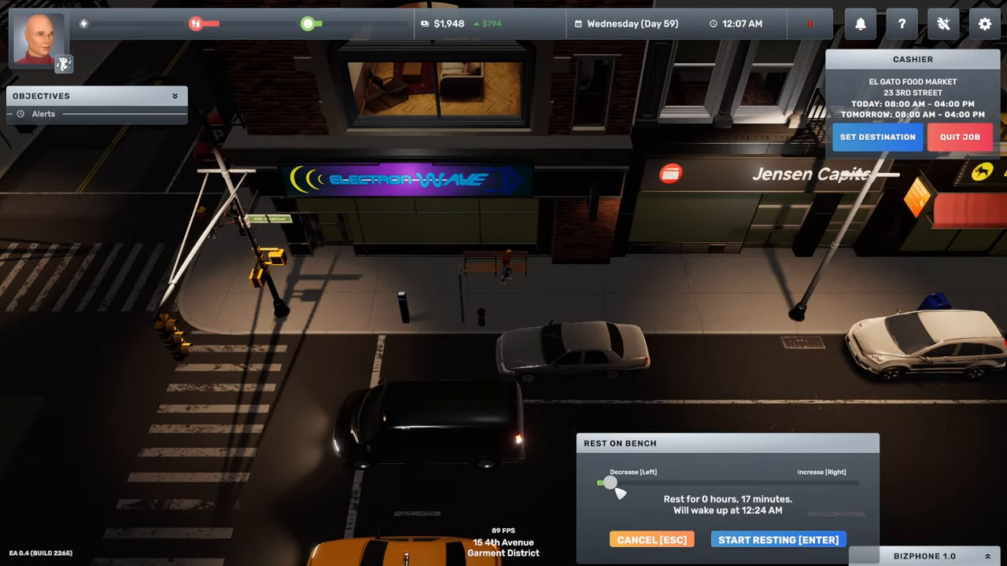
left_click_drag(611, 483, 642, 482)
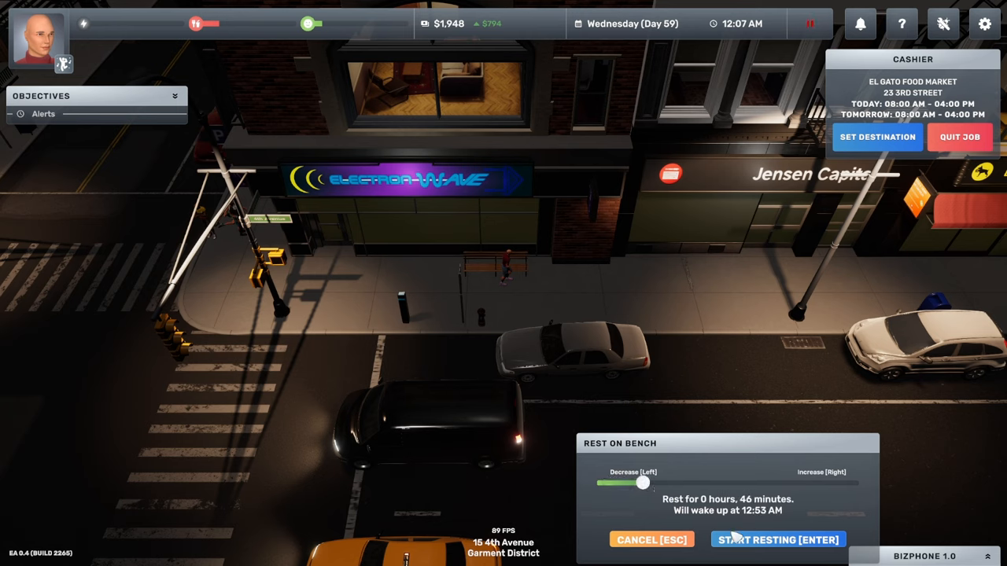
left_click(777, 540)
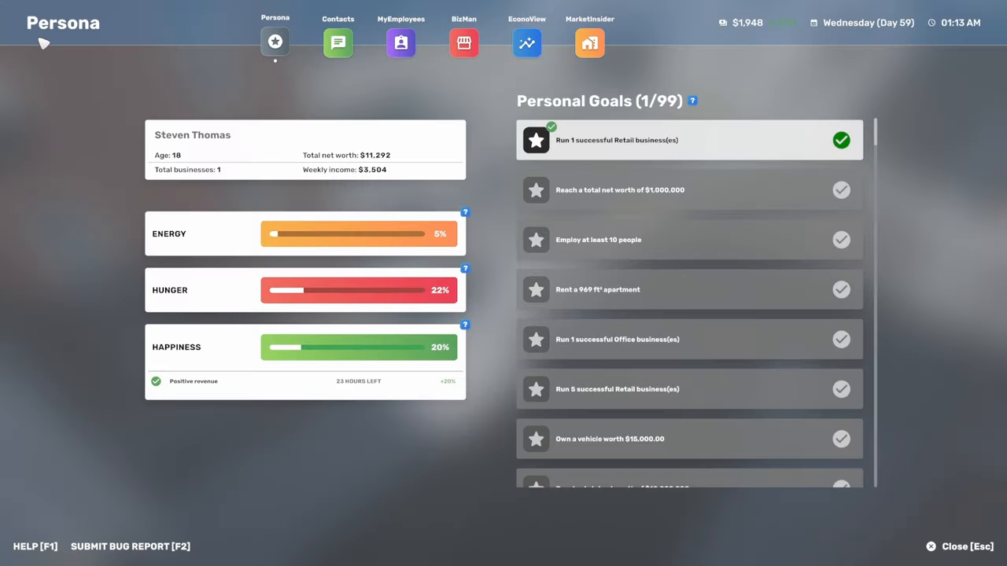
mouse_move(373, 181)
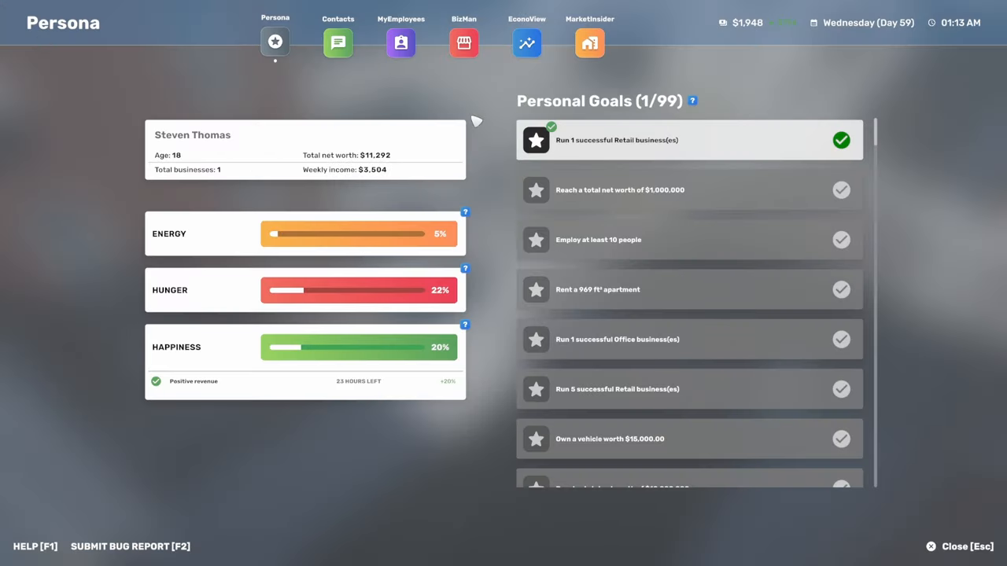
mouse_move(486, 55)
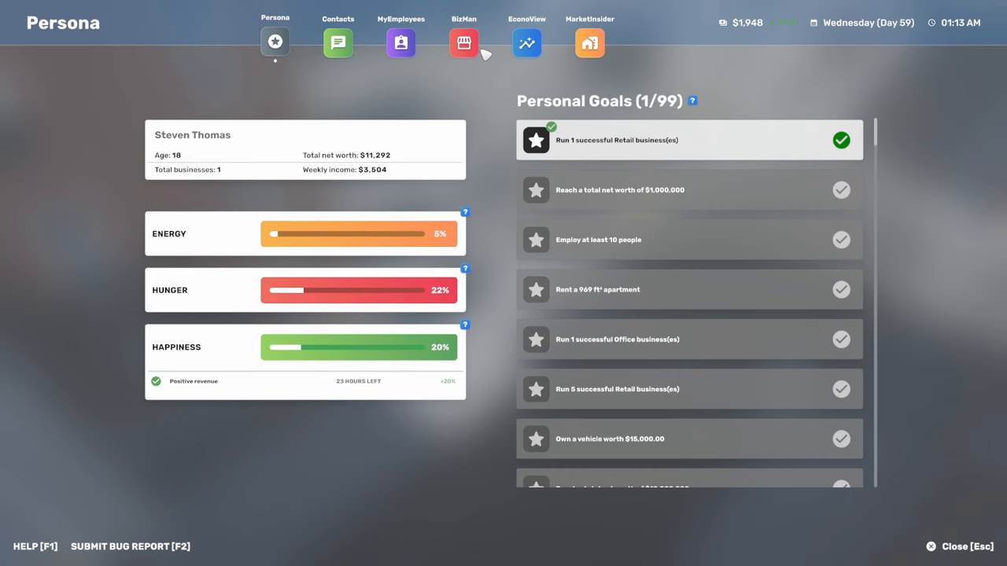
Open EconoView to see yesterday's $793.63 income and no loans.
left_click(526, 42)
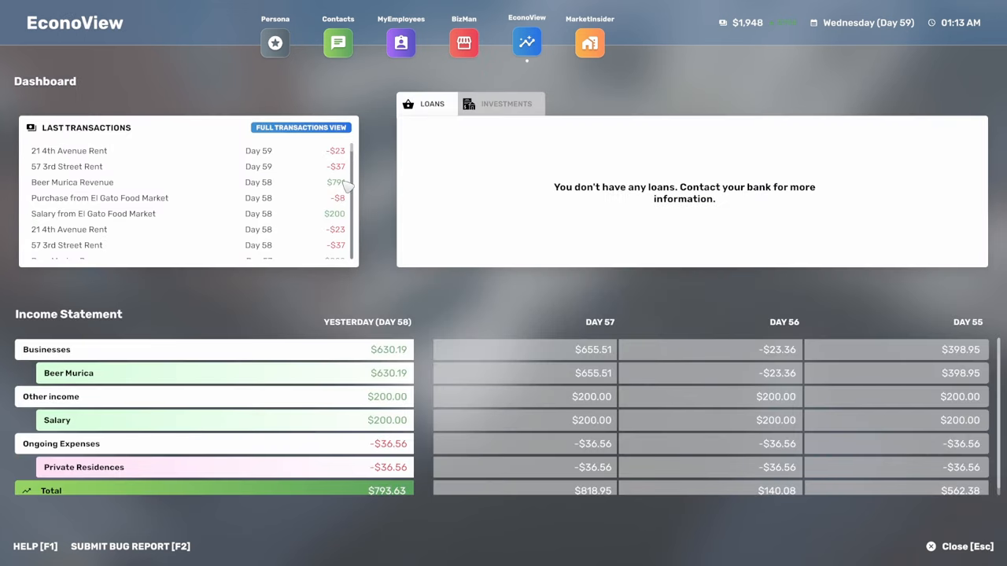
mouse_move(476, 275)
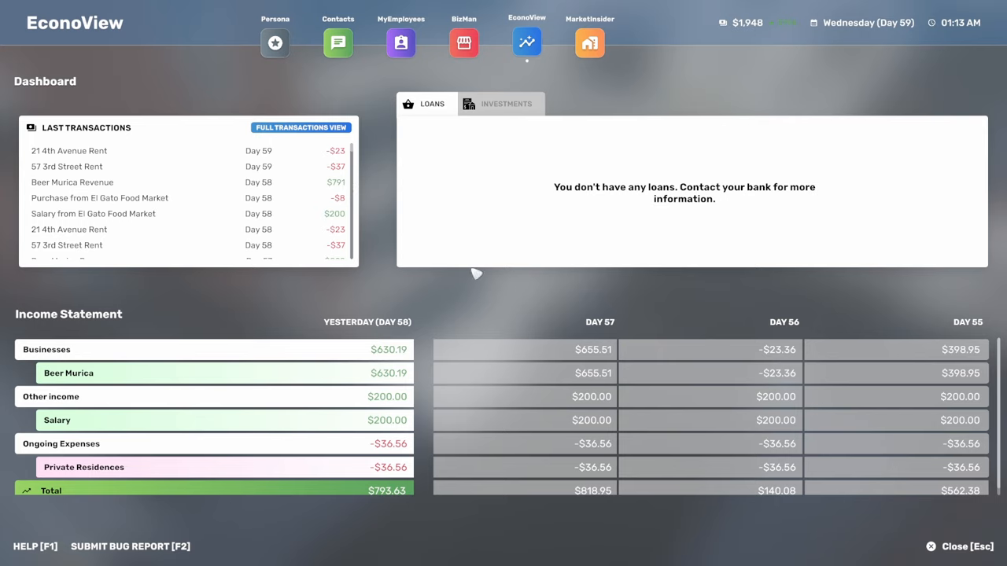
mouse_move(488, 53)
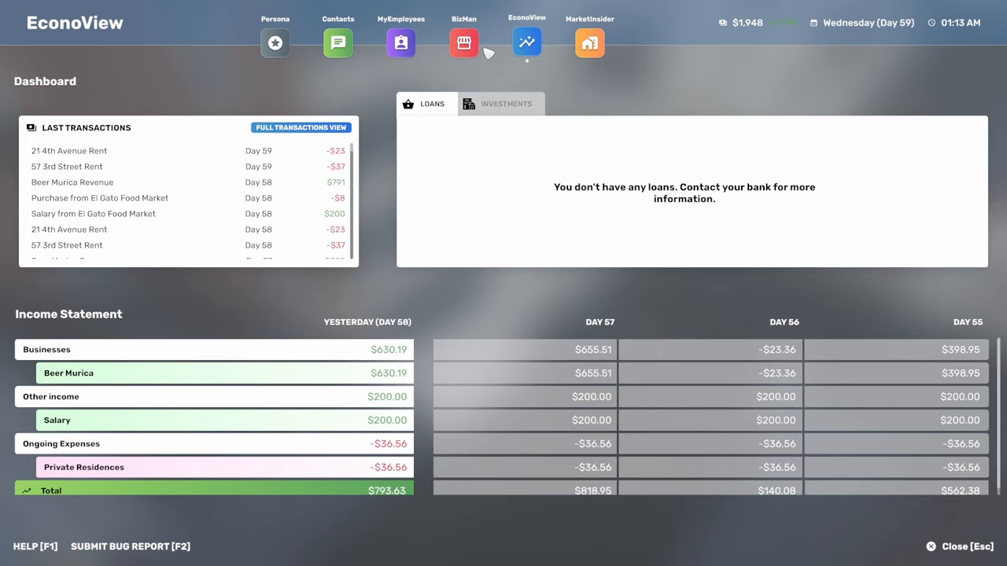
In BizMan's schedule, stretch Beer Murica's opening hours block to 12 PM–8 PM, eight hours.
left_click(463, 44)
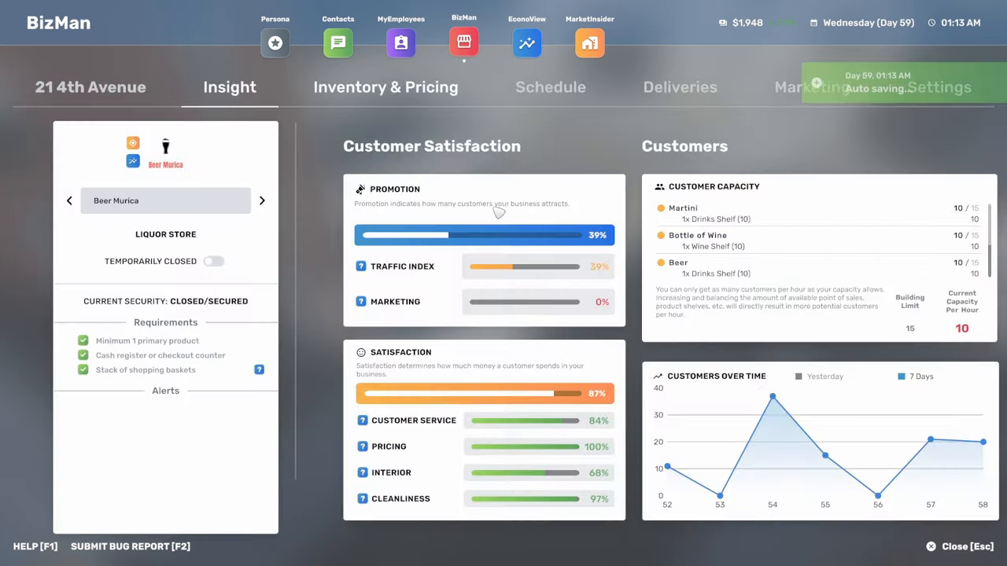
left_click(549, 87)
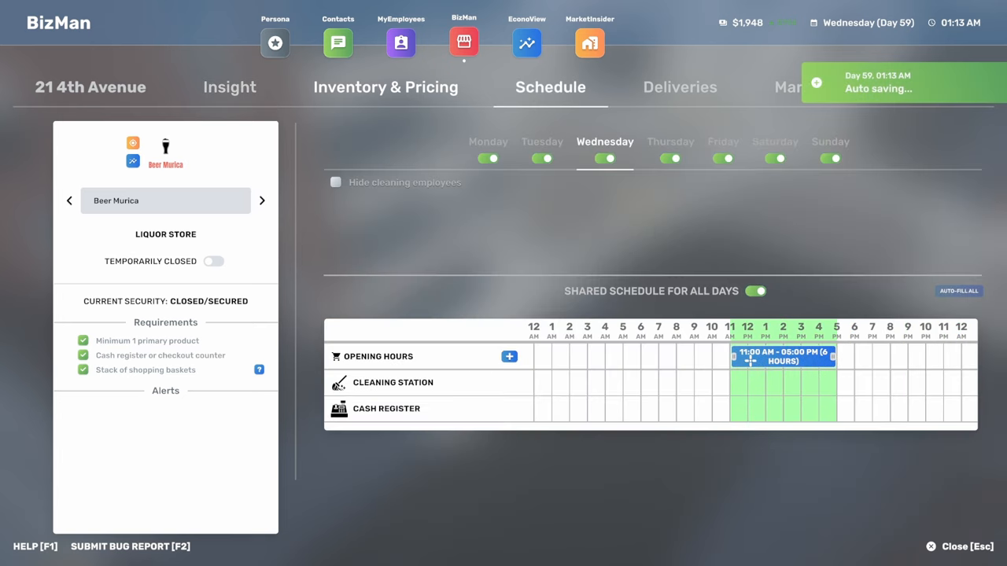
left_click_drag(836, 357, 853, 357)
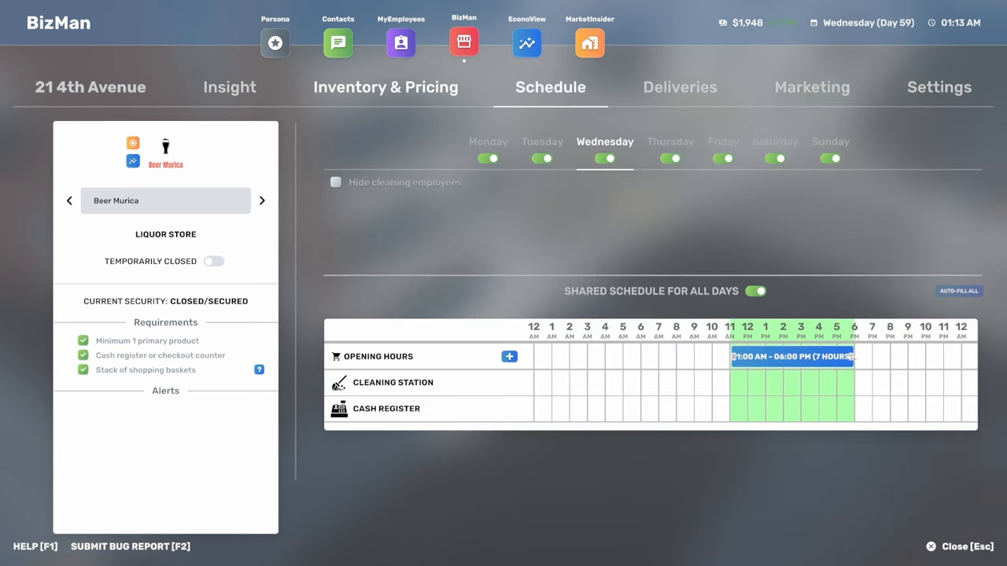
left_click_drag(849, 357, 870, 357)
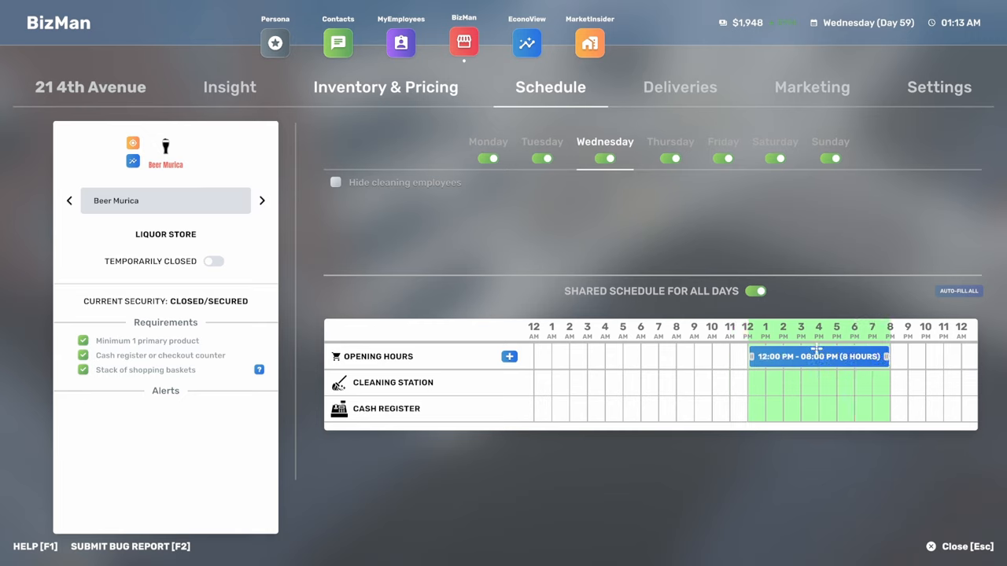
mouse_move(691, 97)
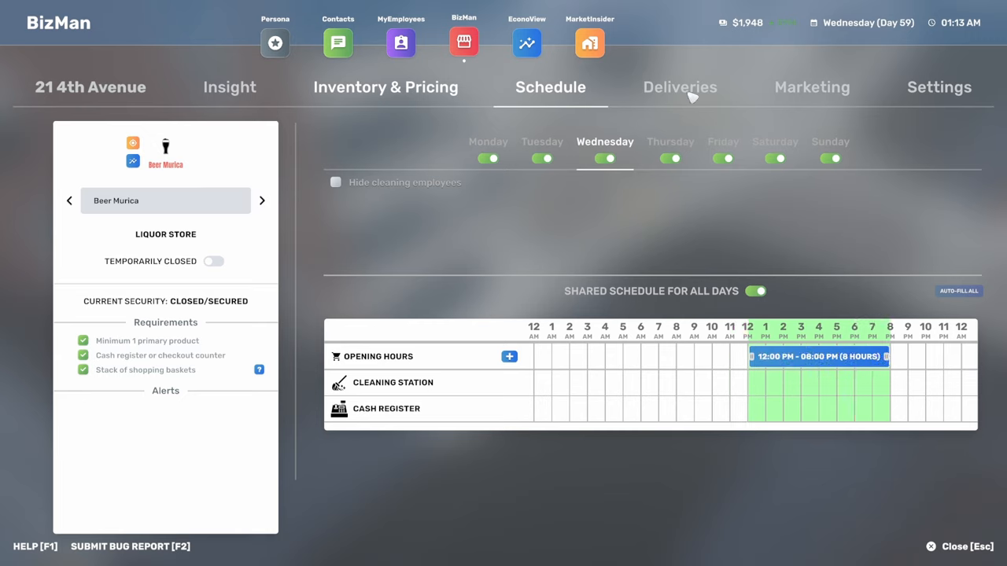
Review Beer Murica's inventory and prices, then its insights with 87% satisfaction.
left_click(386, 87)
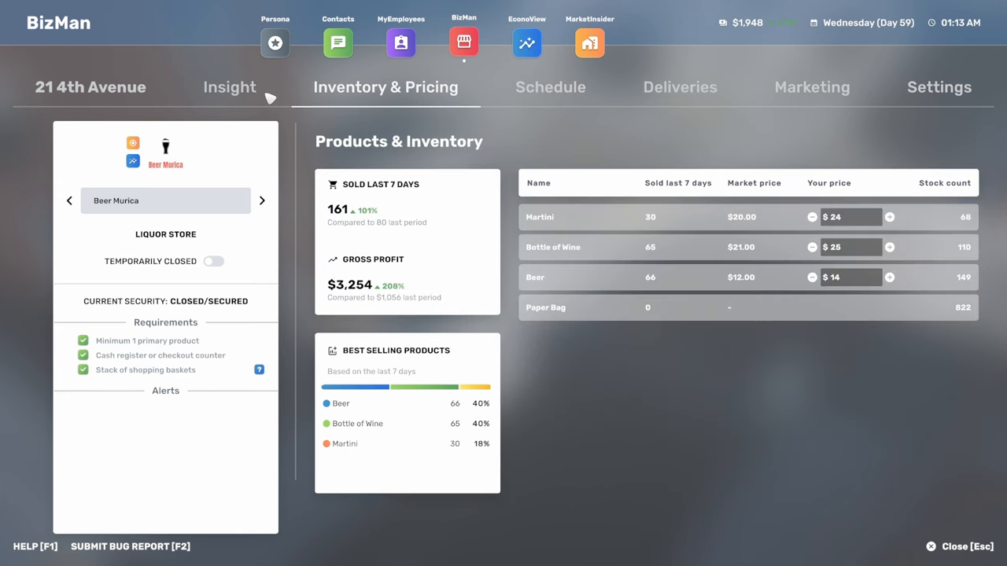
left_click(229, 86)
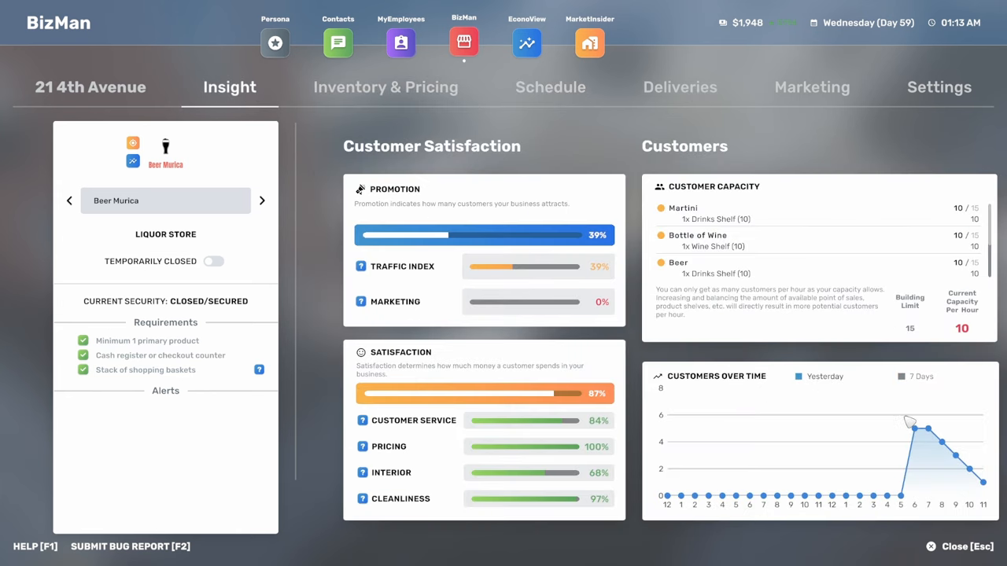
mouse_move(952, 466)
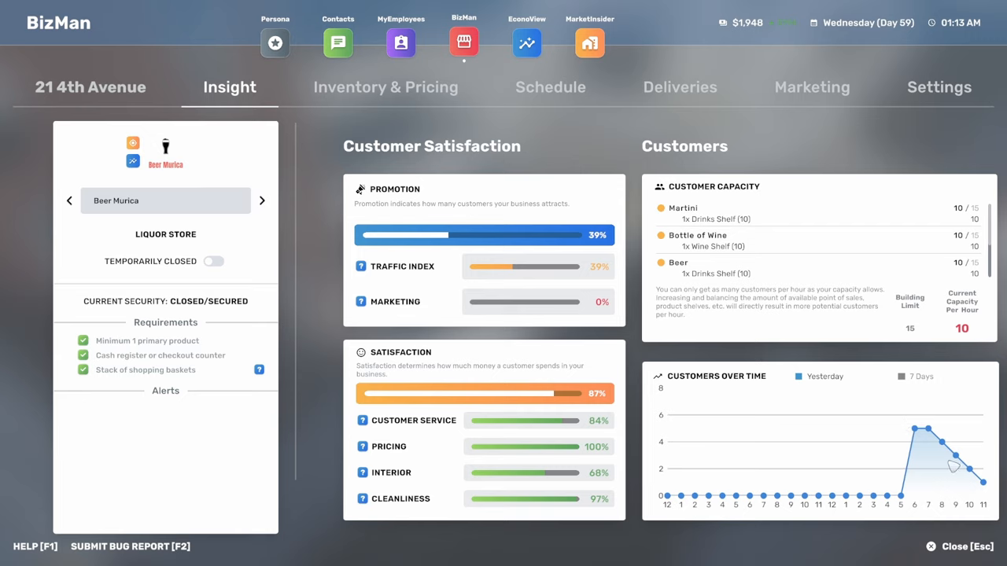
mouse_move(986, 496)
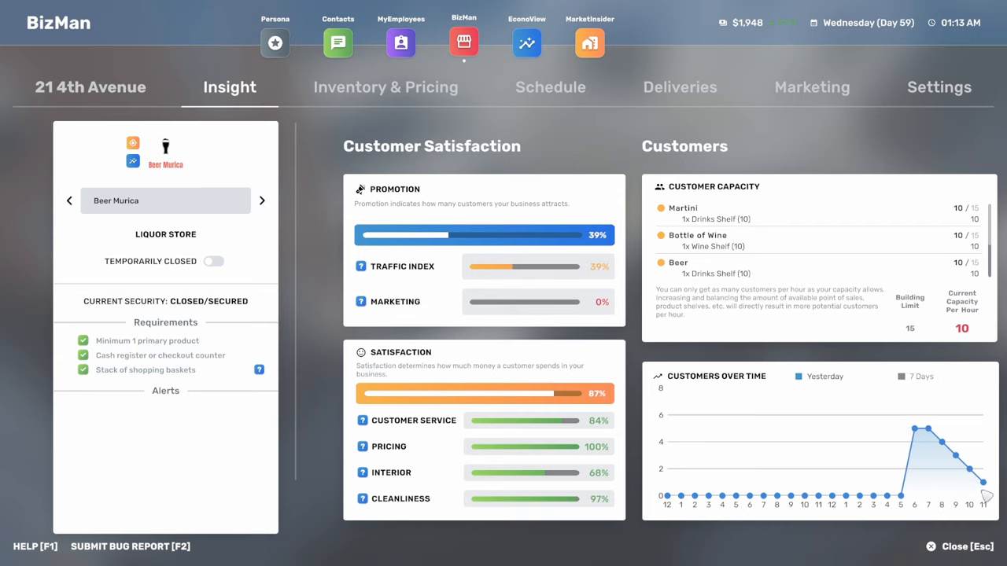
mouse_move(980, 480)
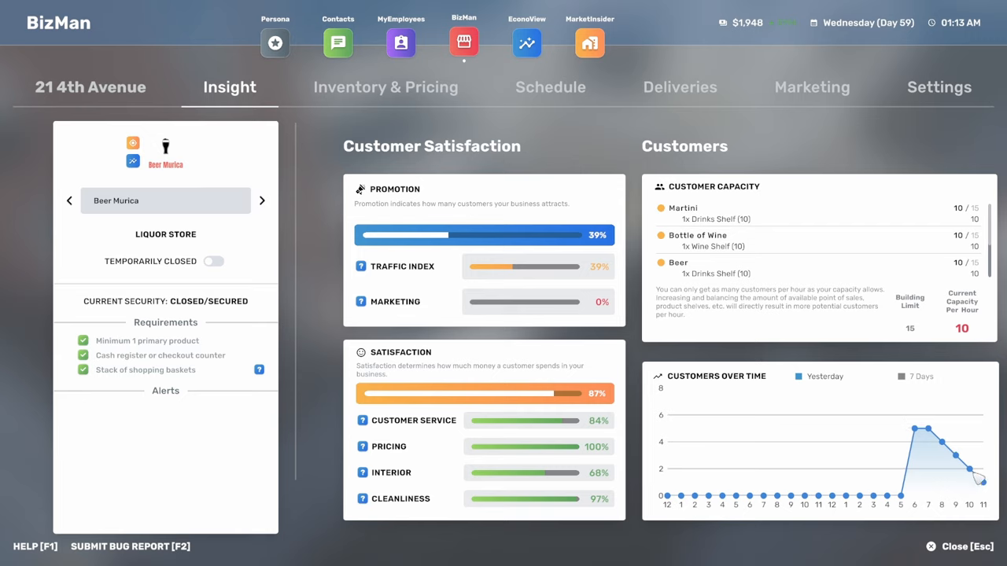
mouse_move(949, 462)
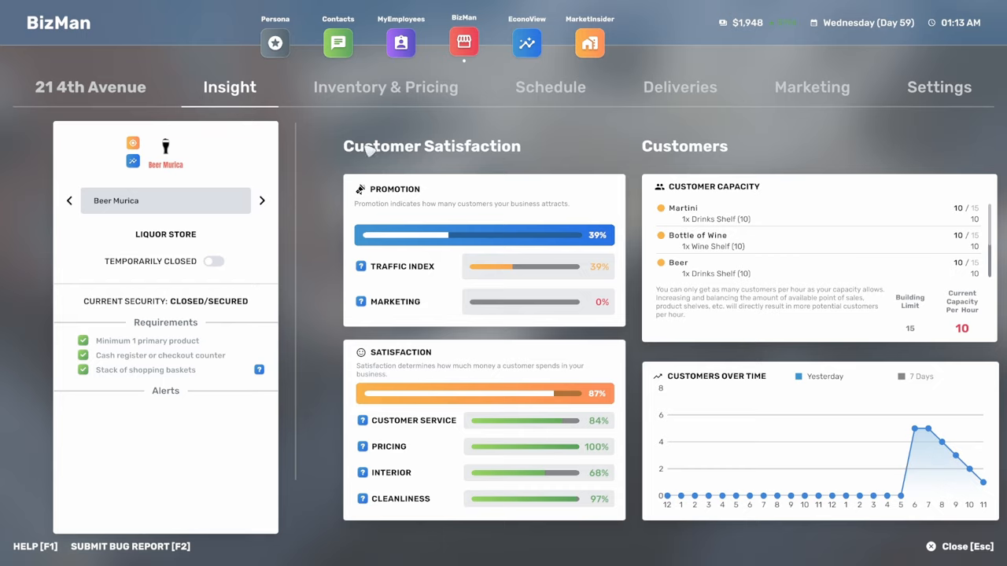
Leave BizMan and sleep 7 hours 31 minutes at home, waking at 8:48 AM.
left_click(967, 546)
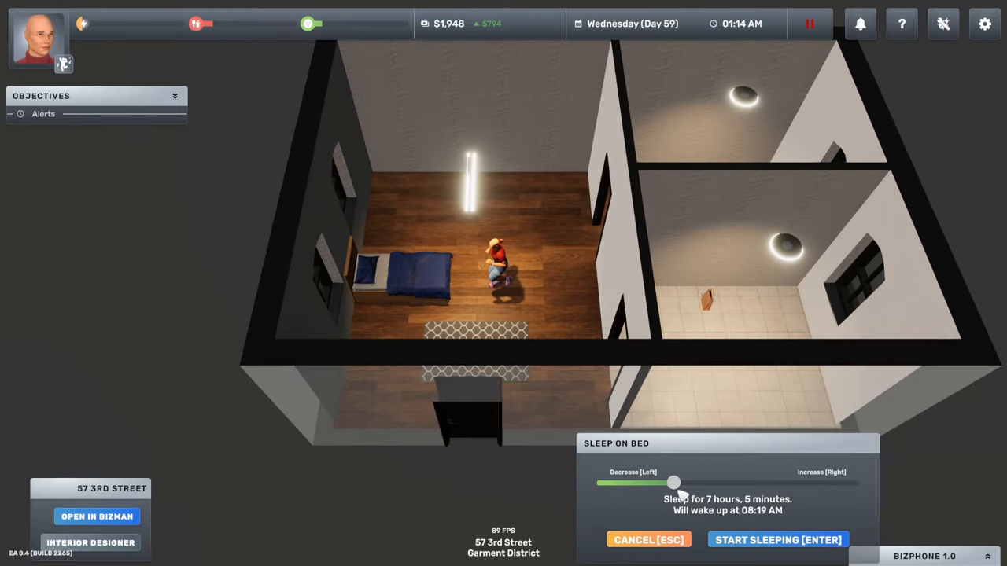
left_click_drag(673, 482, 679, 482)
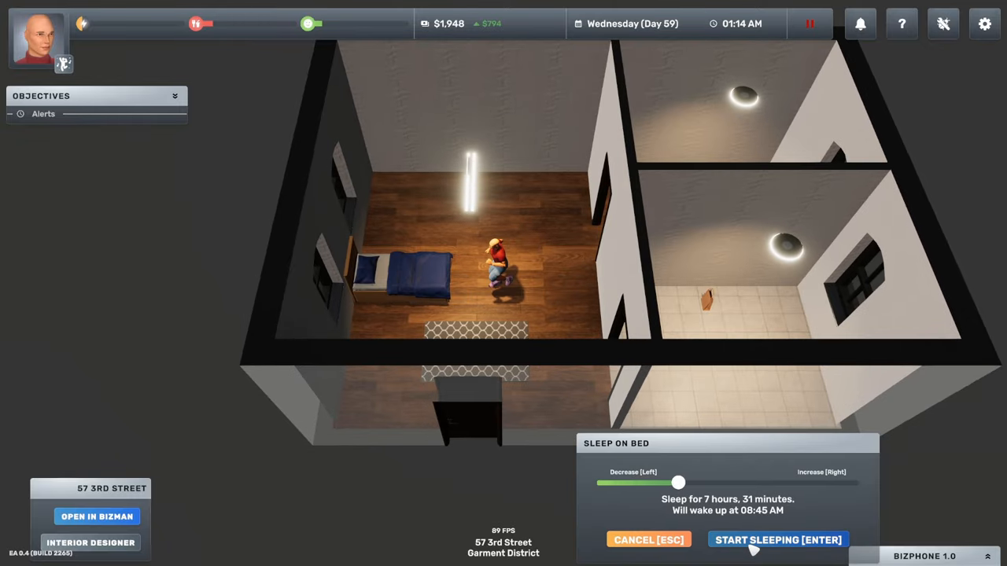
left_click(777, 540)
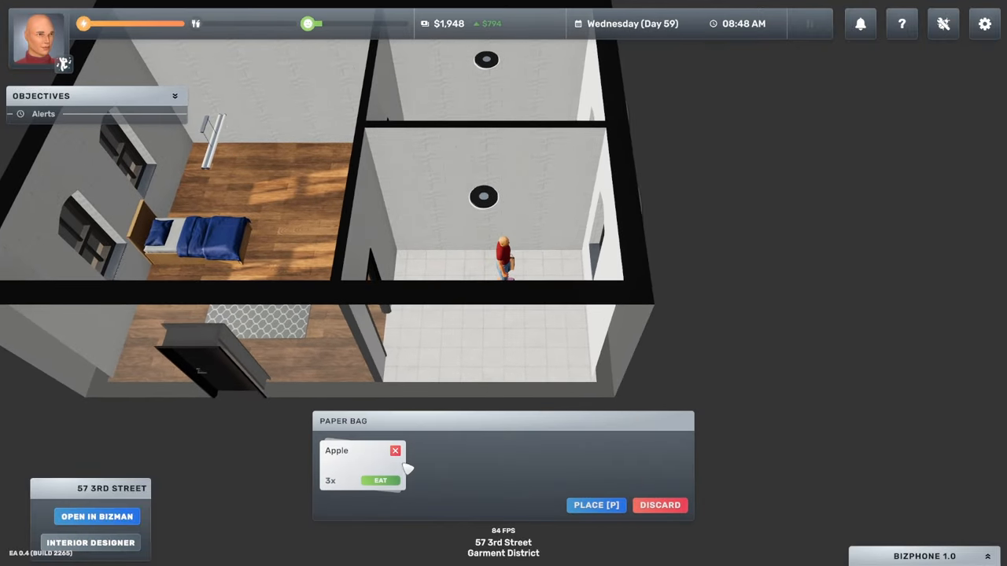
Eat the three apples from the paper bag.
left_click(595, 505)
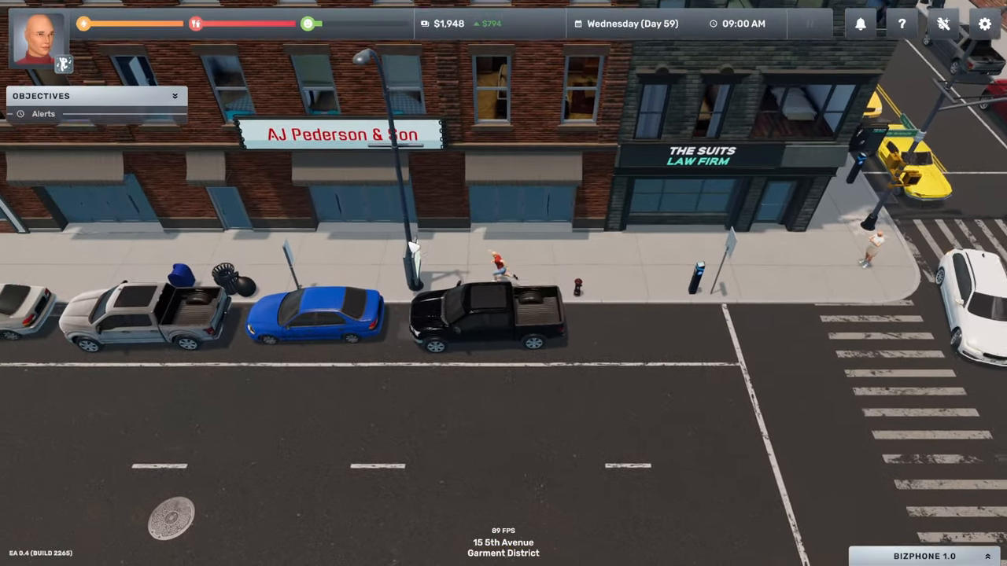
Open the BizPhone app panel inside AJ Pederson & Son.
left_click(342, 134)
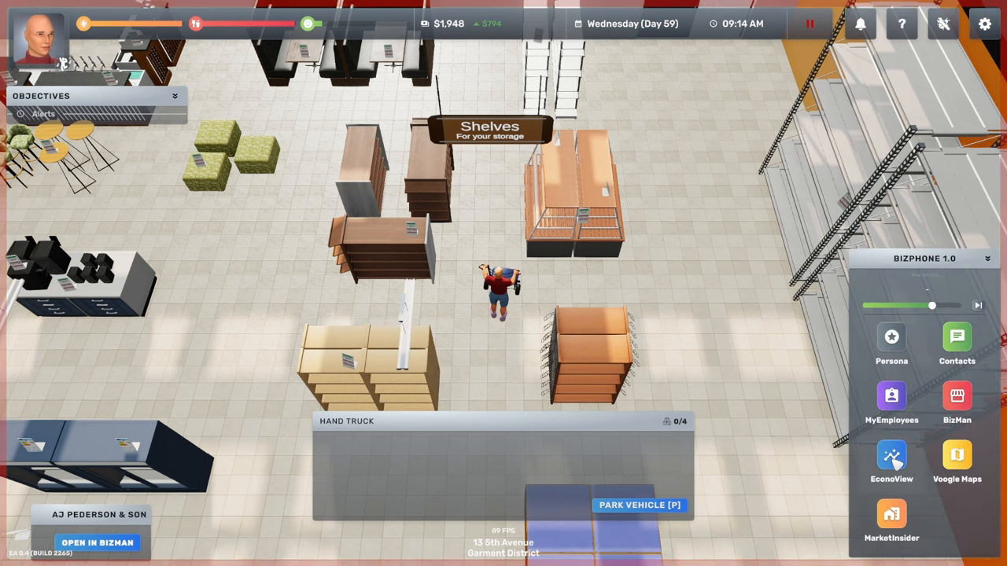
Show Garment District market demands sorted highest first and scroll through the products.
left_click(892, 465)
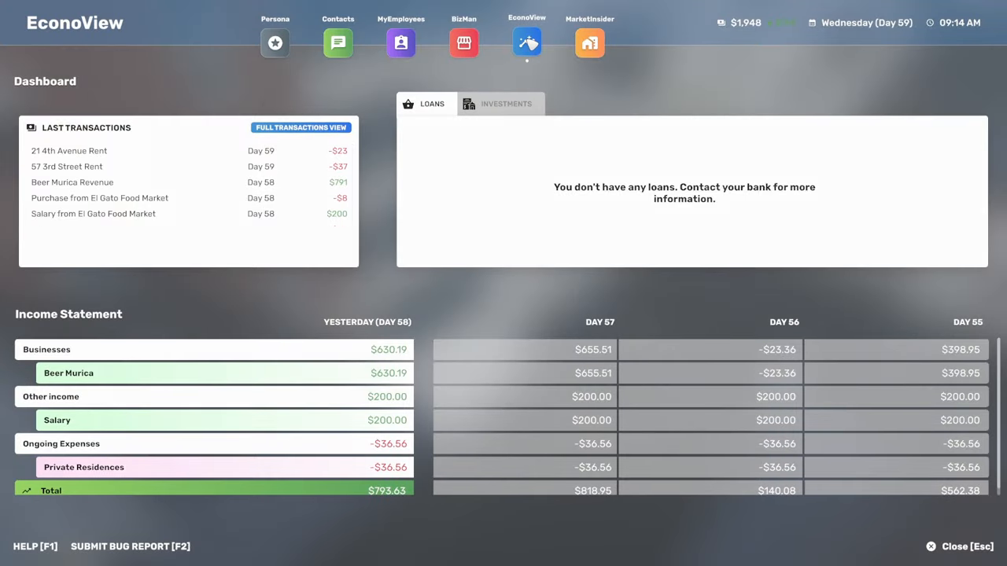
left_click(589, 42)
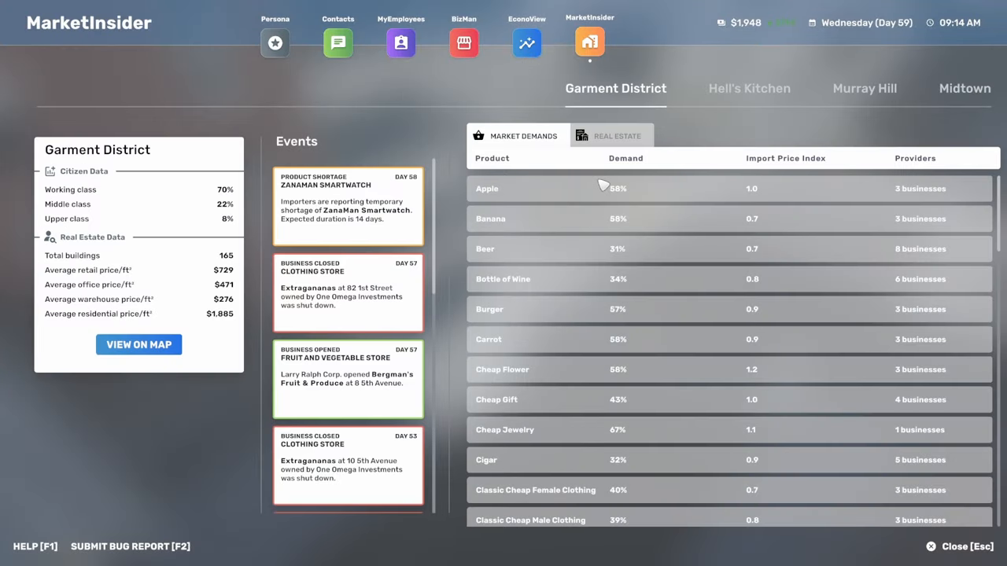
left_click(626, 158)
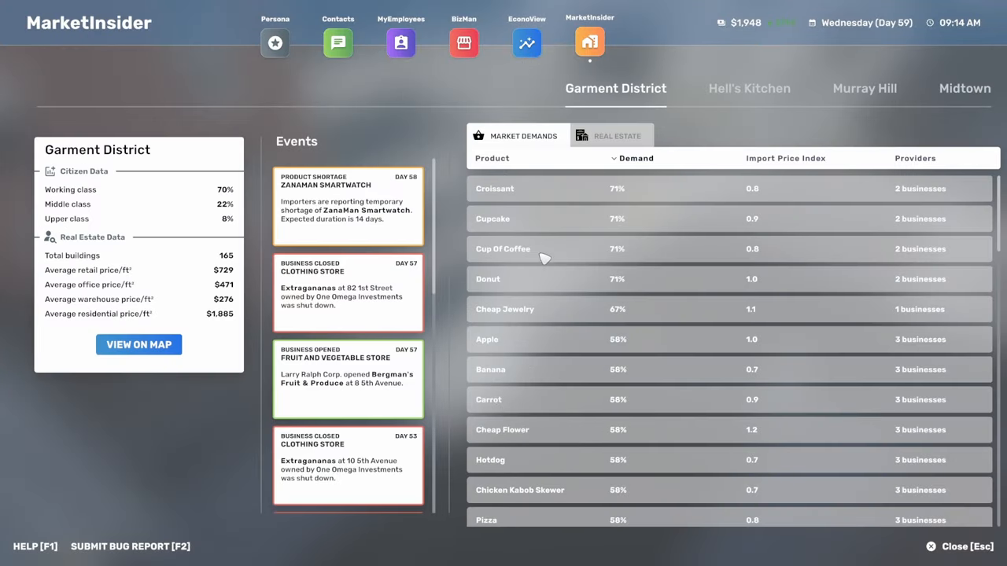
mouse_move(550, 475)
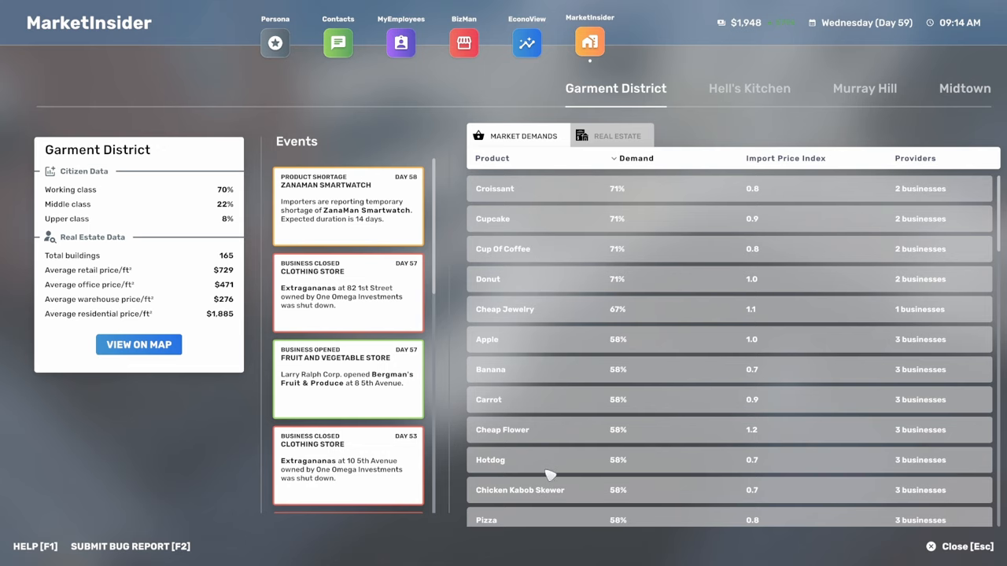
scroll("down", 3)
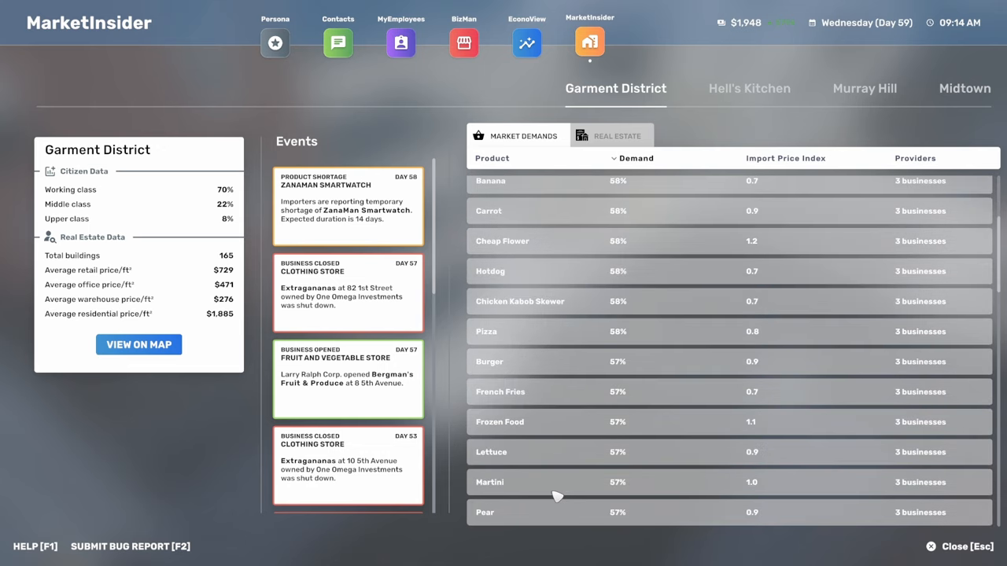
scroll("down", 3)
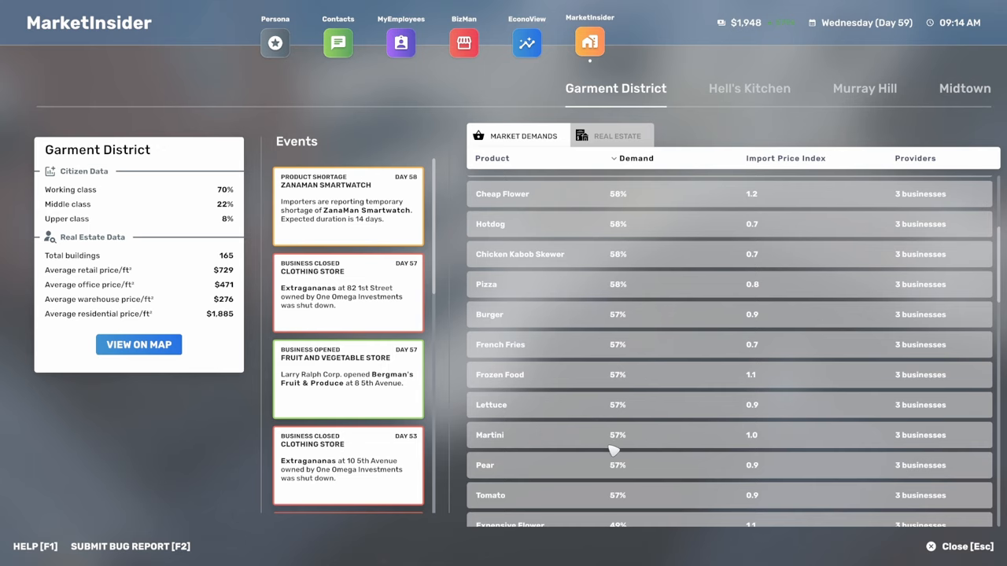
scroll("down", 3)
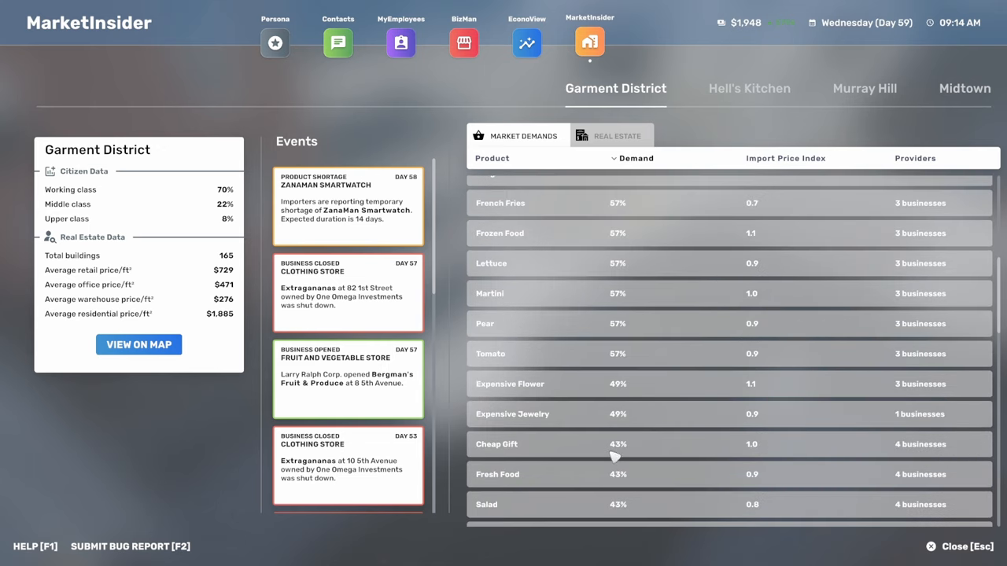
scroll("down", 3)
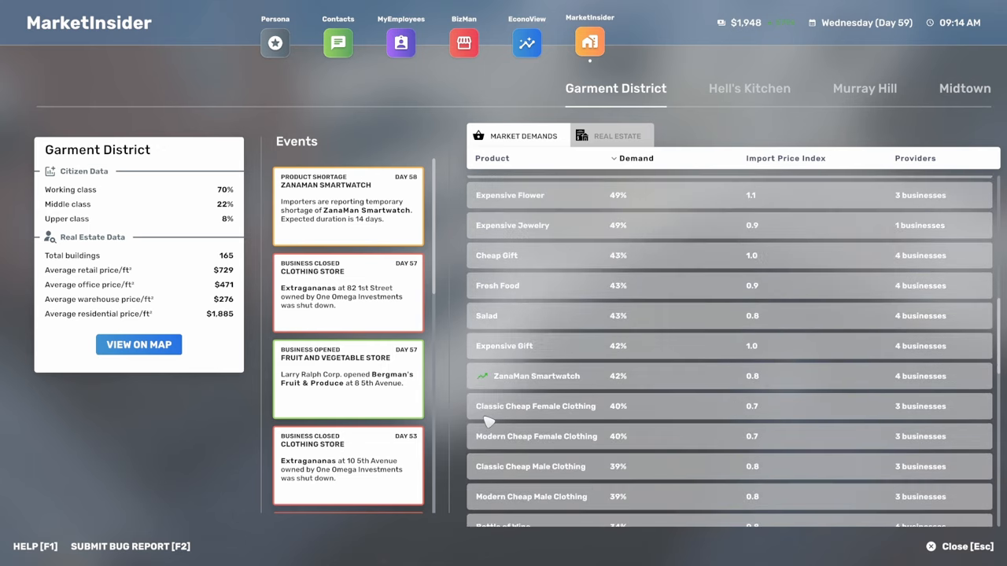
mouse_move(612, 396)
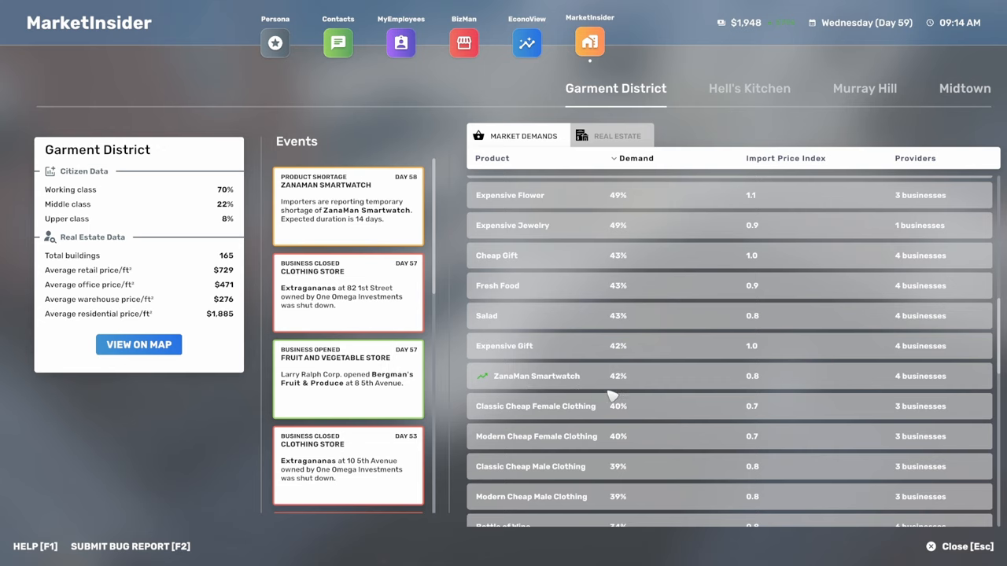
scroll("down", 3)
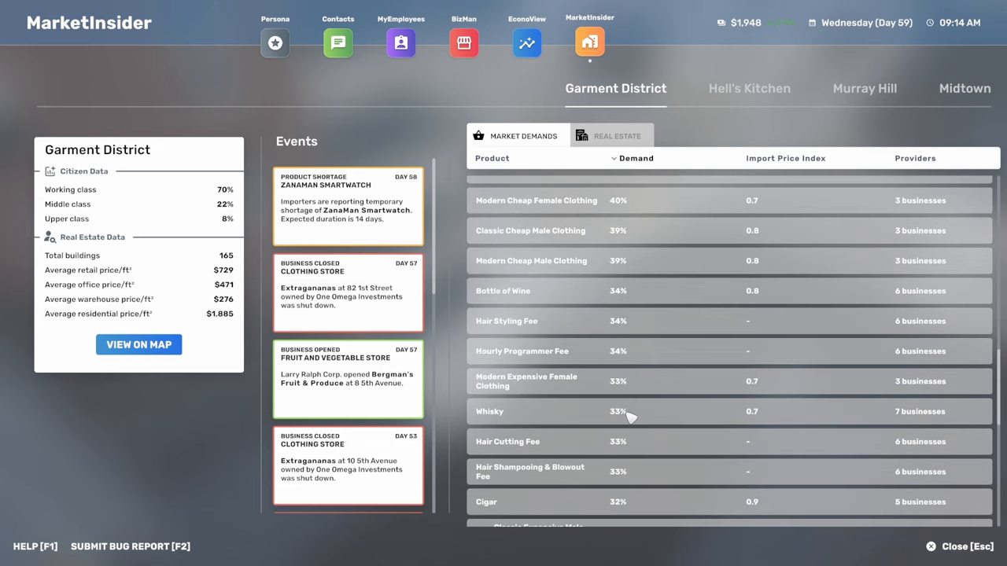
scroll("down", 3)
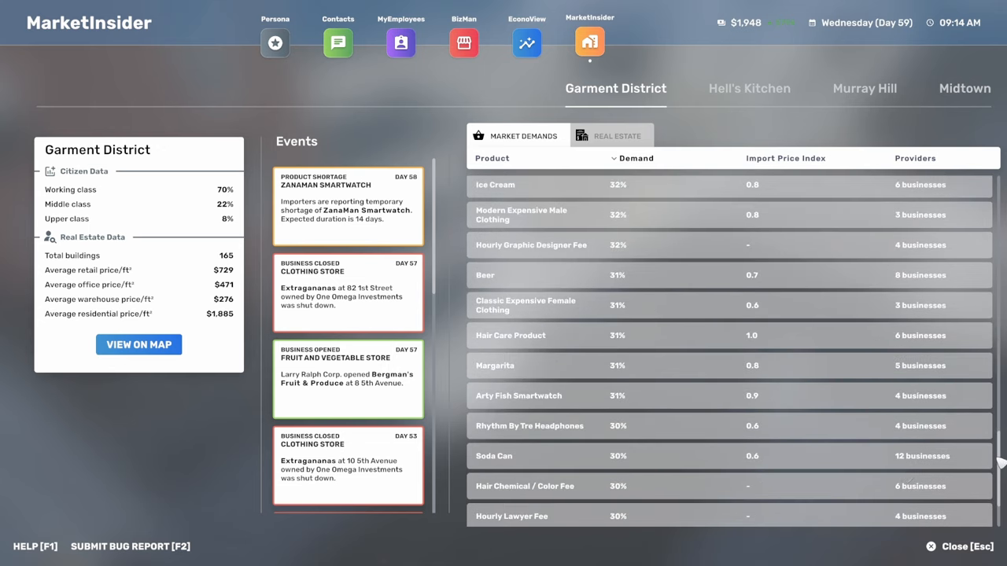
scroll("down", 3)
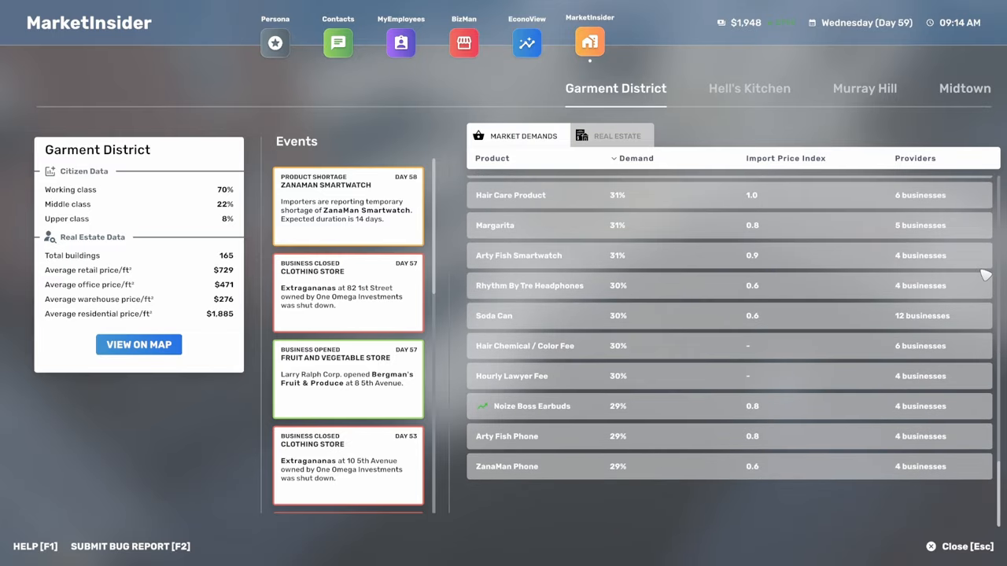
scroll("up", 3)
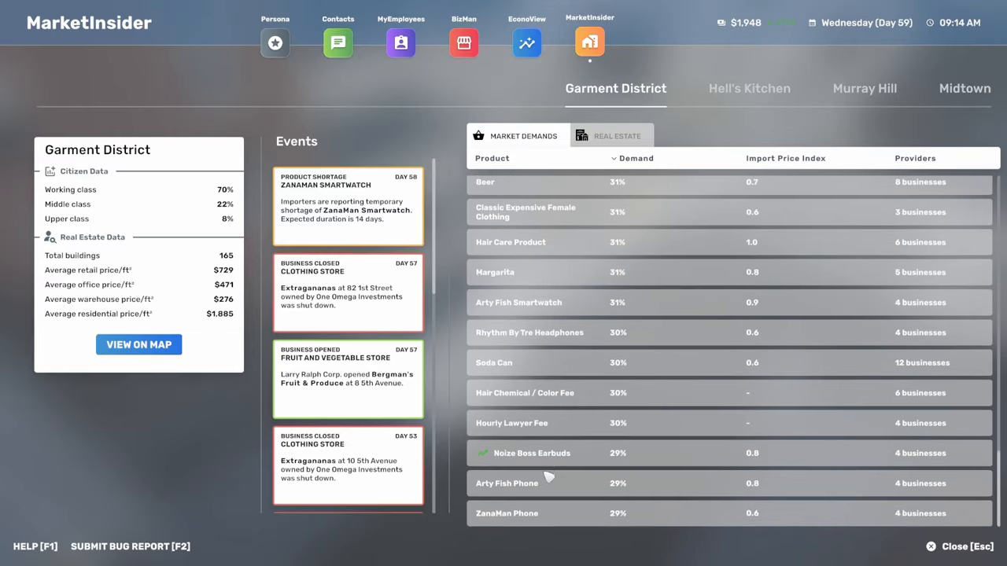
mouse_move(501, 434)
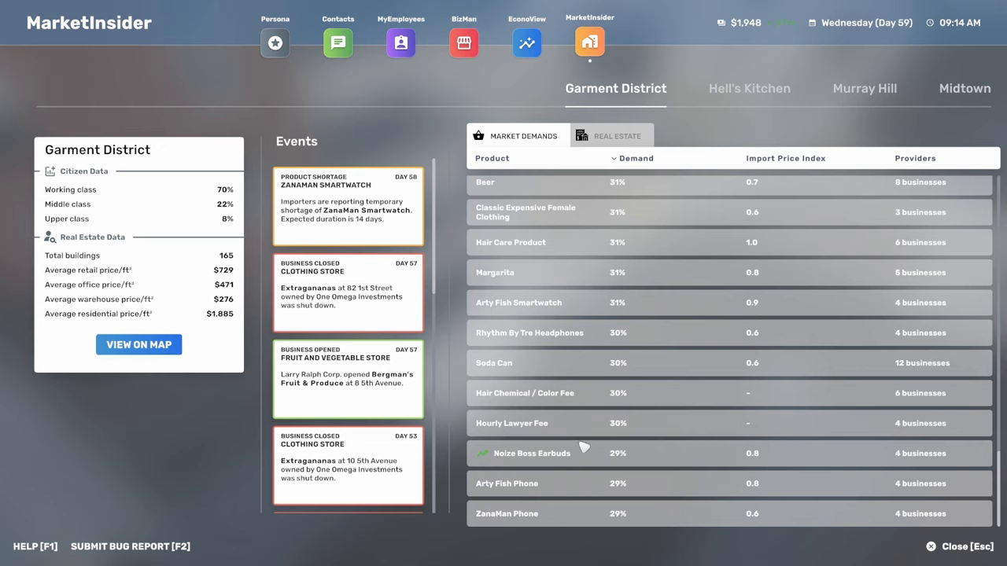
scroll("up", 3)
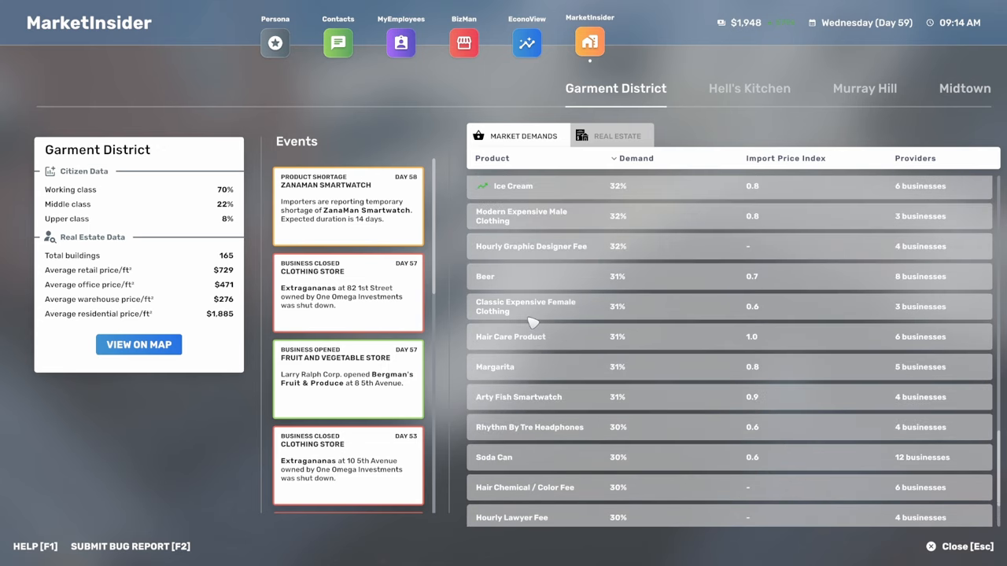
scroll("up", 3)
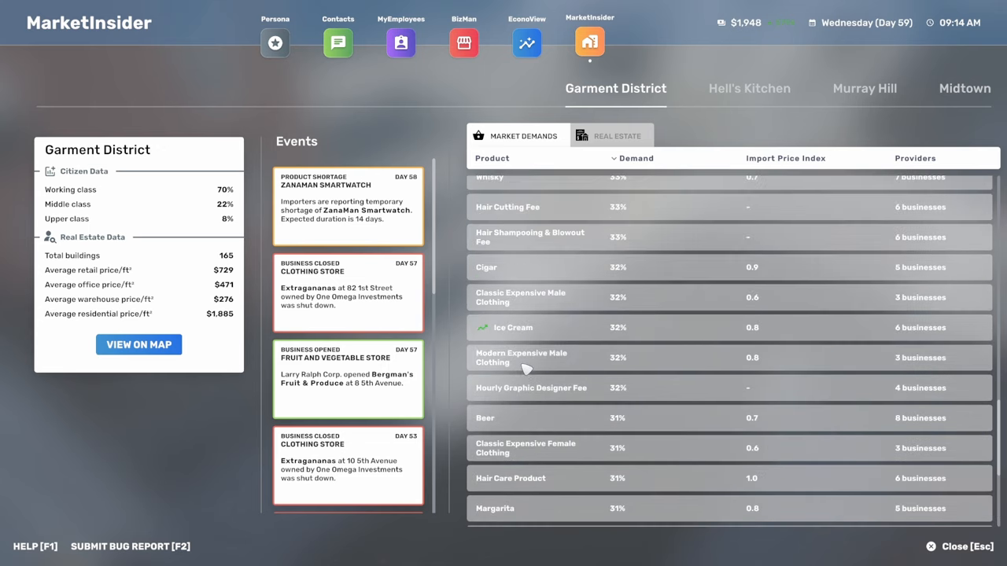
scroll("up", 3)
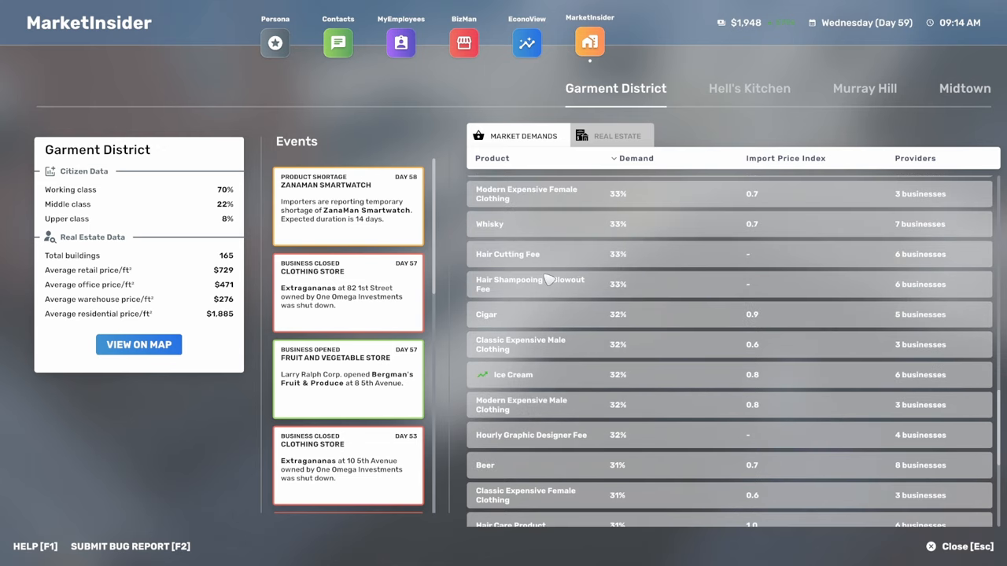
mouse_move(523, 236)
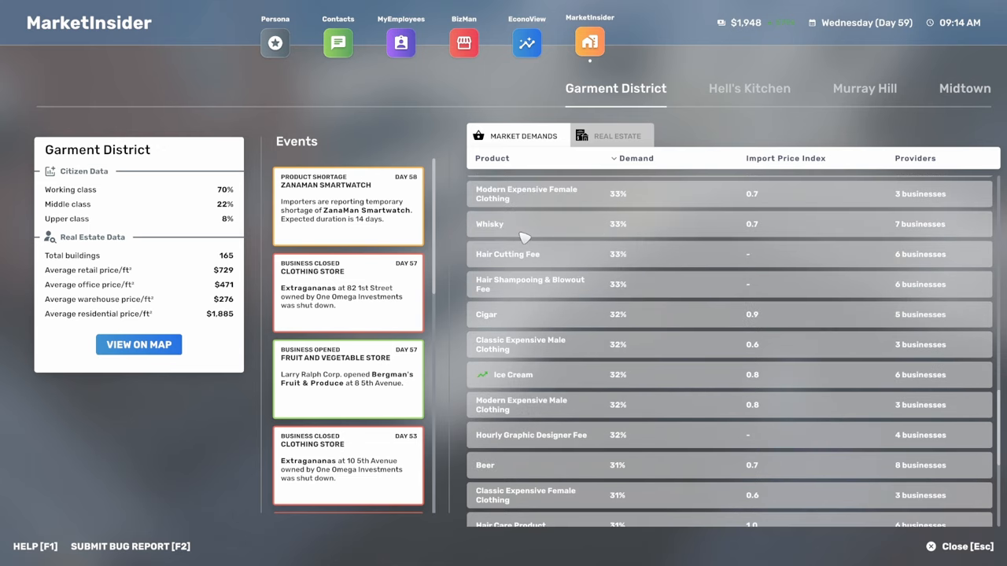
scroll("up", 3)
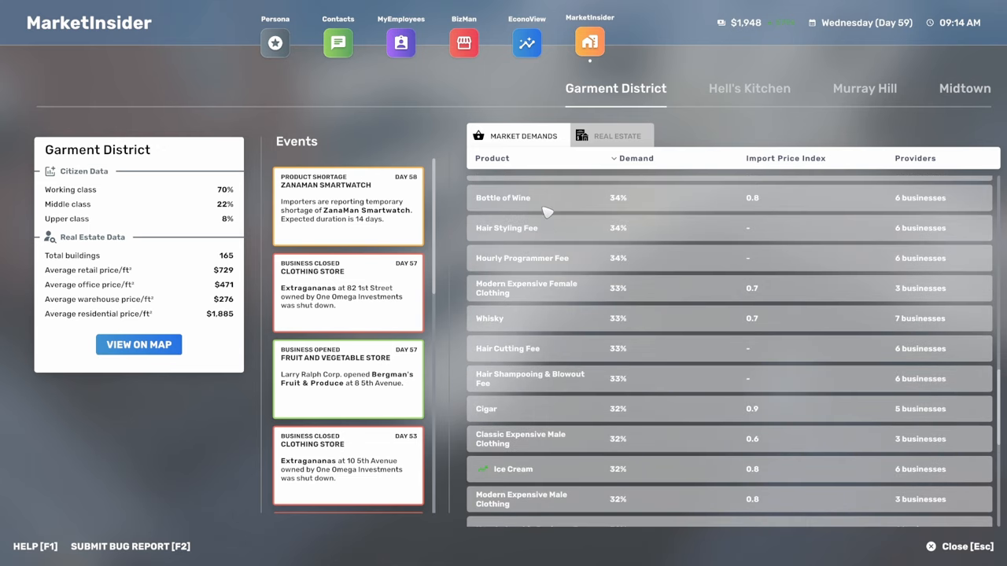
scroll("up", 3)
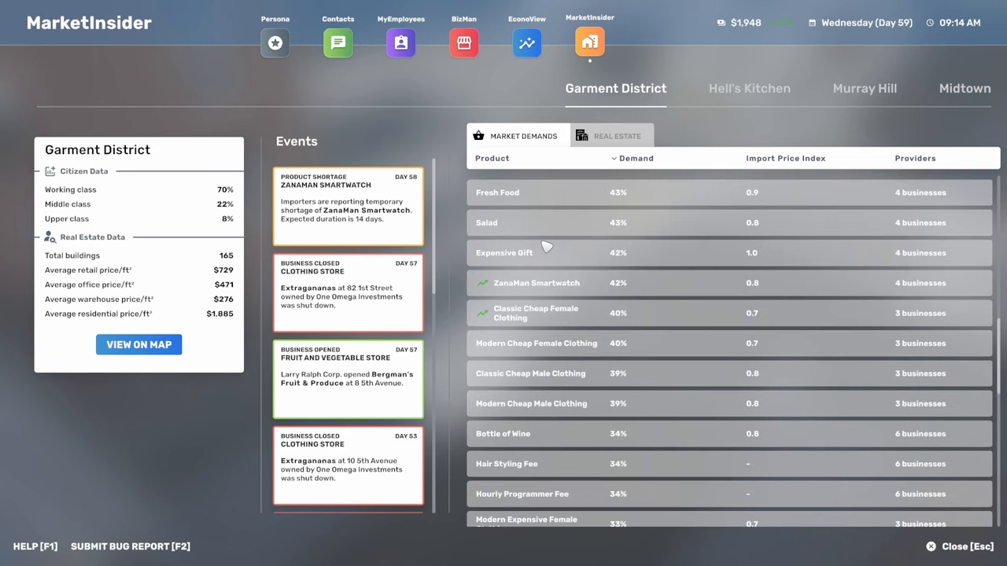
scroll("up", 3)
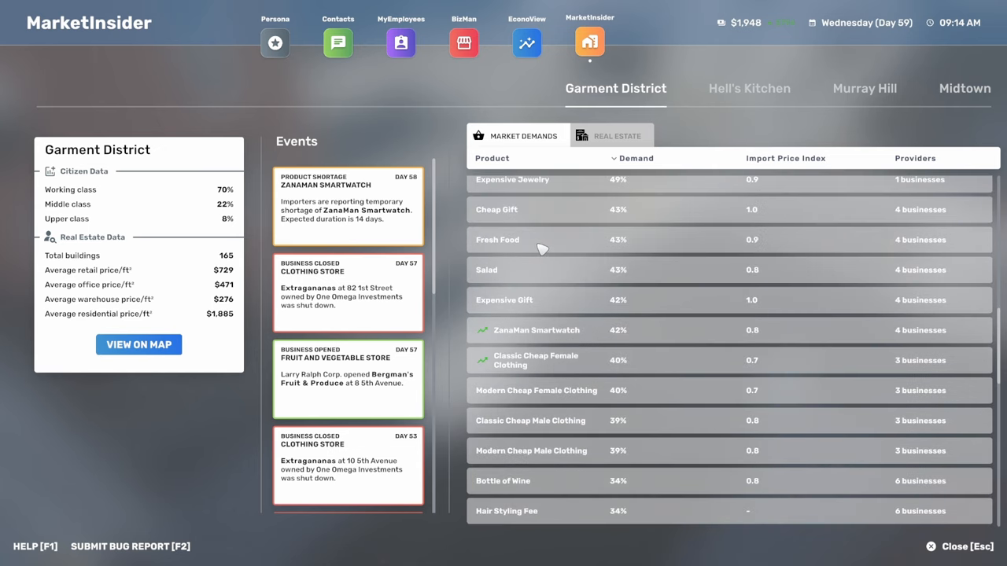
scroll("up", 3)
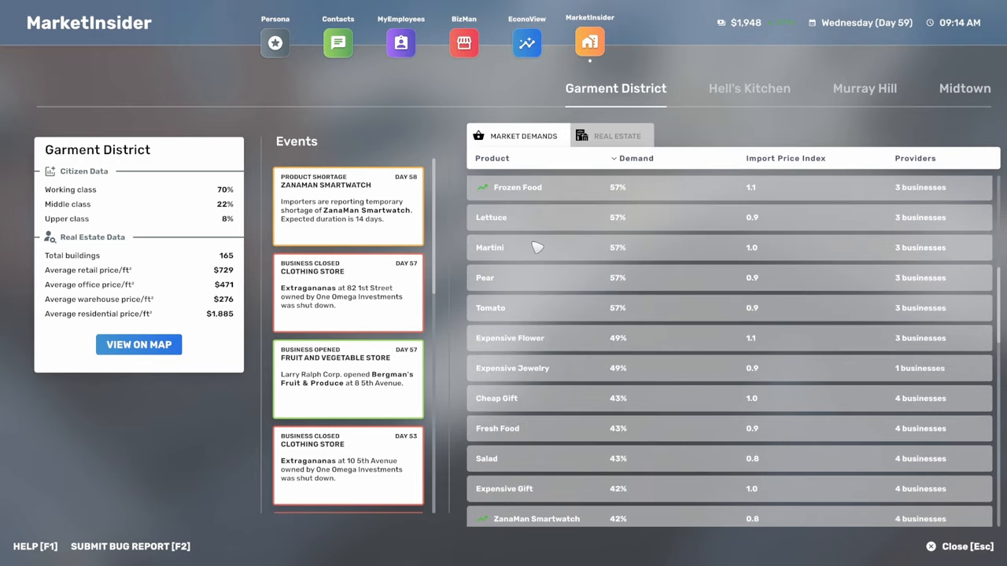
scroll("up", 3)
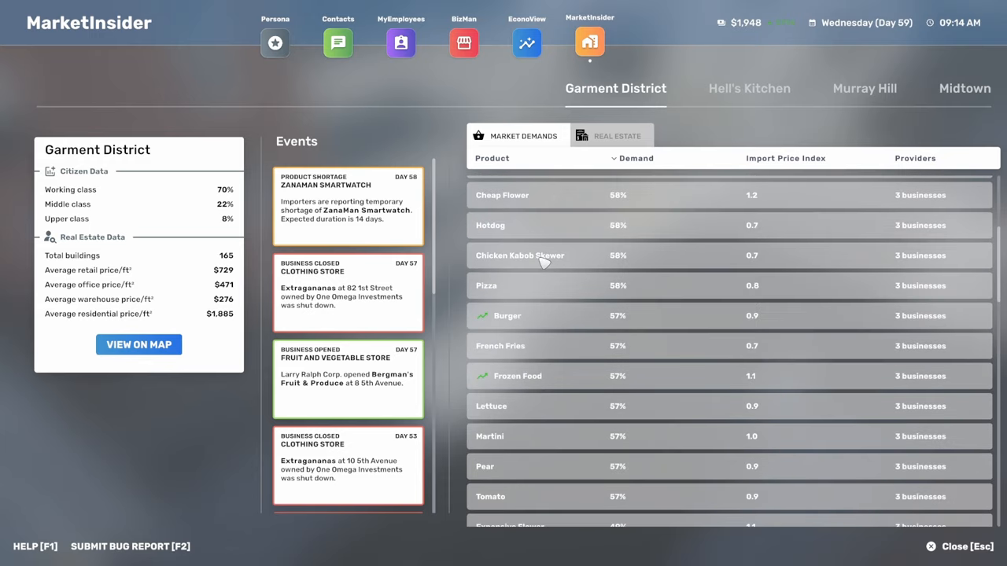
scroll("up", 3)
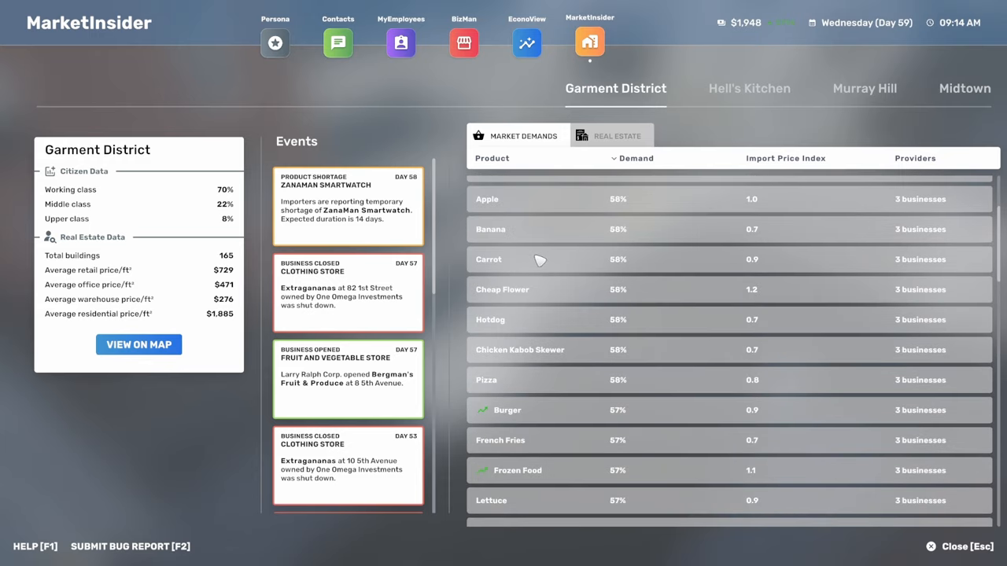
scroll("up", 3)
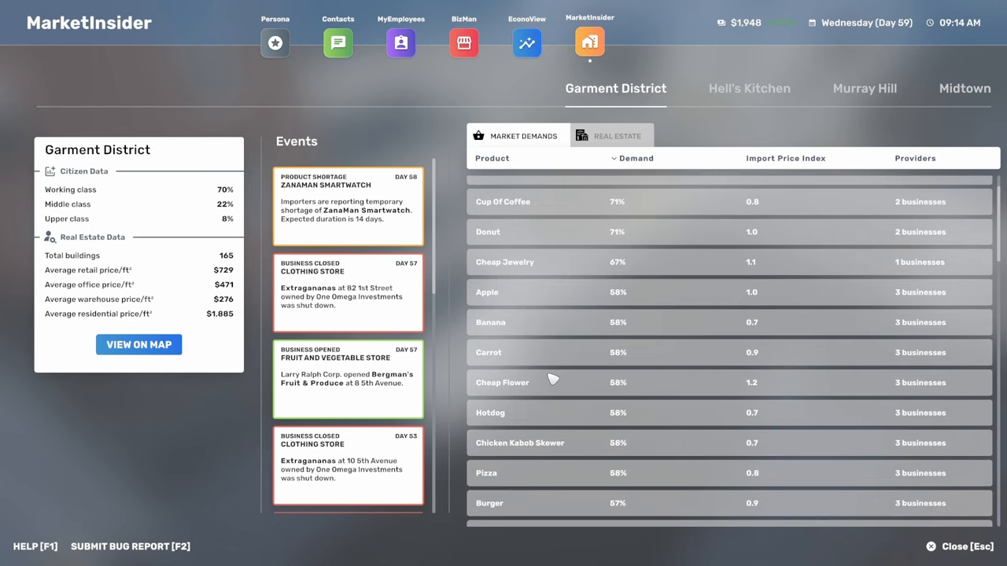
mouse_move(548, 376)
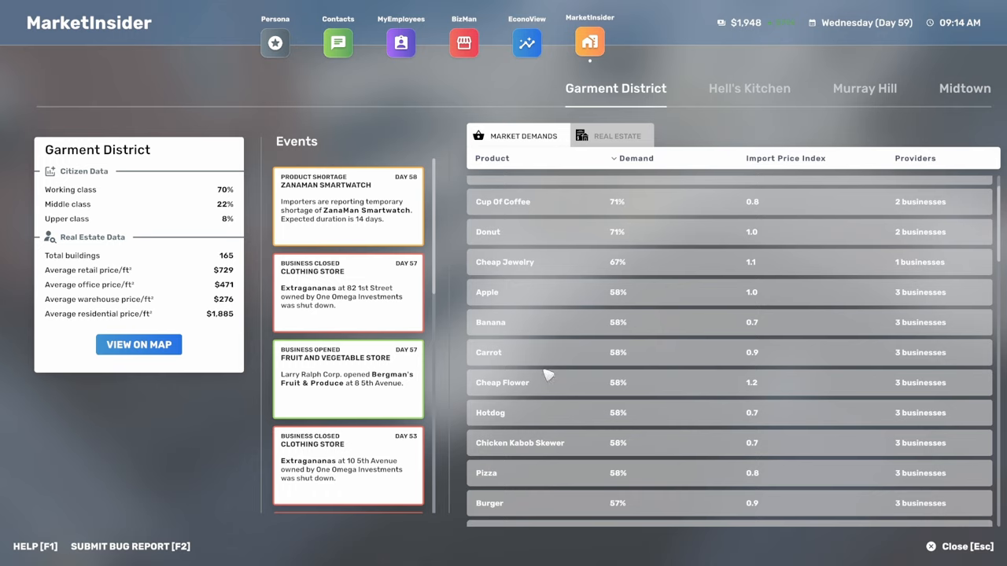
mouse_move(414, 224)
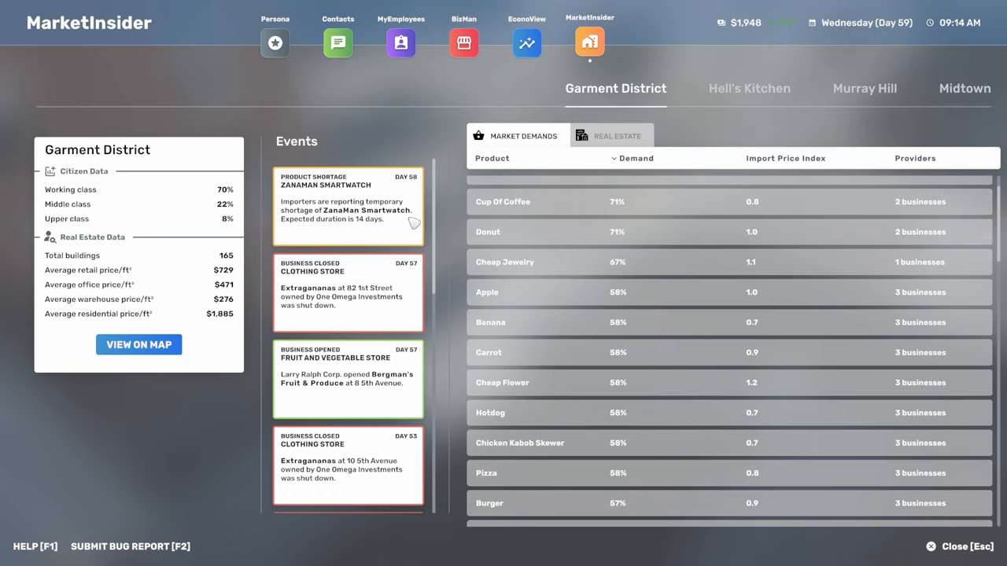
mouse_move(402, 233)
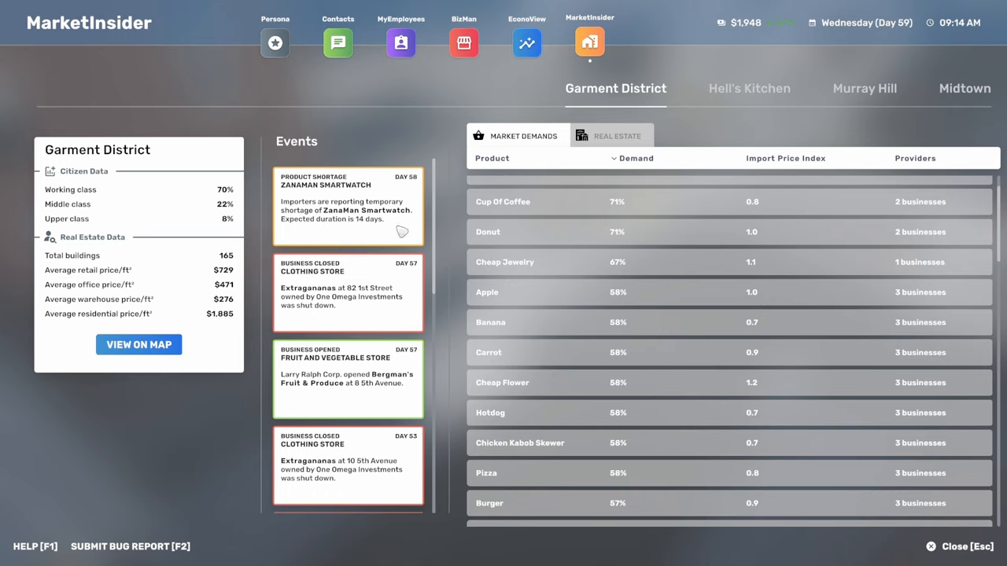
mouse_move(322, 304)
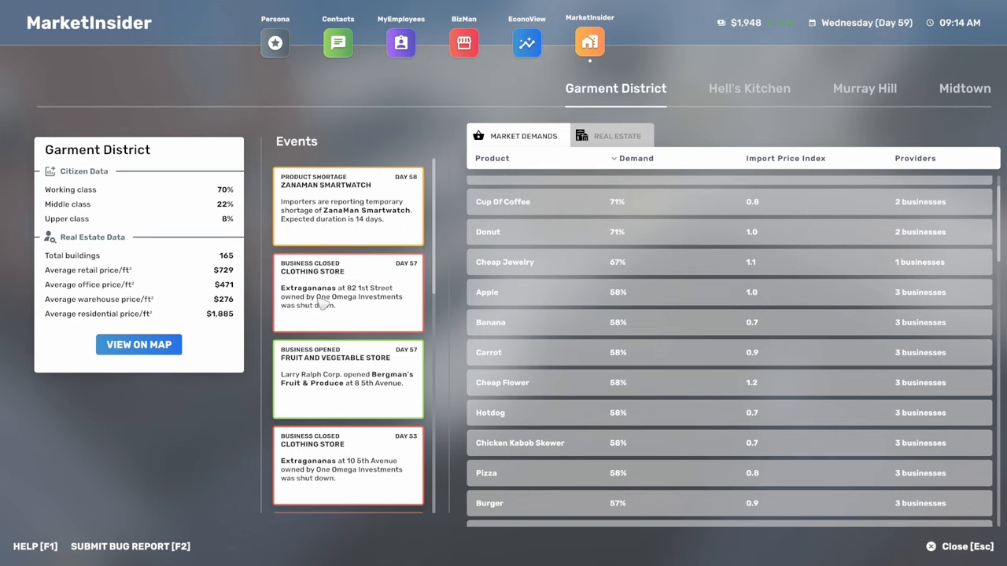
mouse_move(381, 311)
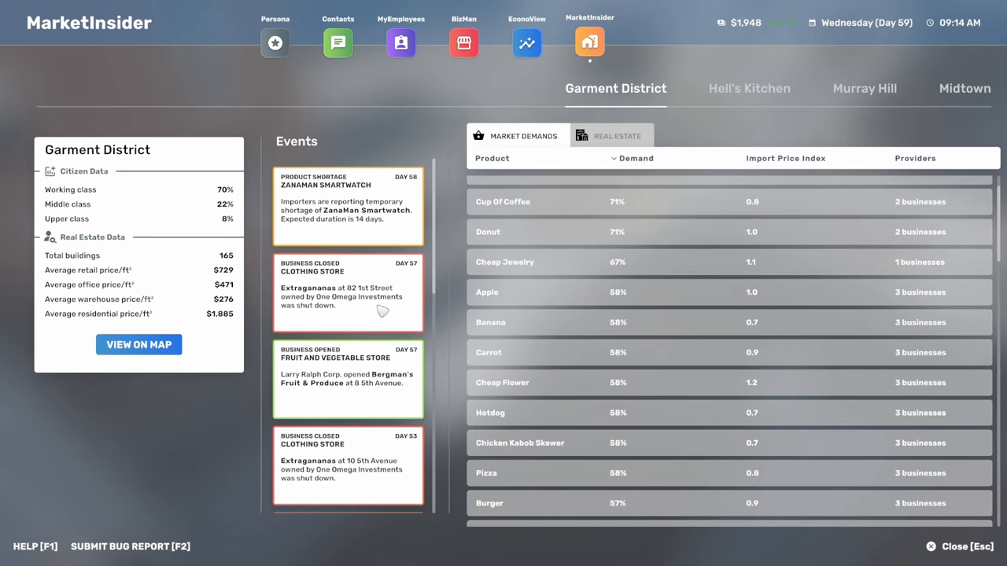
mouse_move(335, 477)
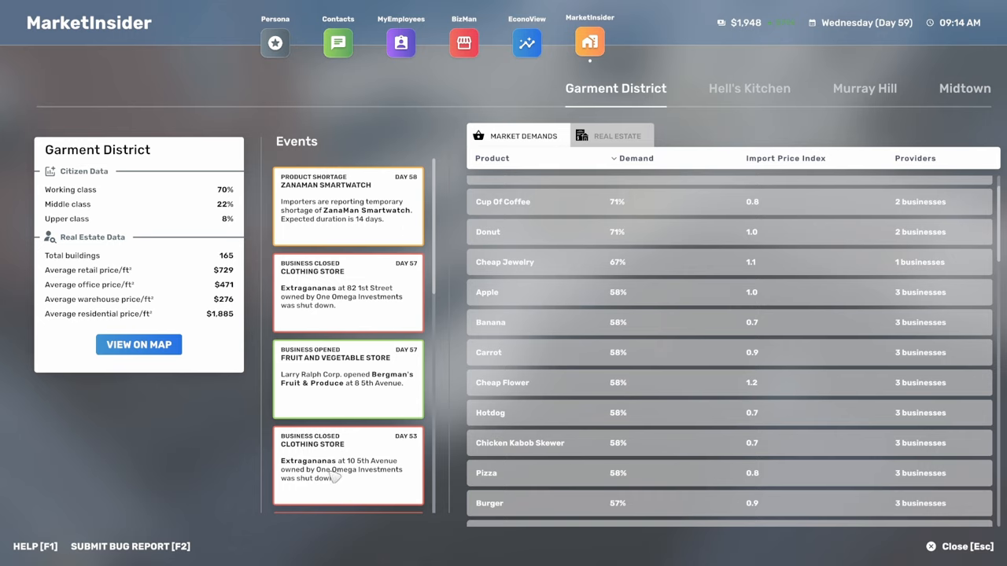
mouse_move(334, 438)
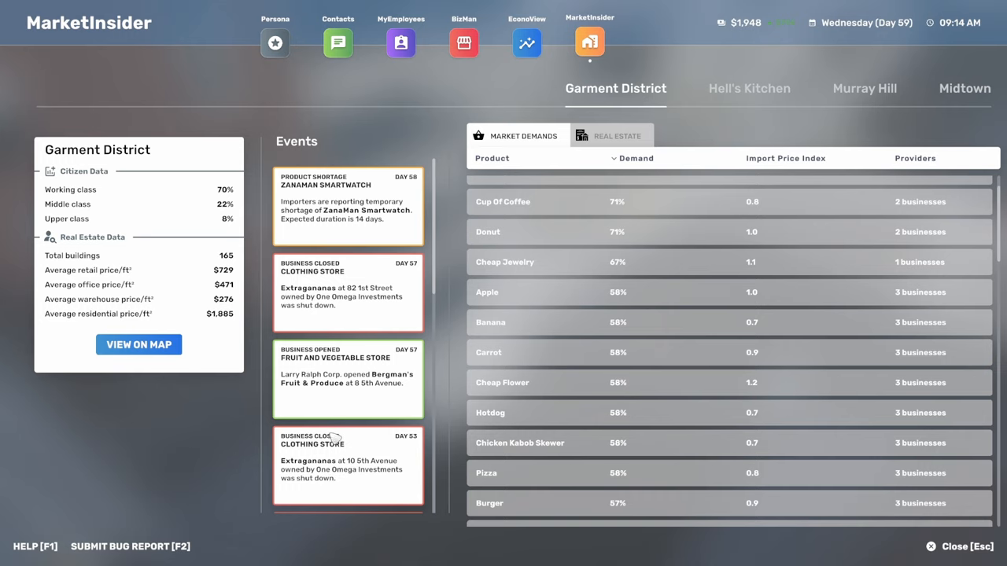
mouse_move(563, 394)
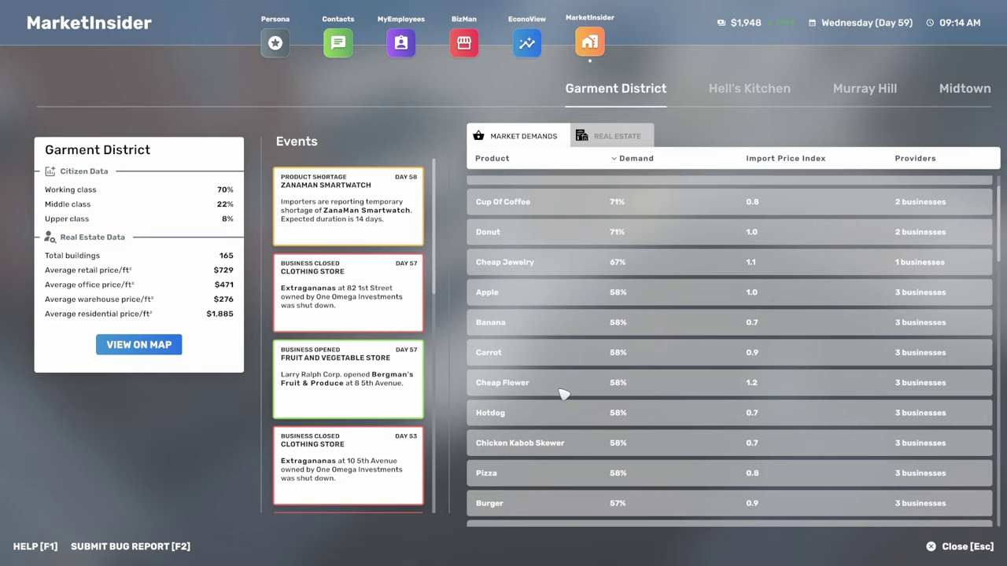
Scroll through the Garment District demand list again to compare products.
scroll("down", 3)
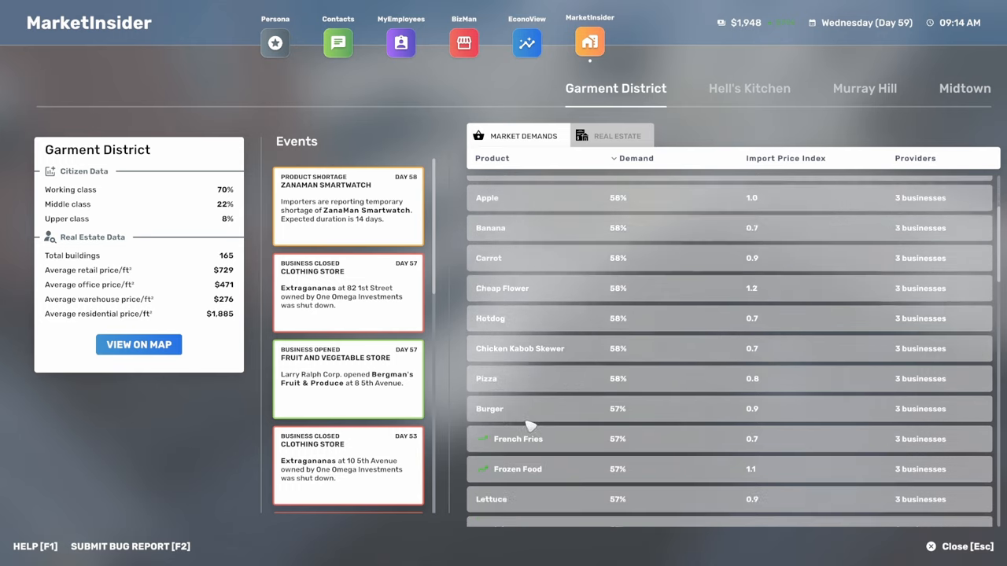
scroll("down", 3)
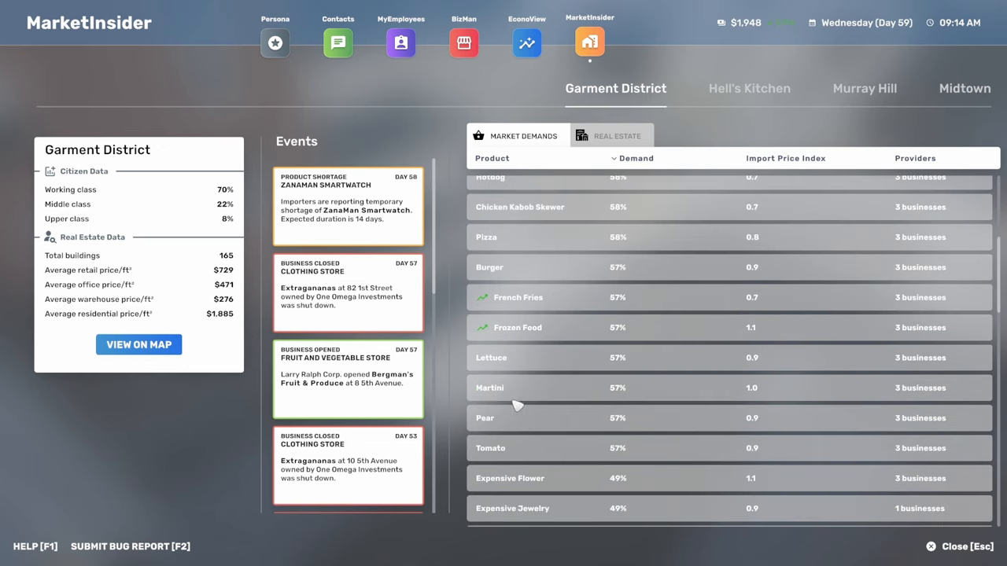
scroll("down", 3)
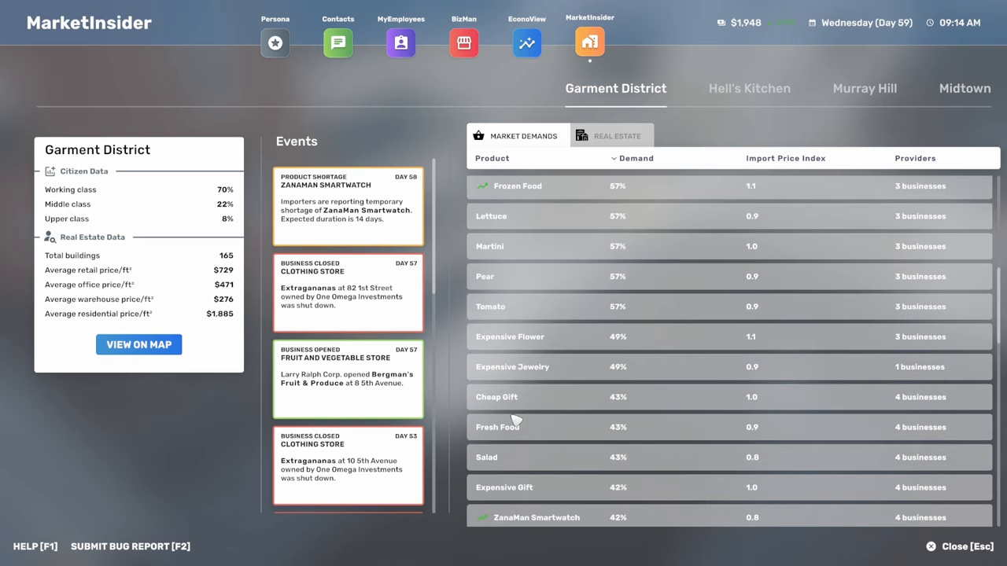
scroll("down", 3)
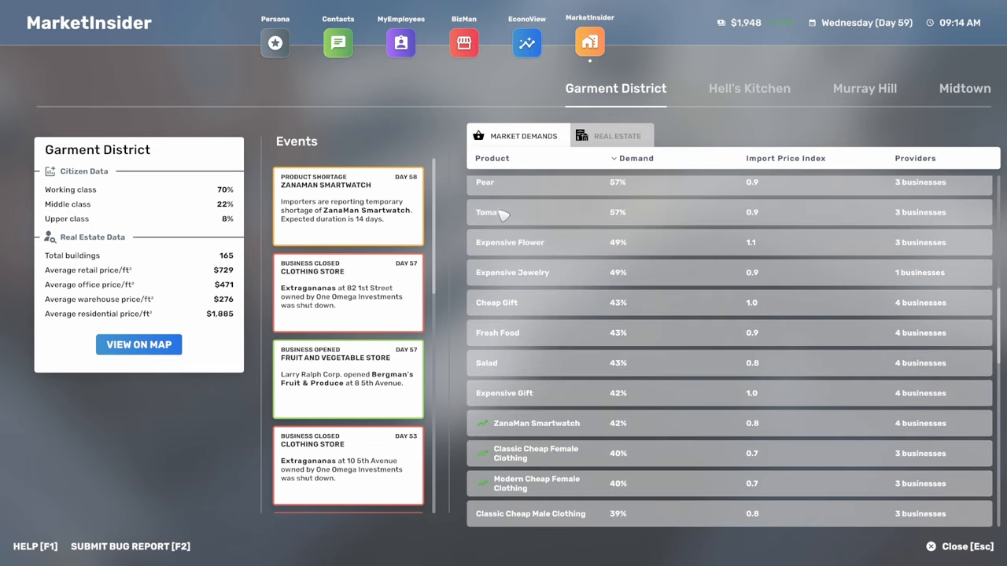
scroll("up", 3)
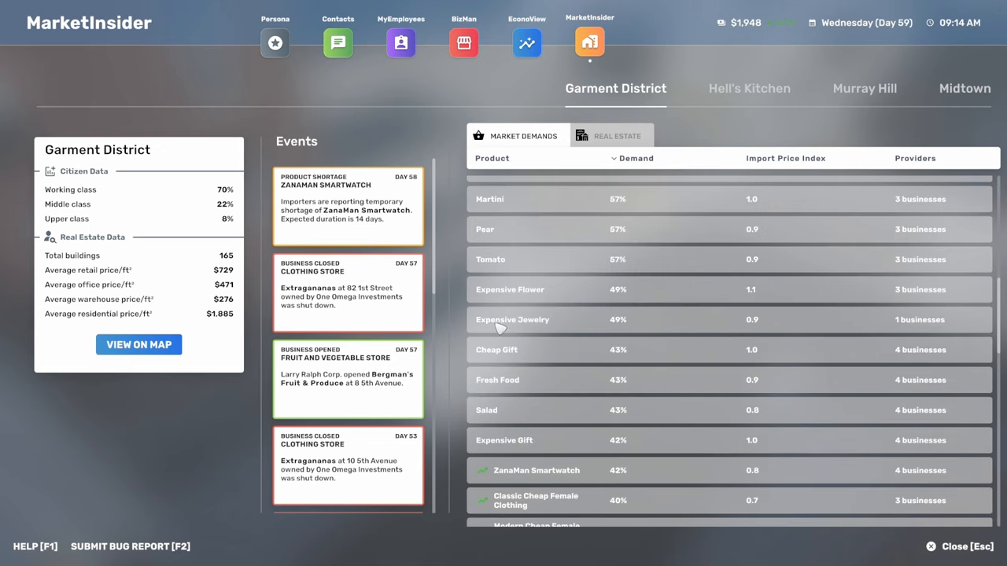
scroll("down", 3)
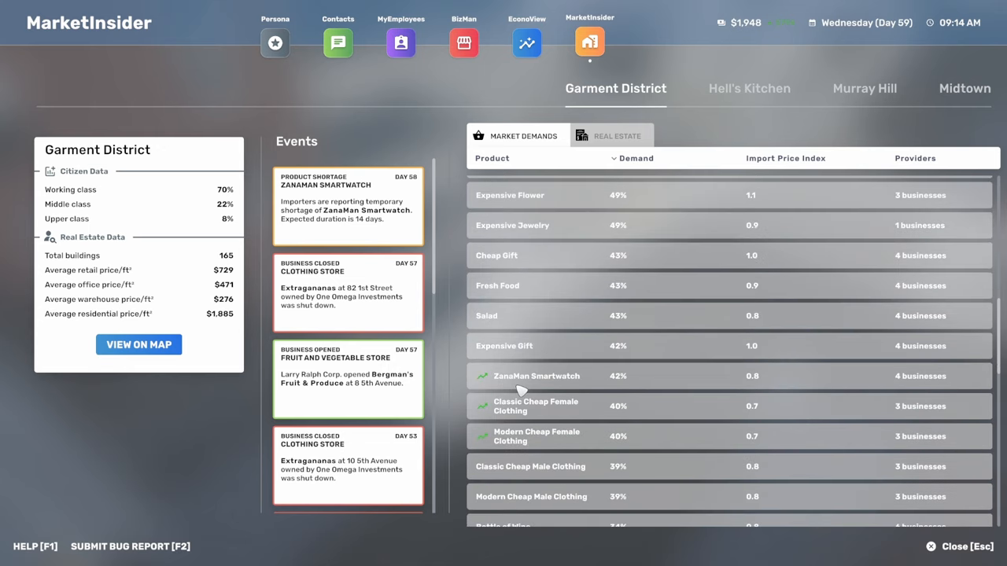
scroll("down", 3)
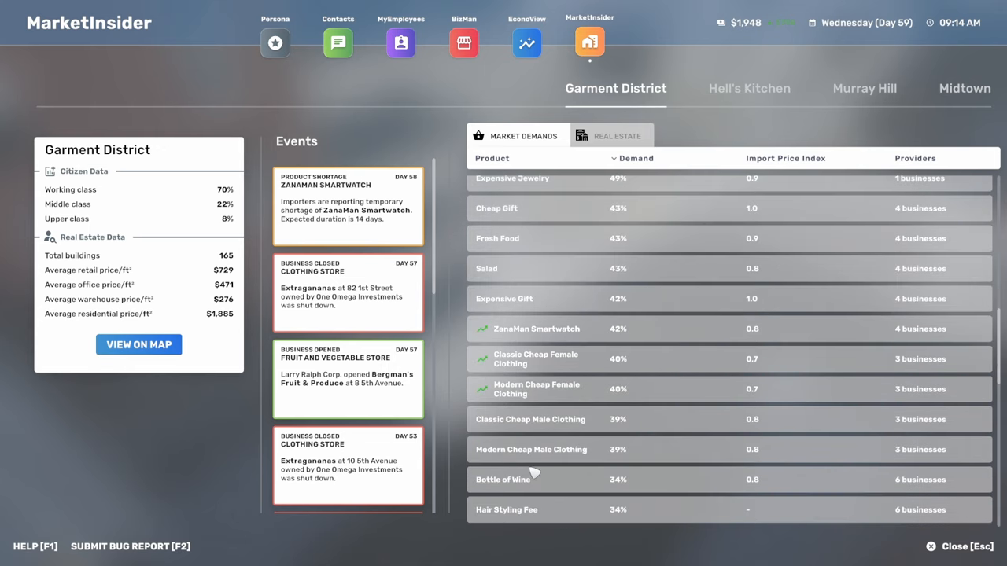
scroll("down", 3)
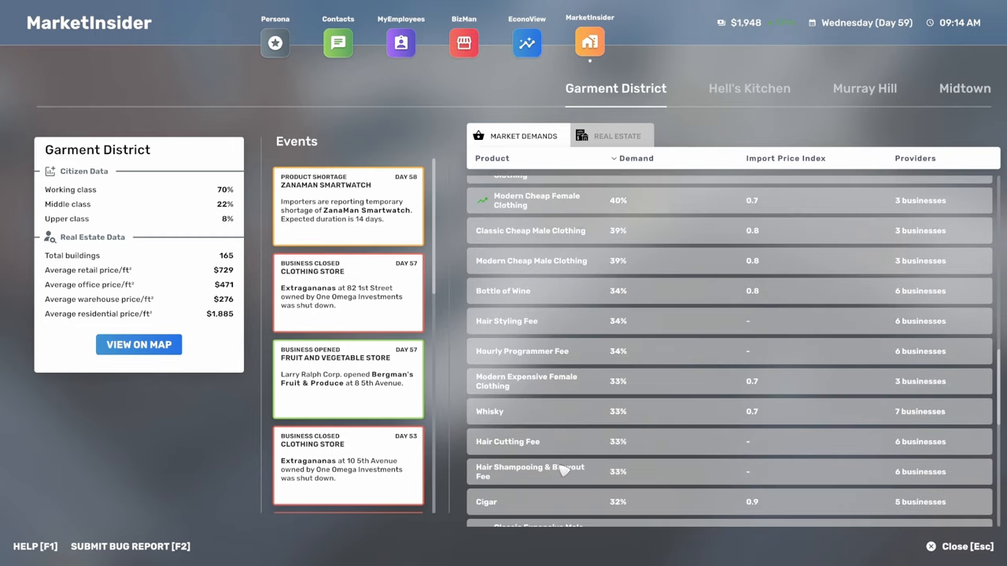
scroll("down", 3)
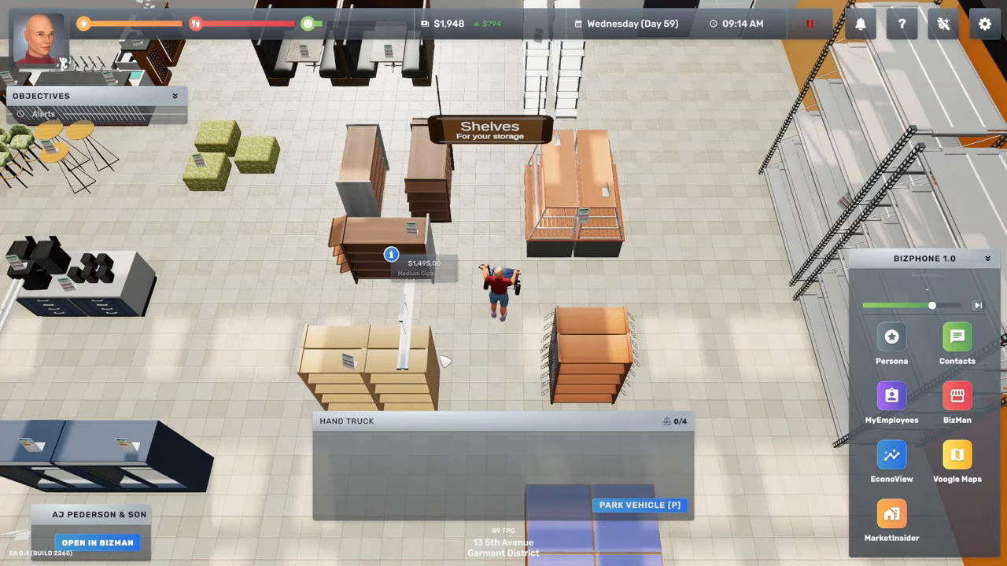
mouse_move(509, 341)
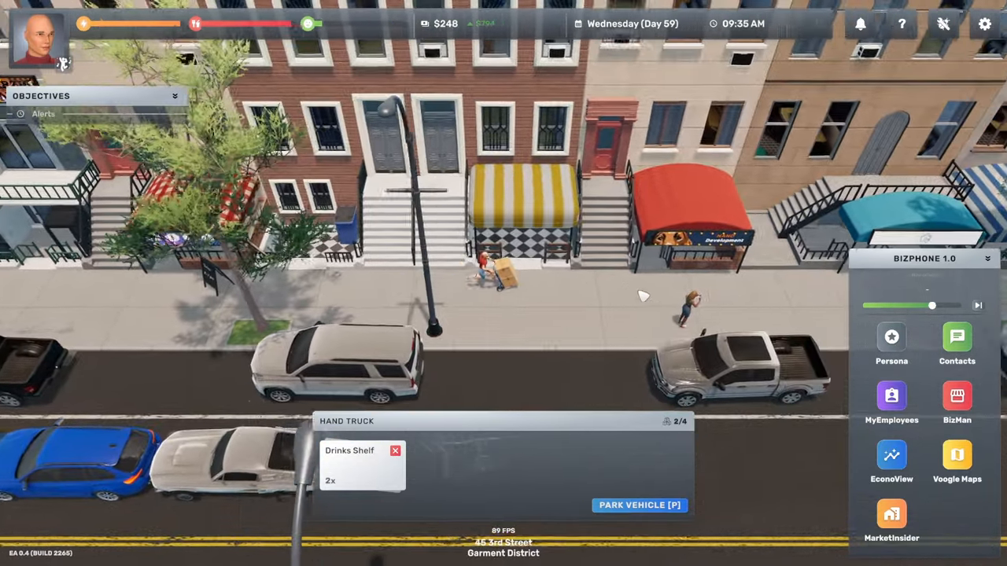
Buy two Drinks Shelves, leaving $248, and wheel them into Beer Murica.
scroll("right", 3)
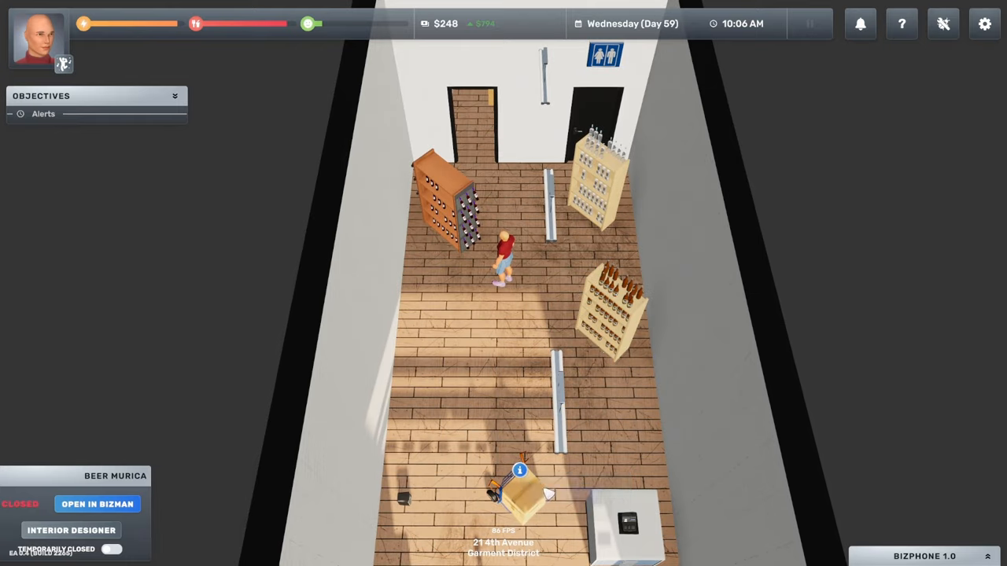
Unload a drinks shelf, check the Martini shelf's contents, and pack up the carried shelf.
left_click(520, 469)
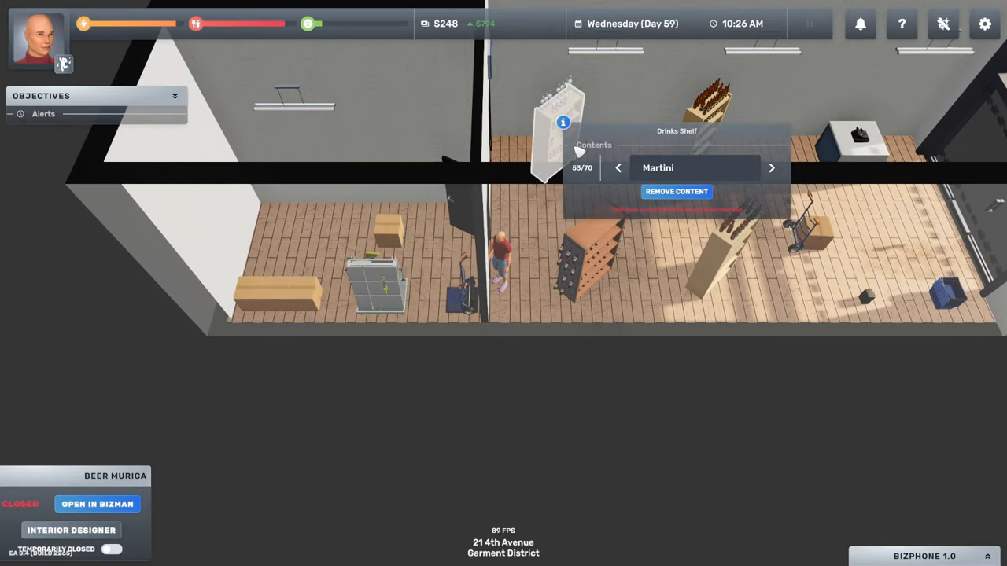
left_click(676, 191)
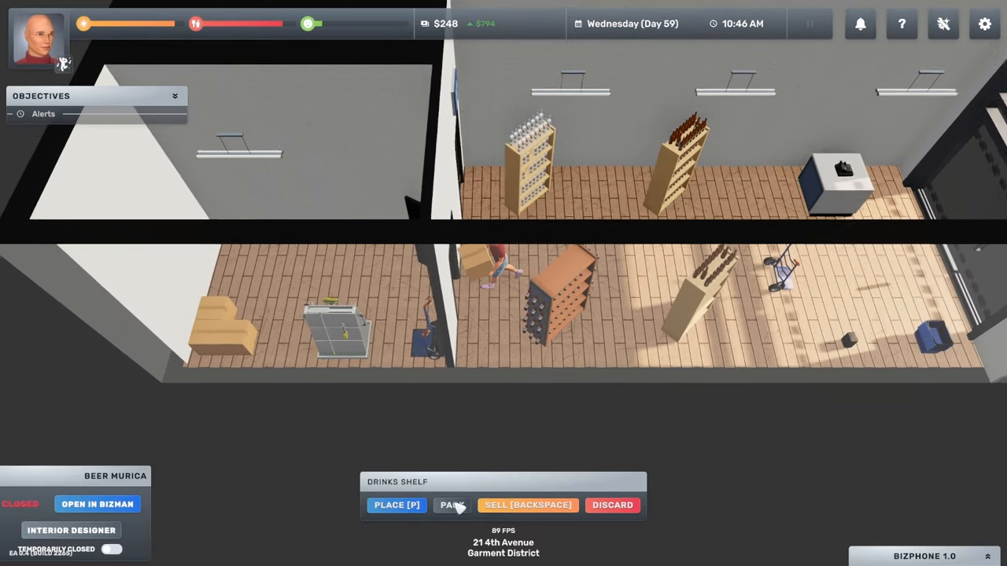
left_click(451, 505)
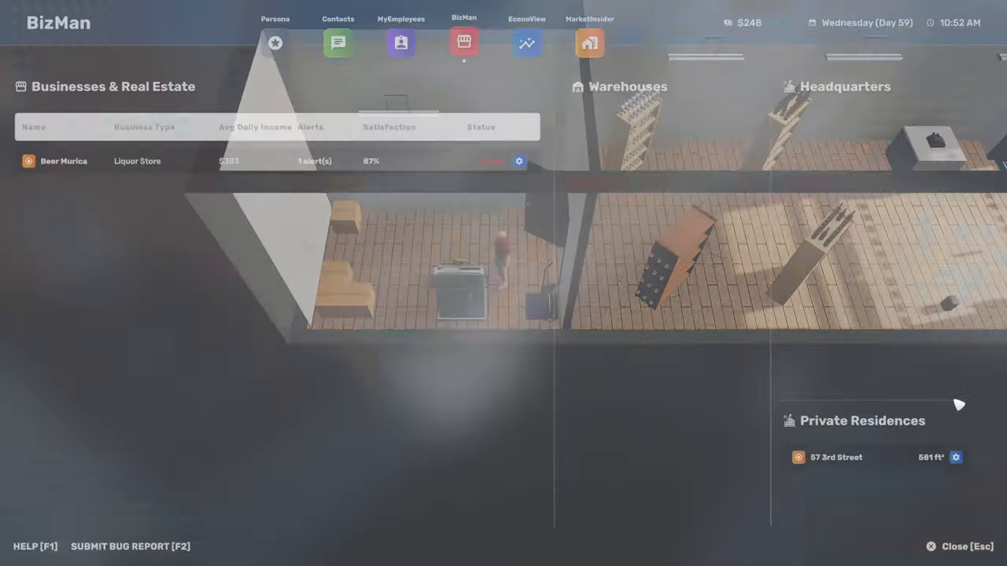
Open Beer Murica's insights and scroll the capacity list showing 10 customers hourly.
left_click(63, 161)
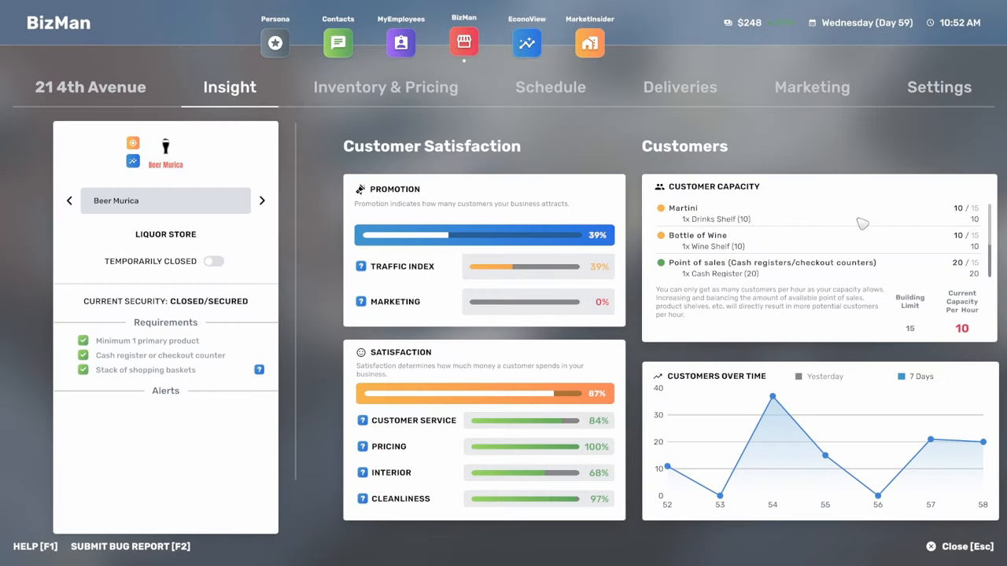
mouse_move(722, 248)
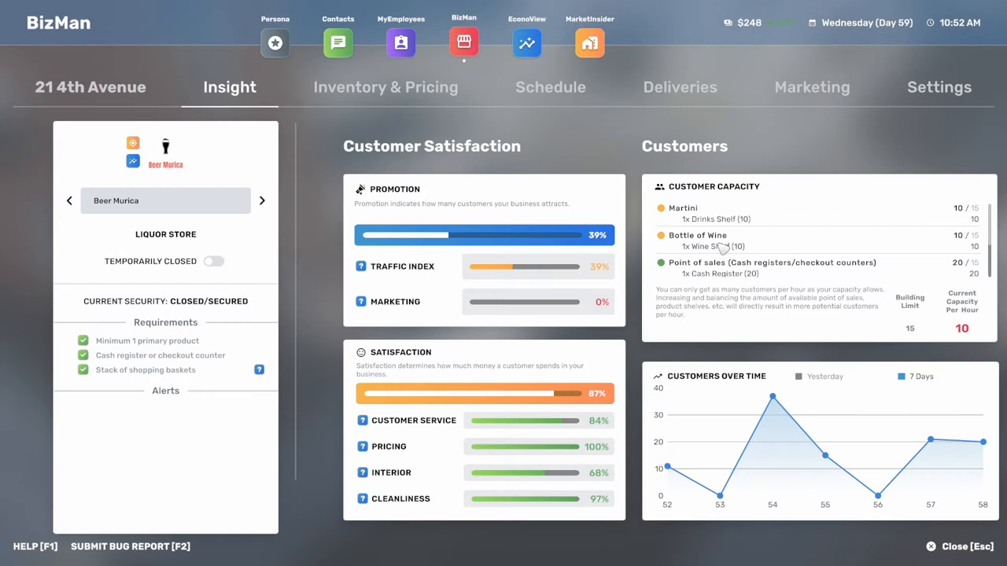
mouse_move(991, 245)
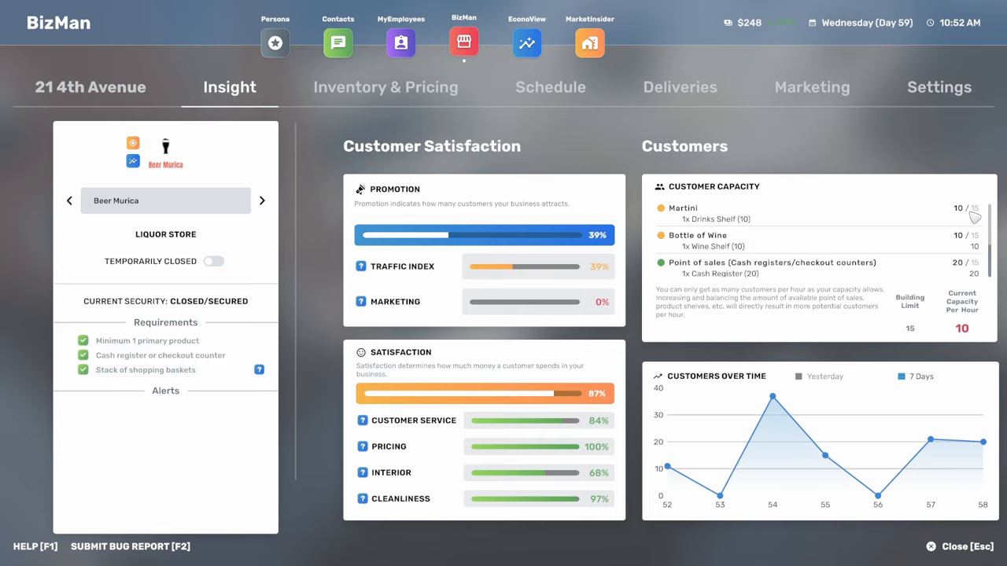
scroll("down", 3)
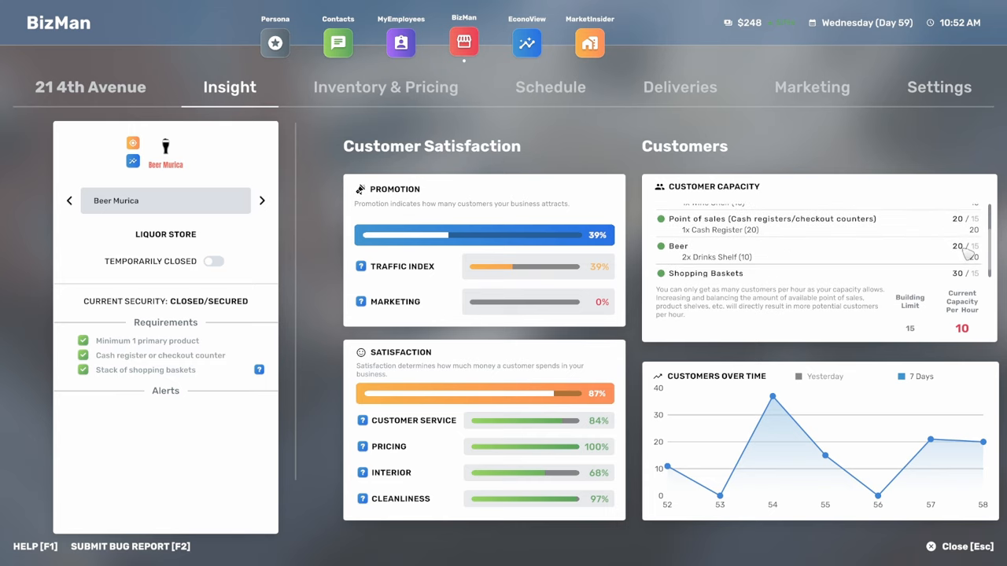
scroll("up", 3)
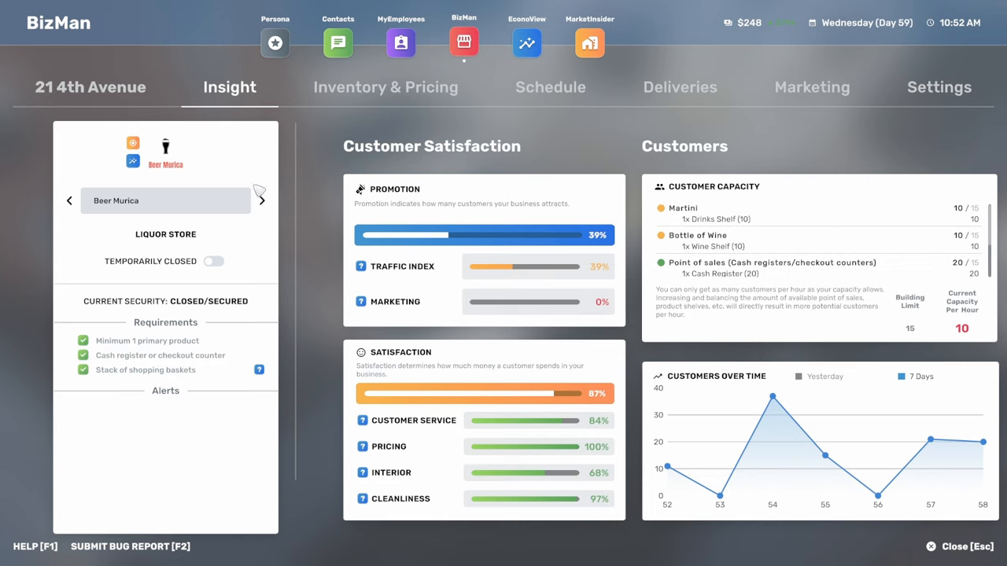
mouse_move(568, 87)
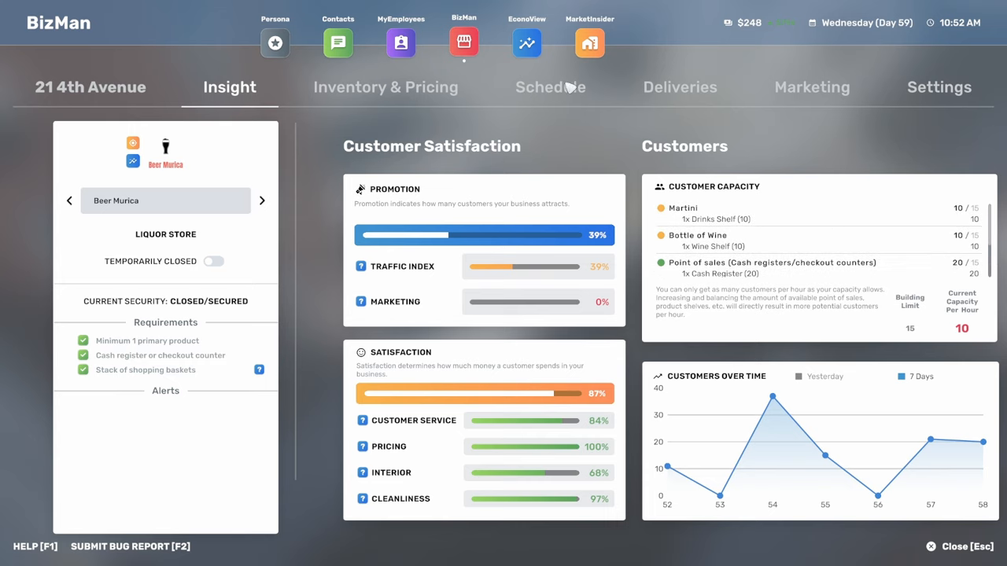
Confirm 12 PM–8 PM opening hours, rest on the bench about 54 minutes, reopen schedule.
left_click(550, 86)
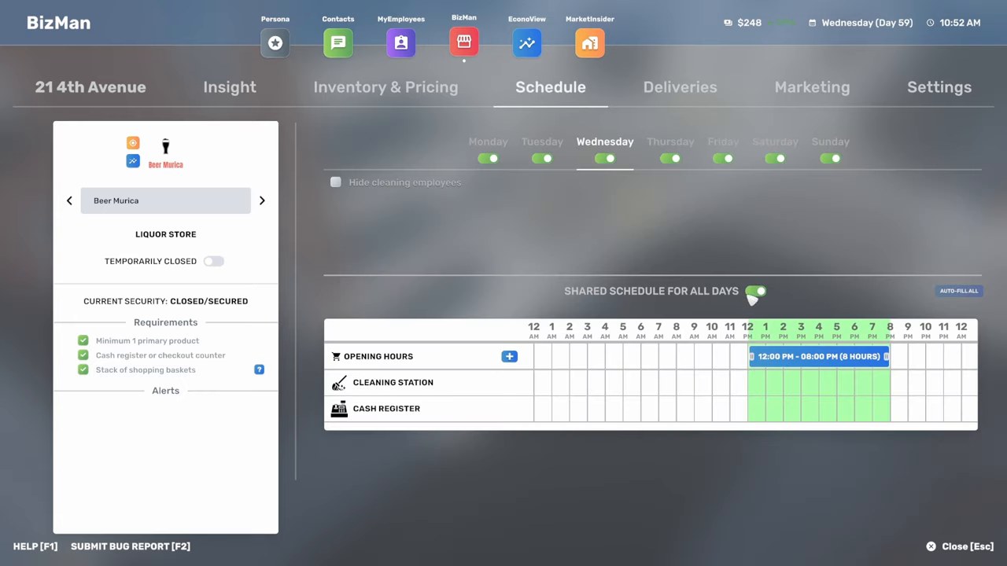
mouse_move(717, 286)
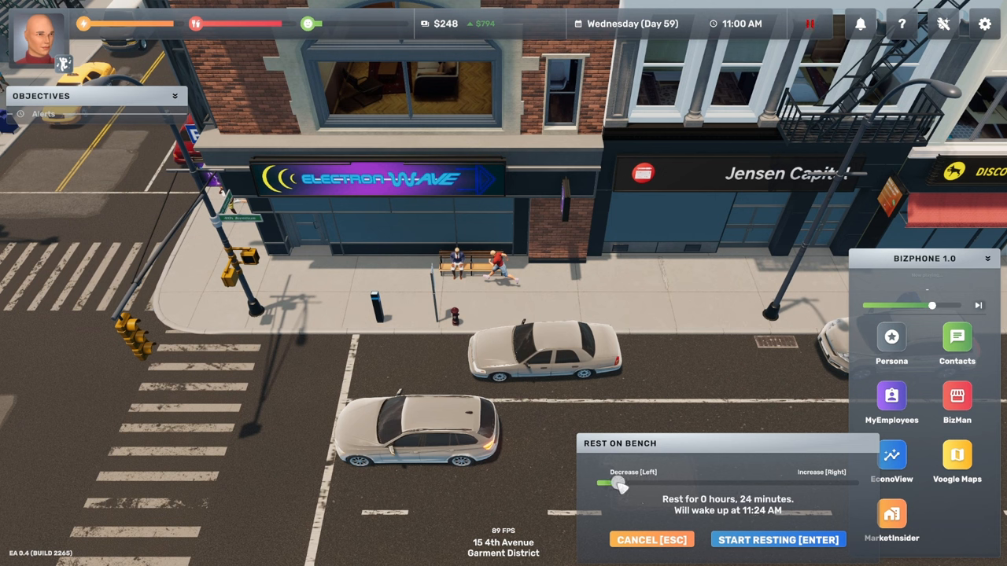
left_click_drag(615, 483, 653, 482)
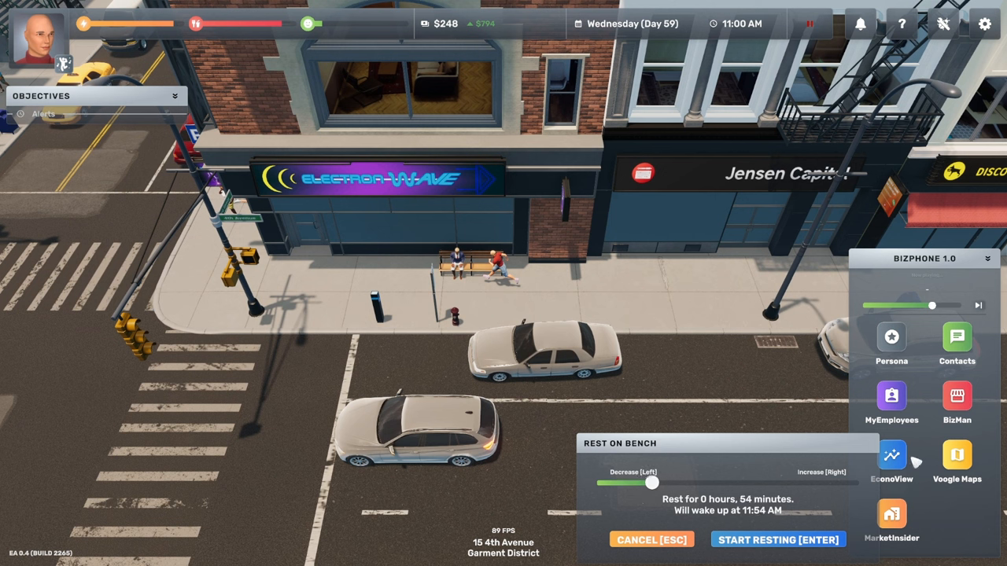
left_click(956, 394)
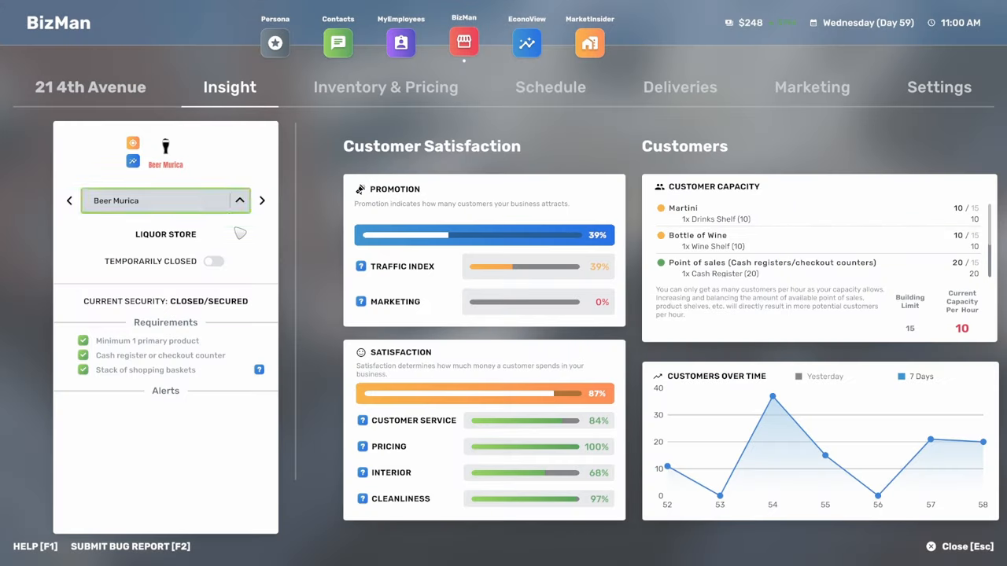
left_click(550, 87)
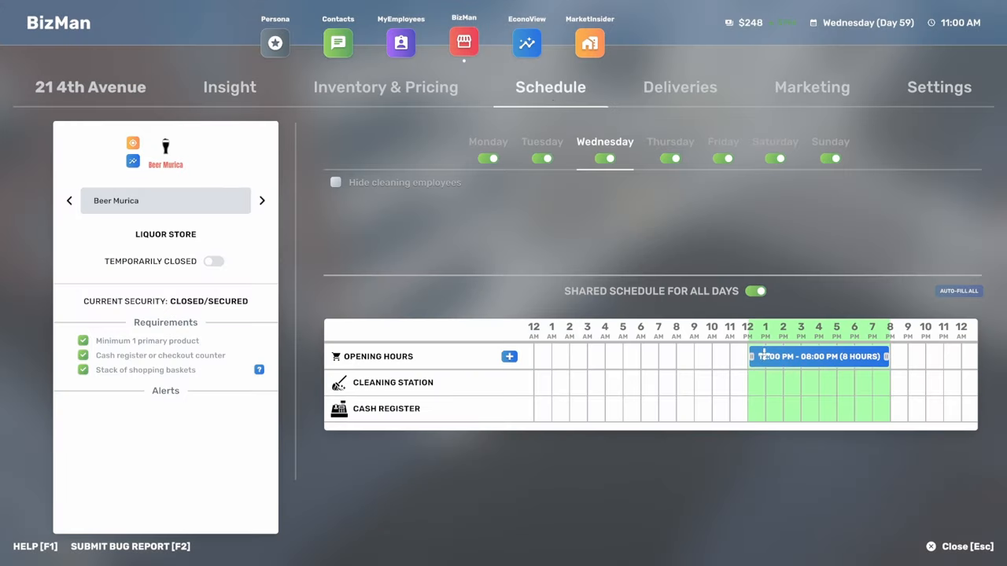
mouse_move(105, 81)
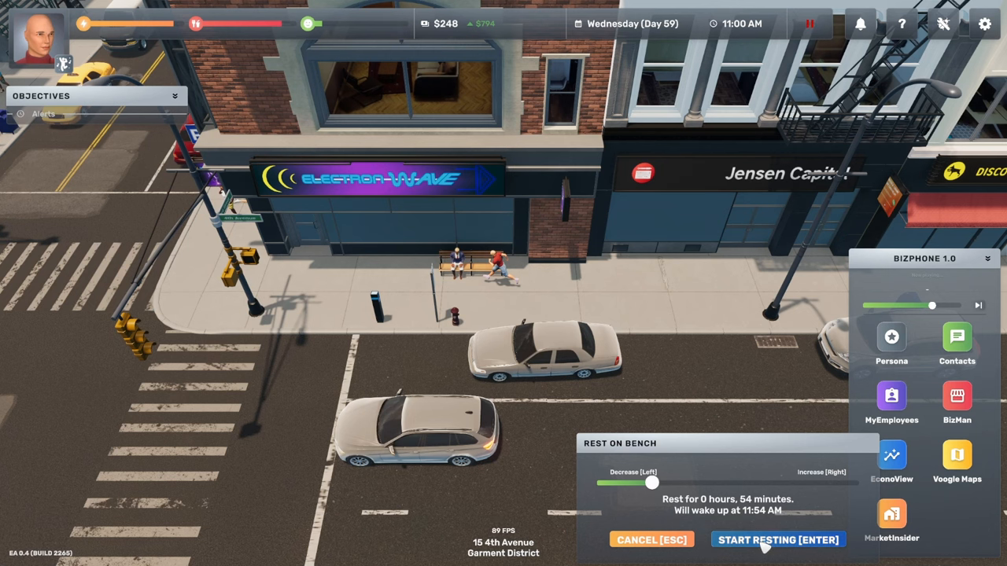
Rest on the bench until 11:58 AM, then walk into the Beer Murica liquor store.
left_click(777, 540)
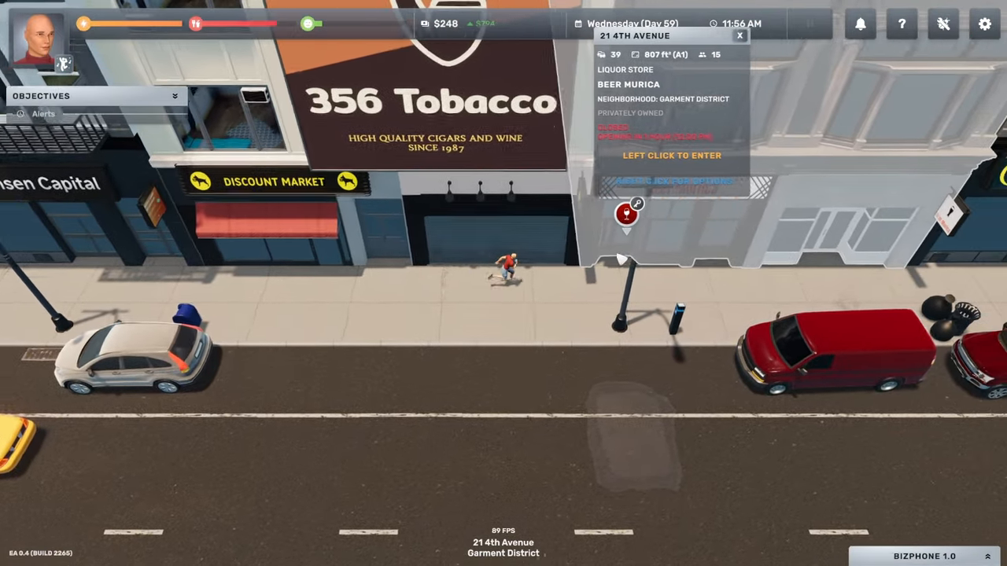
left_click(672, 155)
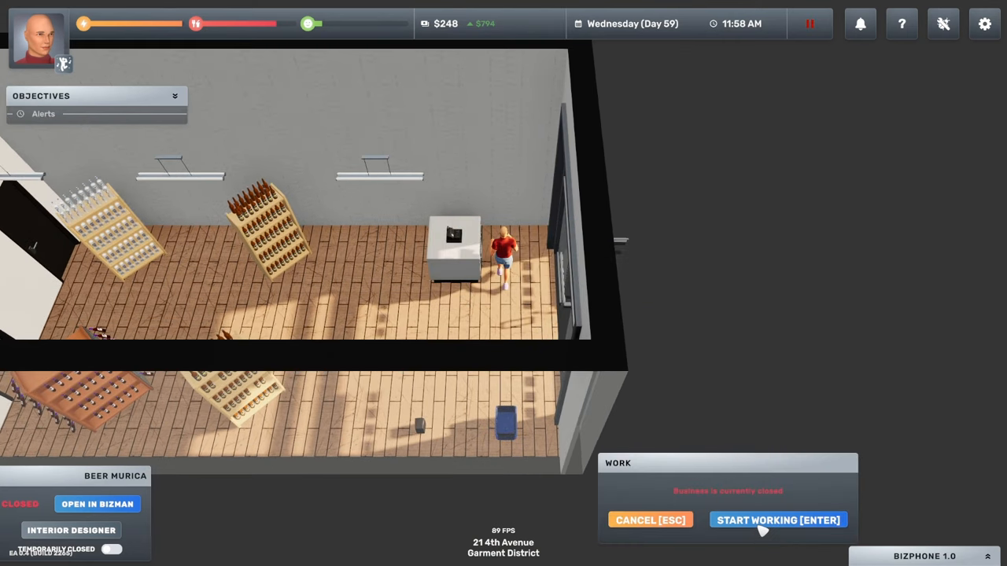
Start the register shift, skip two songs on the store radio, and enable fast-forward.
left_click(777, 520)
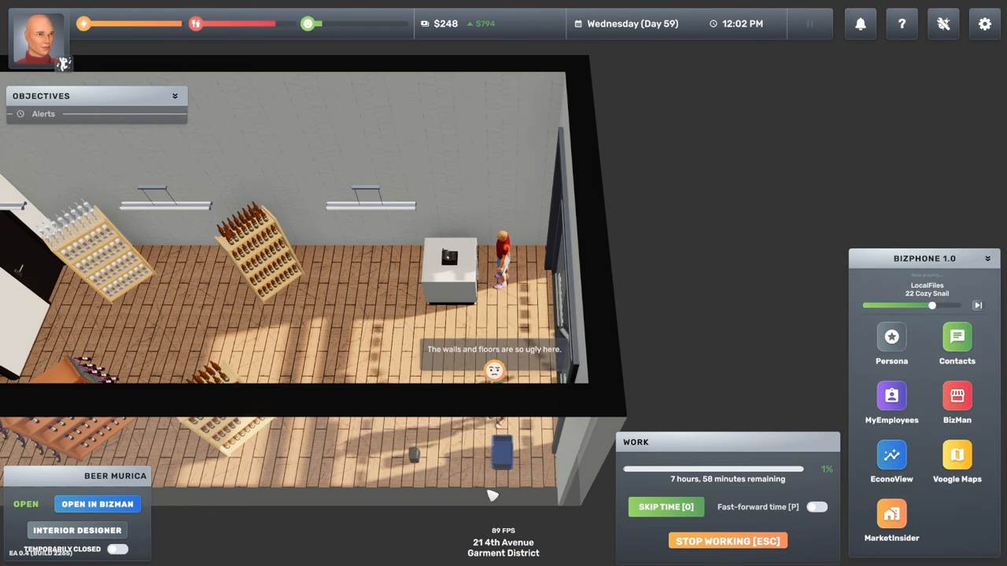
left_click(417, 458)
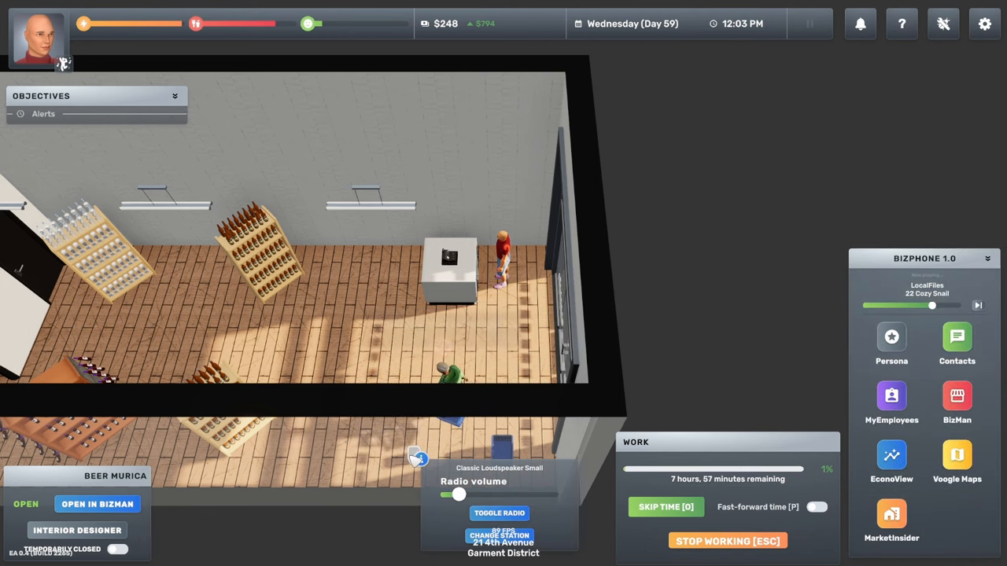
left_click(977, 305)
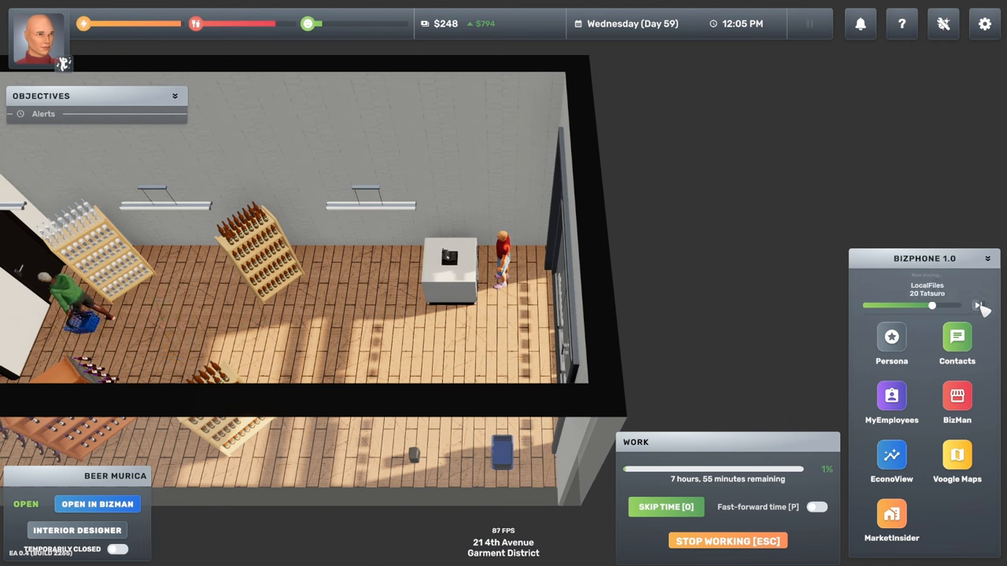
left_click(978, 305)
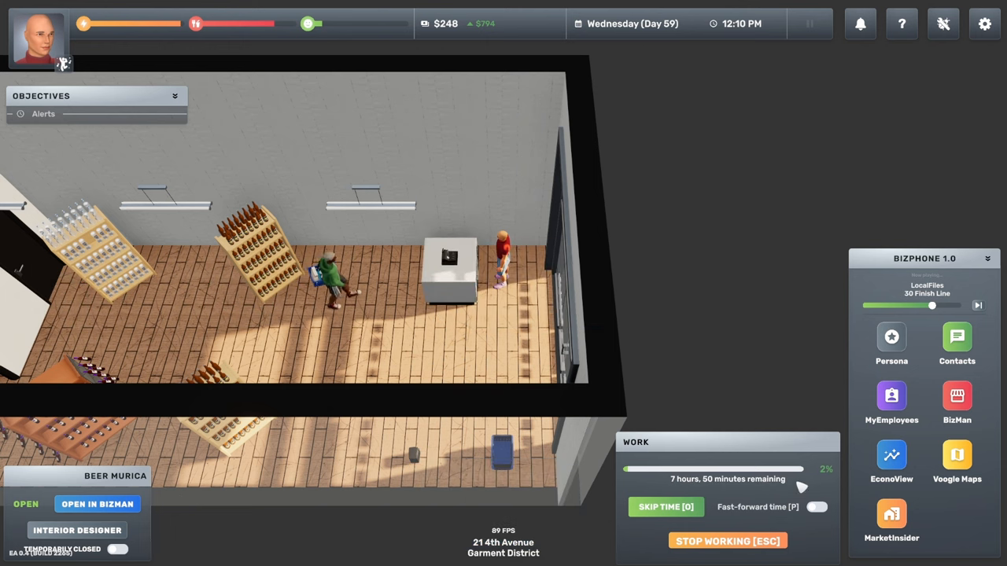
left_click(816, 507)
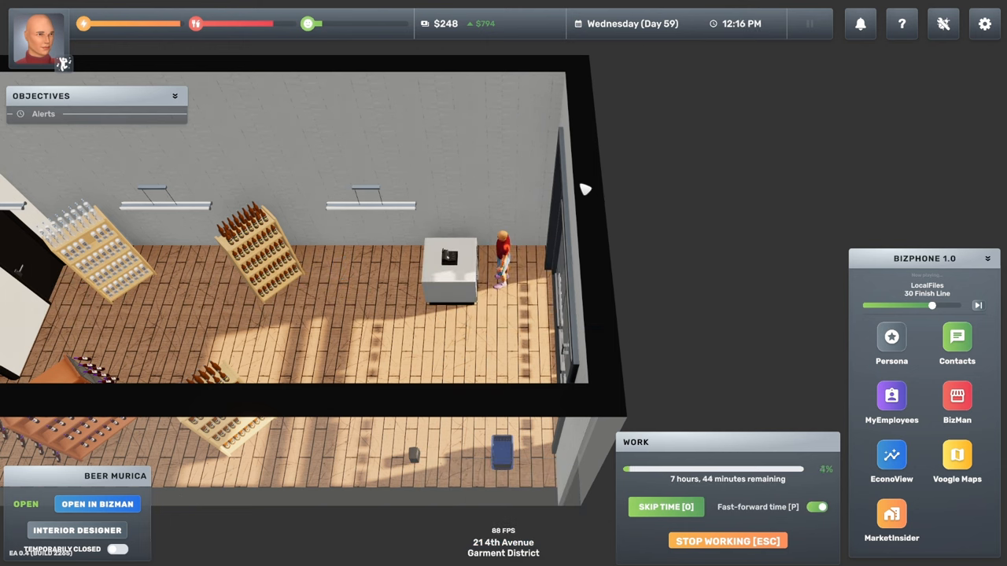
Let the Beer Murica shift fast-forward to 3:16 PM, 41% done.
left_click(450, 272)
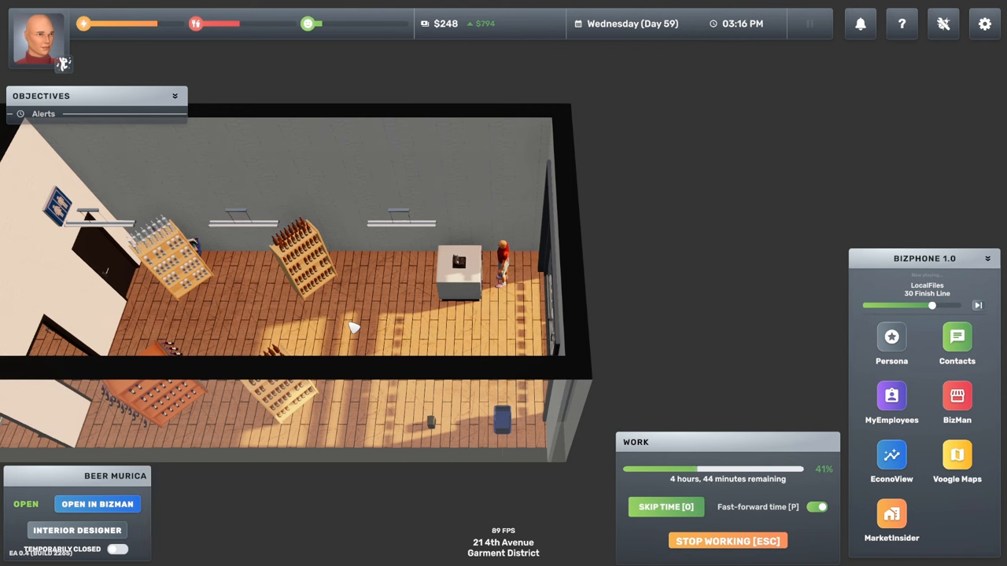
mouse_move(763, 358)
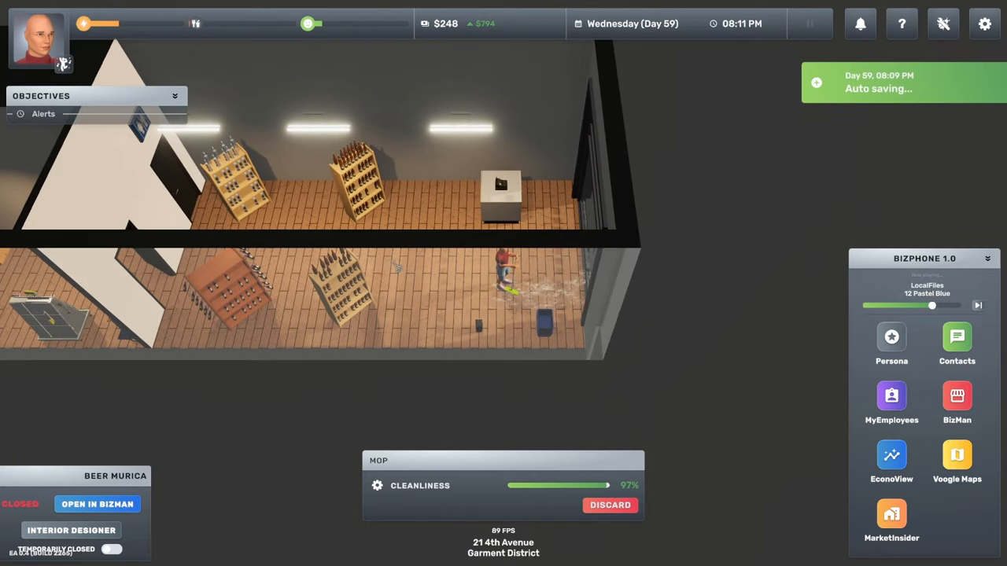
Mop the store floor until cleanliness reaches 97%.
left_click(338, 283)
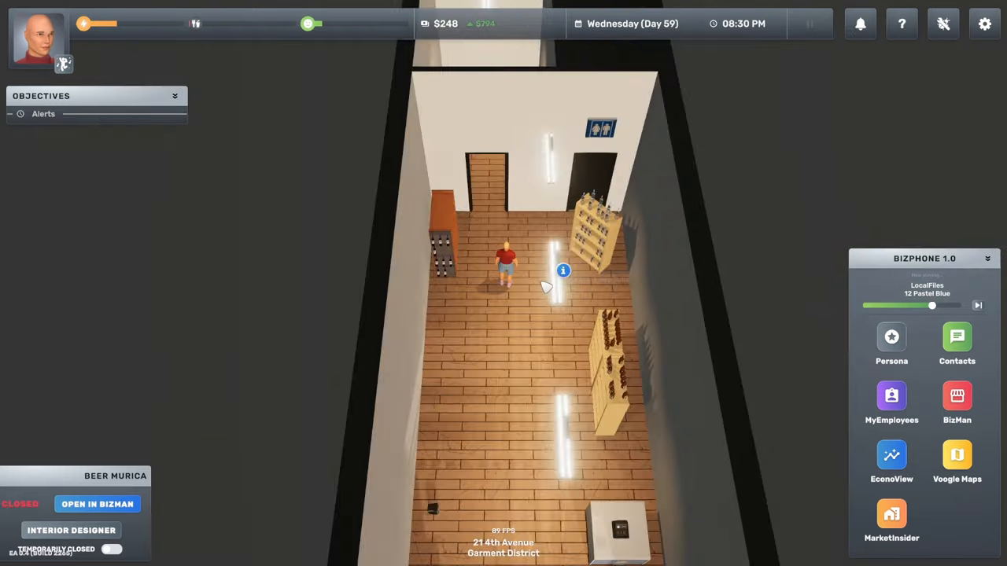
Check the drinks shelf's beer stock, peek at Interior Designer, and take the 25x wine box.
left_click(464, 369)
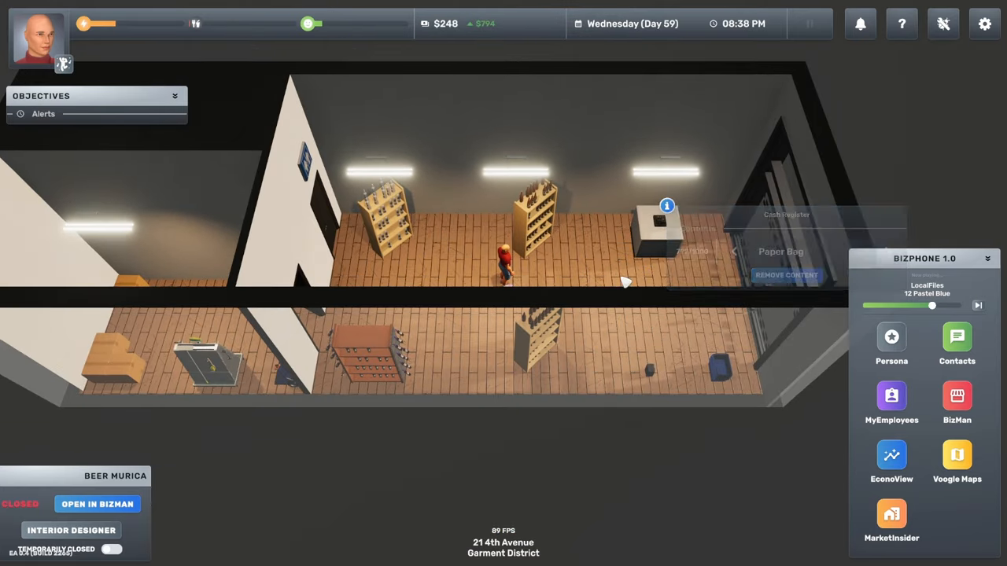
left_click(543, 320)
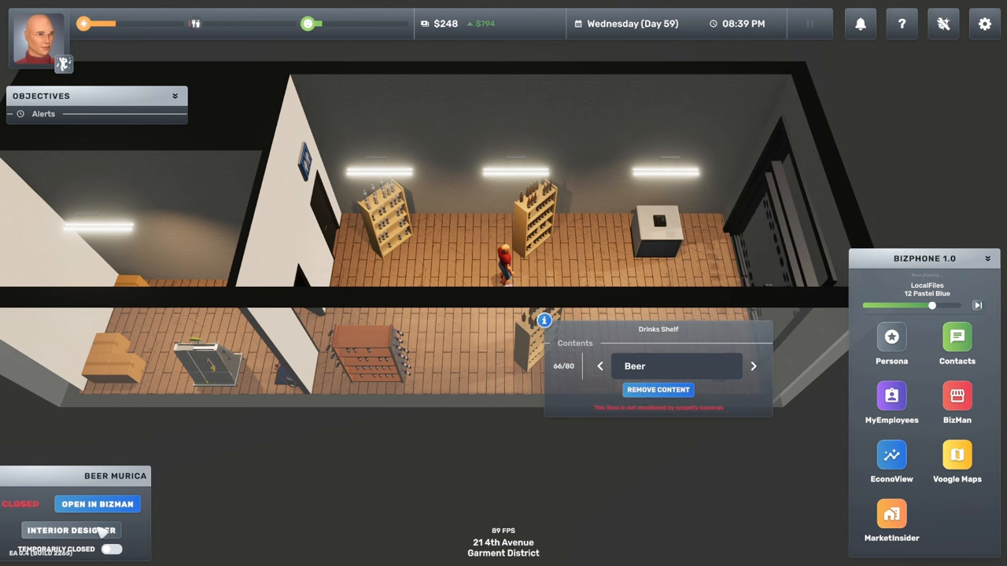
left_click(71, 530)
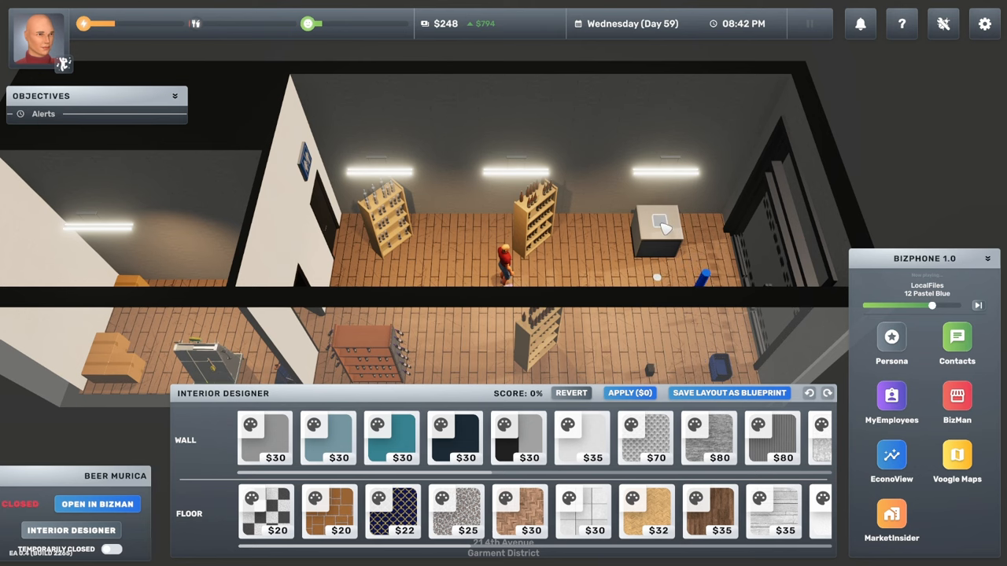
left_click(659, 224)
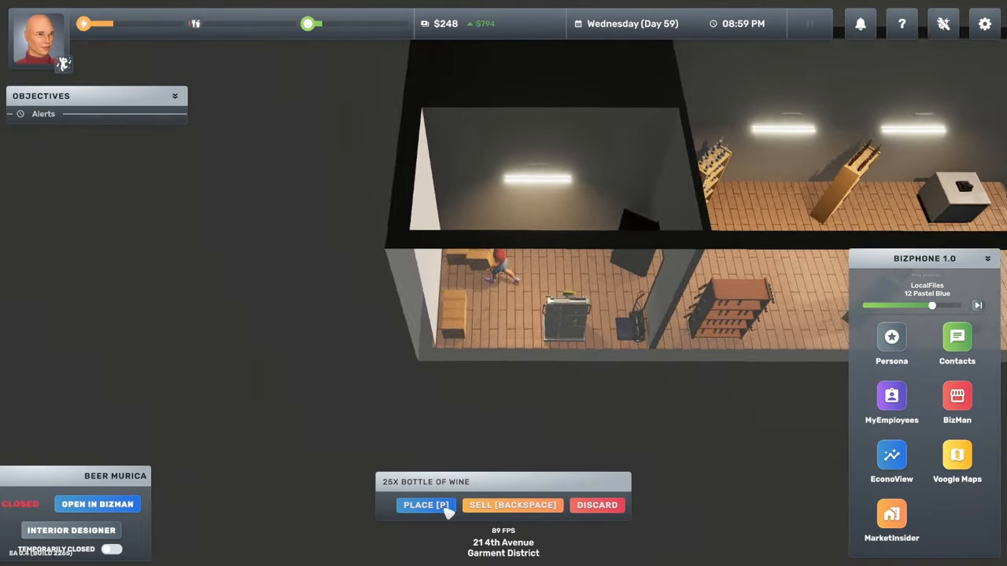
Place the wine bottles on a shelf and move the wine shelf to a new spot.
left_click(425, 505)
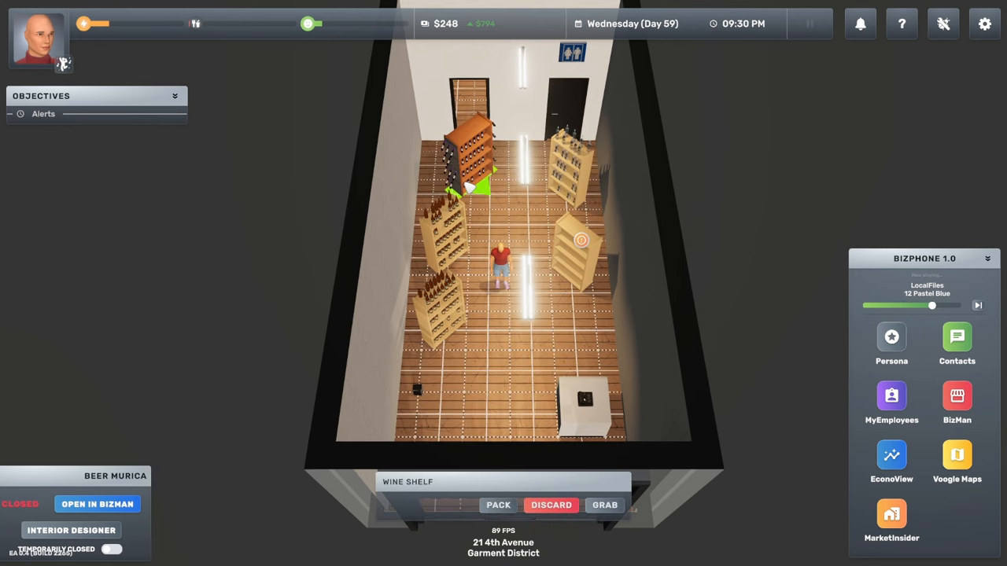
left_click(468, 157)
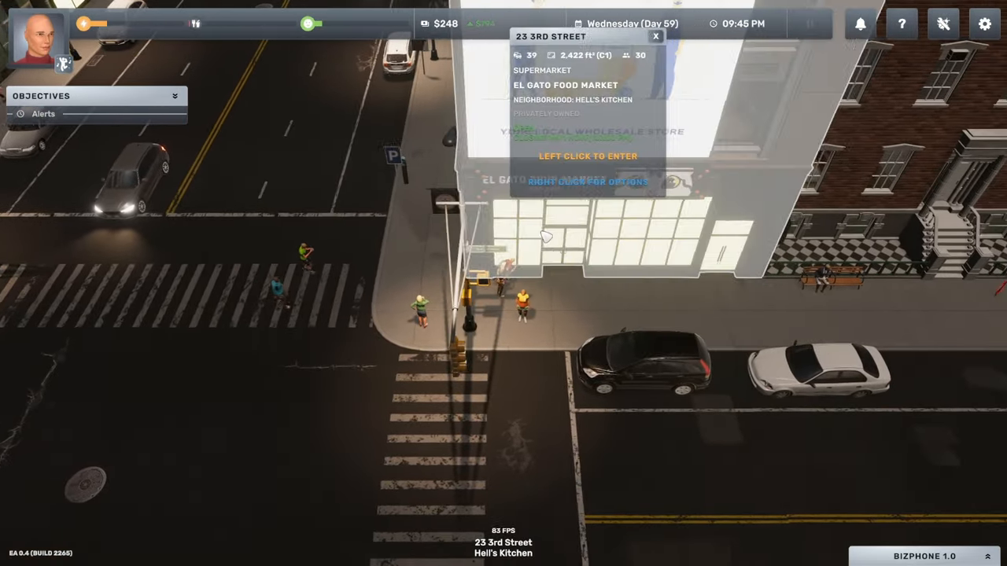
Enter El Gato Food Market and buy ten Fresh Food items for $80.
left_click(588, 156)
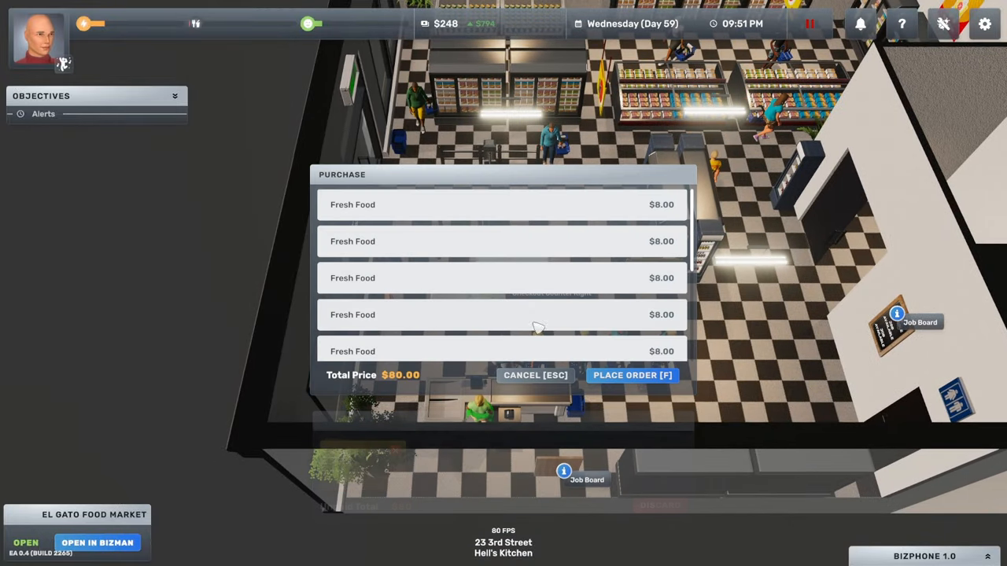
left_click(631, 375)
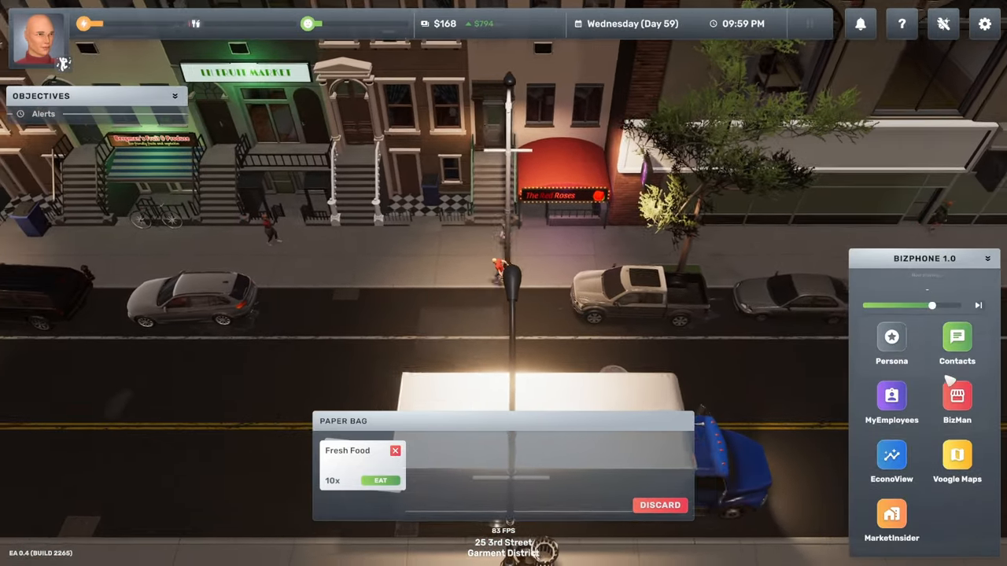
Switch on Beer Murica's Temporarily Closed toggle in BizMan.
left_click(957, 396)
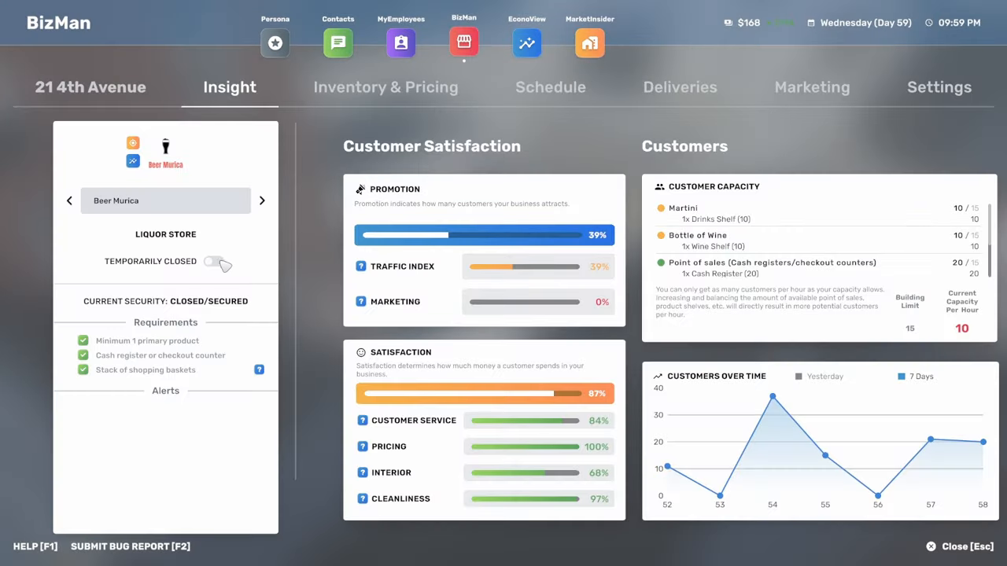
left_click(977, 546)
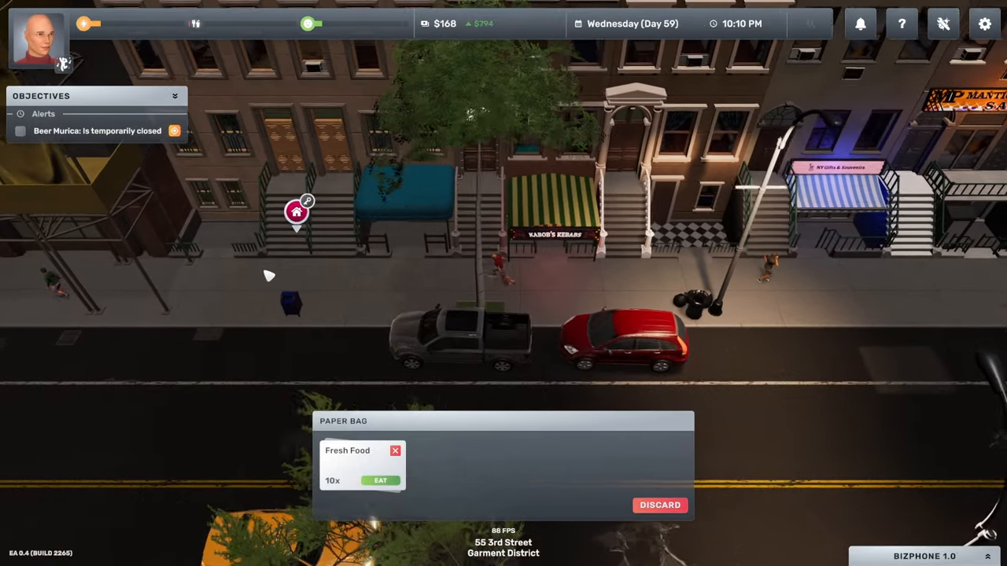
Walk into the home's bedroom and sleep on the bed for 9 hours 44 minutes.
left_click(296, 211)
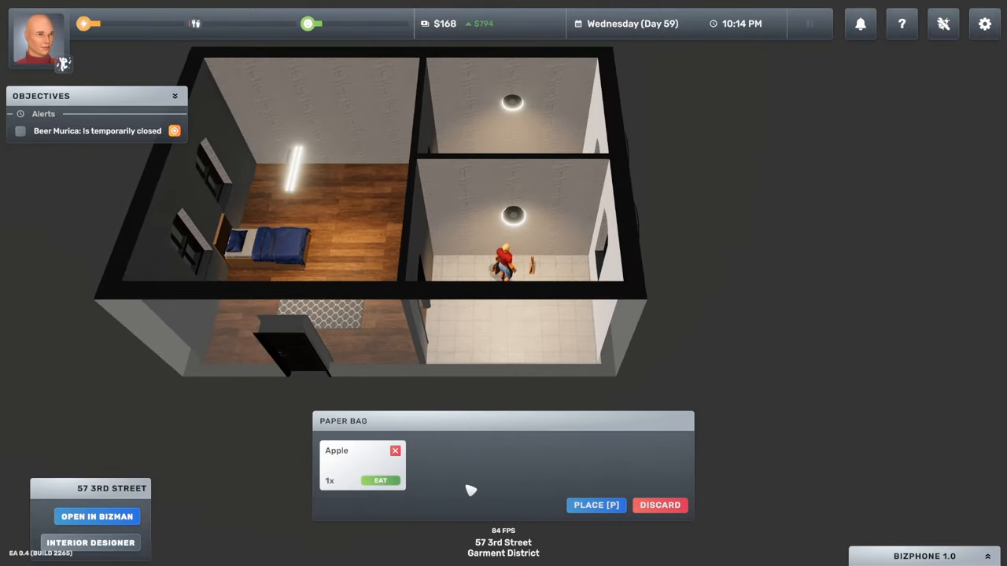
left_click(380, 480)
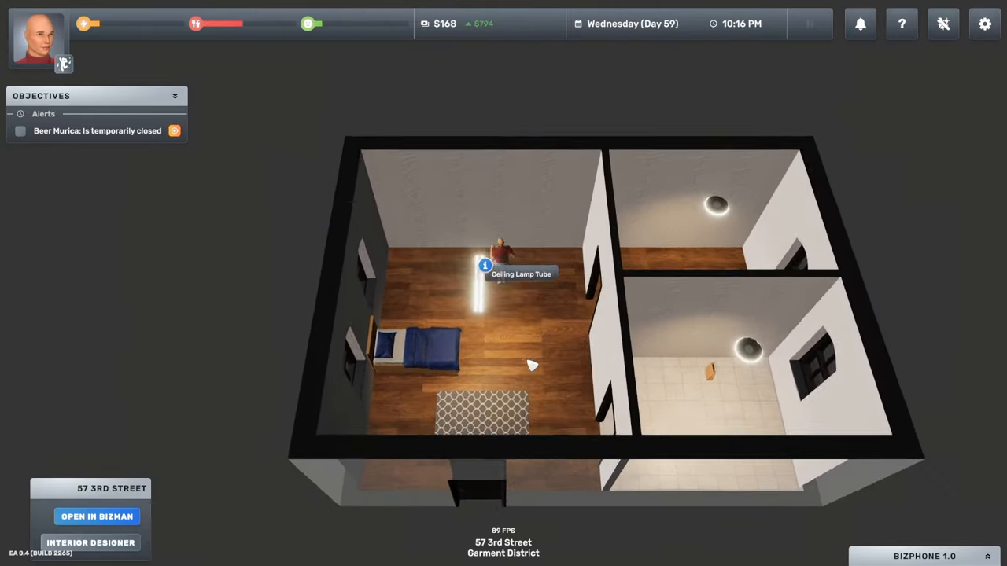
left_click(429, 346)
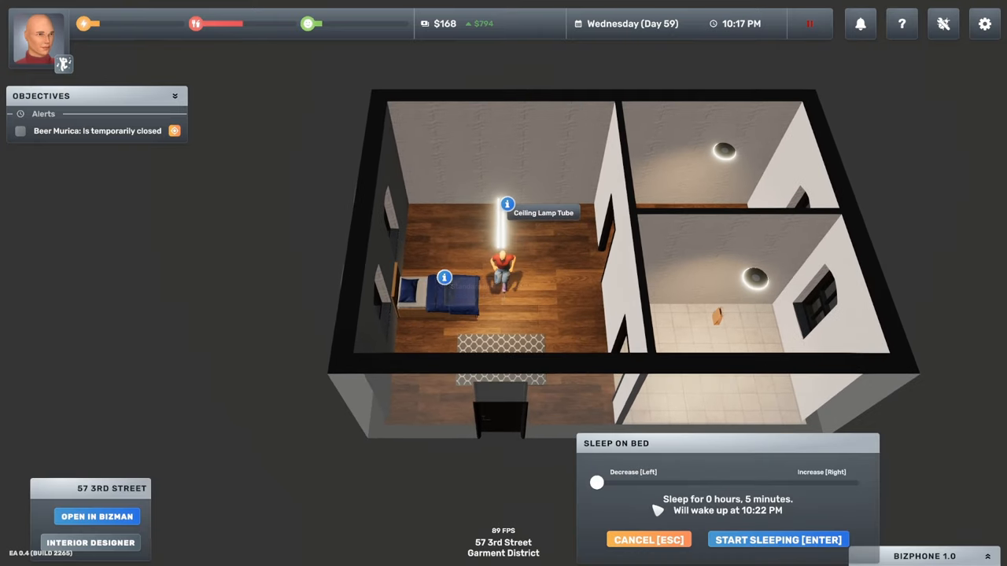
left_click_drag(596, 482, 700, 483)
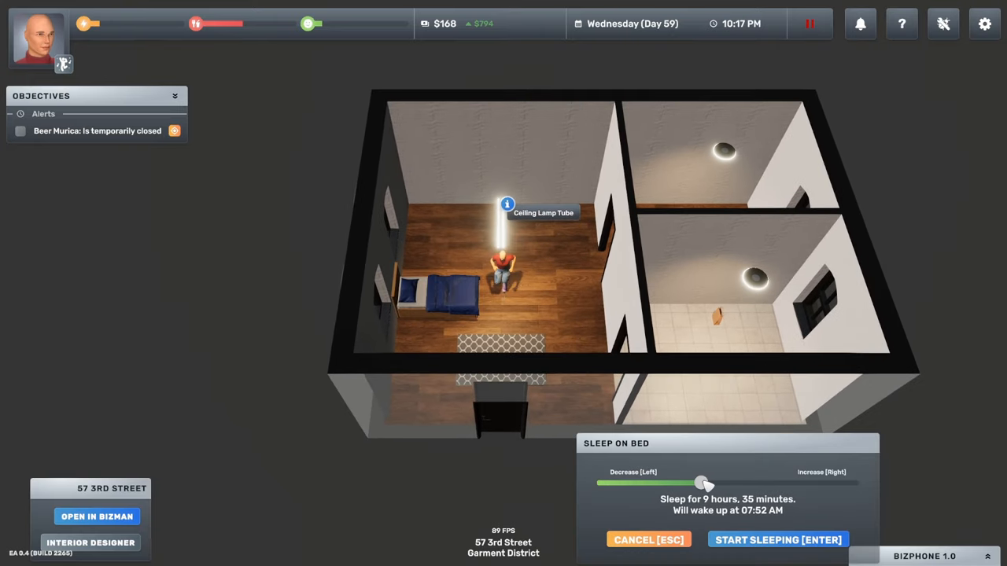
left_click(703, 483)
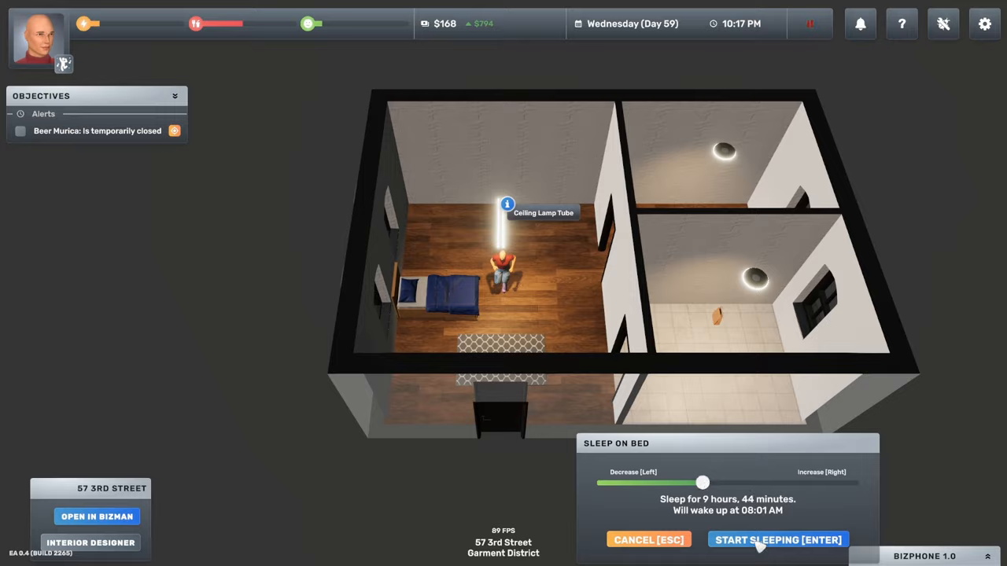
left_click(778, 540)
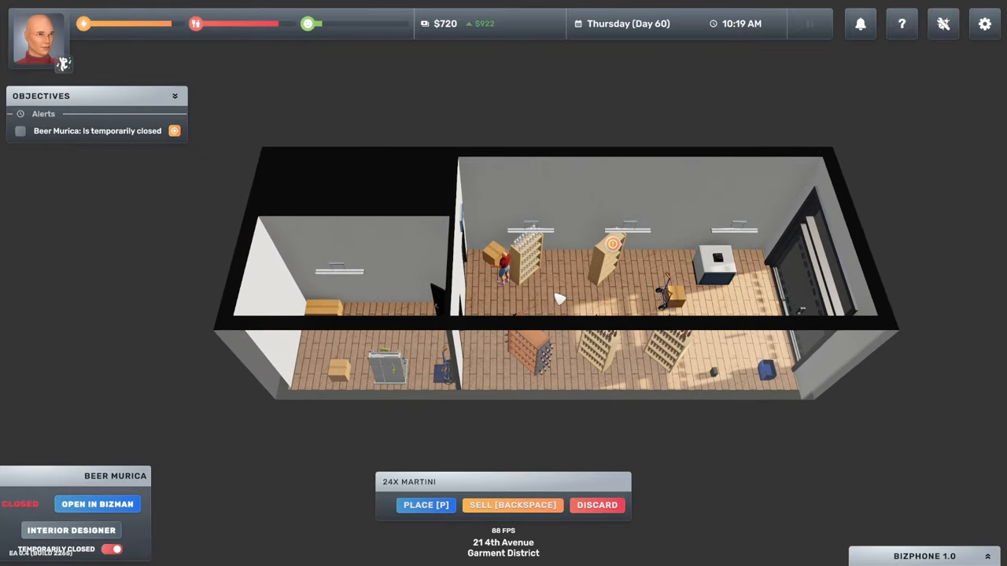
Shelve the 24 Martini, fill the wine shelf to 72/72, and set down the leftover wine box.
left_click(519, 232)
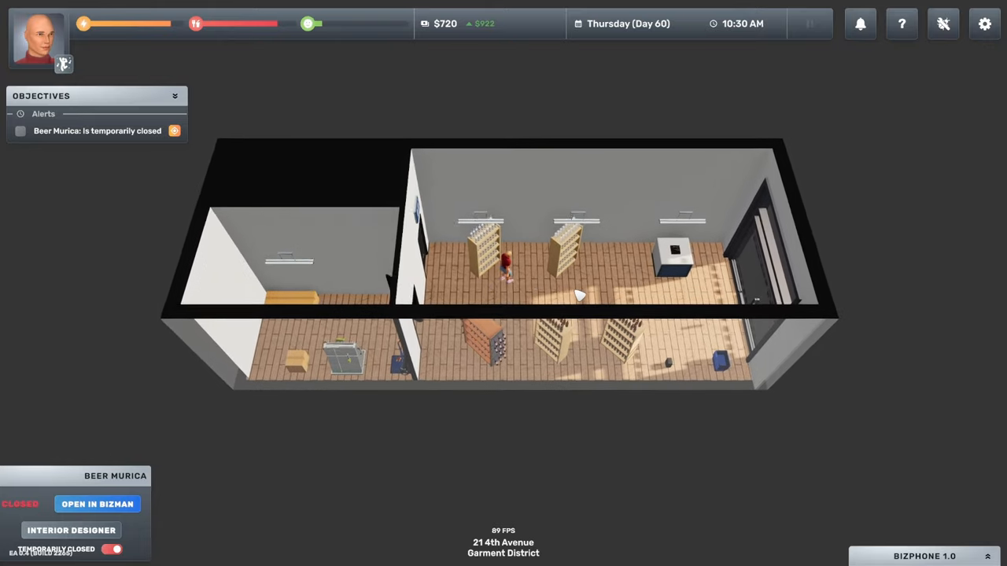
mouse_move(295, 376)
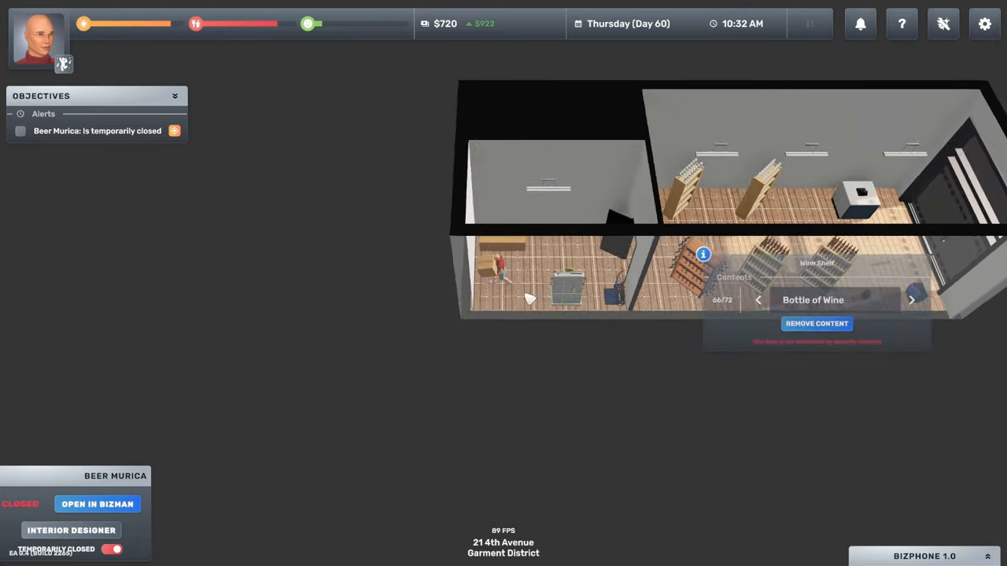
left_click(817, 323)
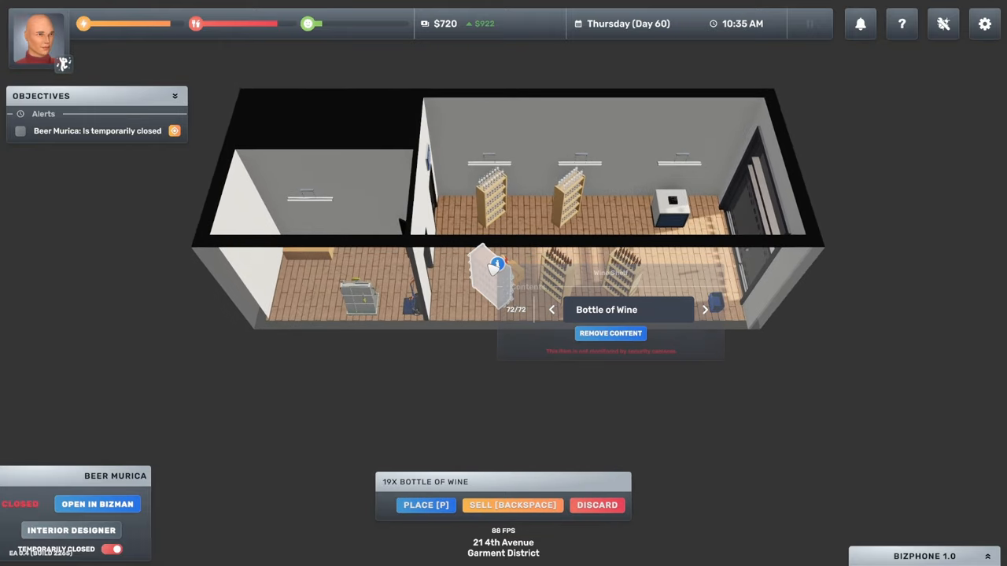
left_click(425, 505)
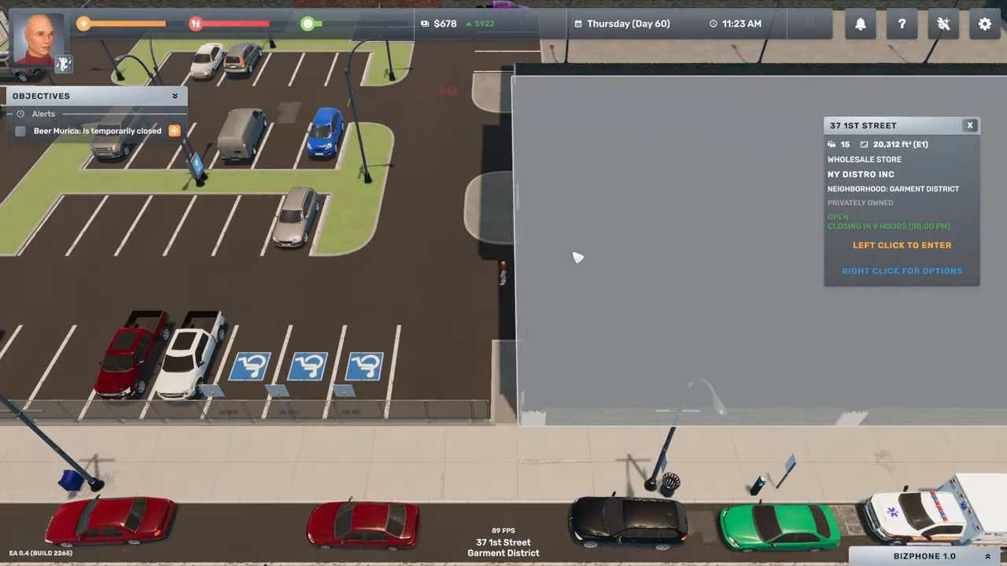
Load 50 wine, 50 Martini and 50 beer onto a hand truck at NY Distro and pay $454.13.
left_click(902, 244)
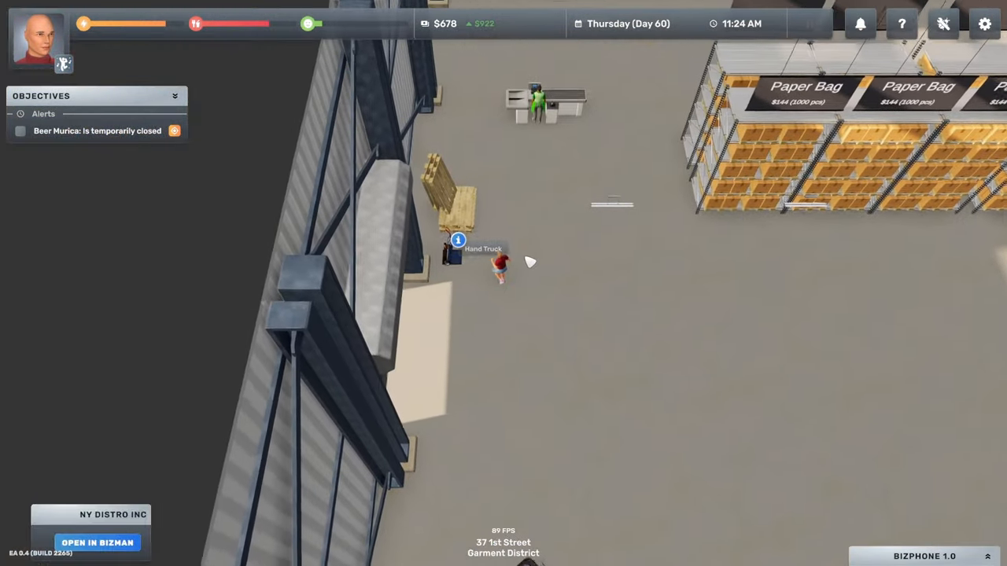
left_click(457, 240)
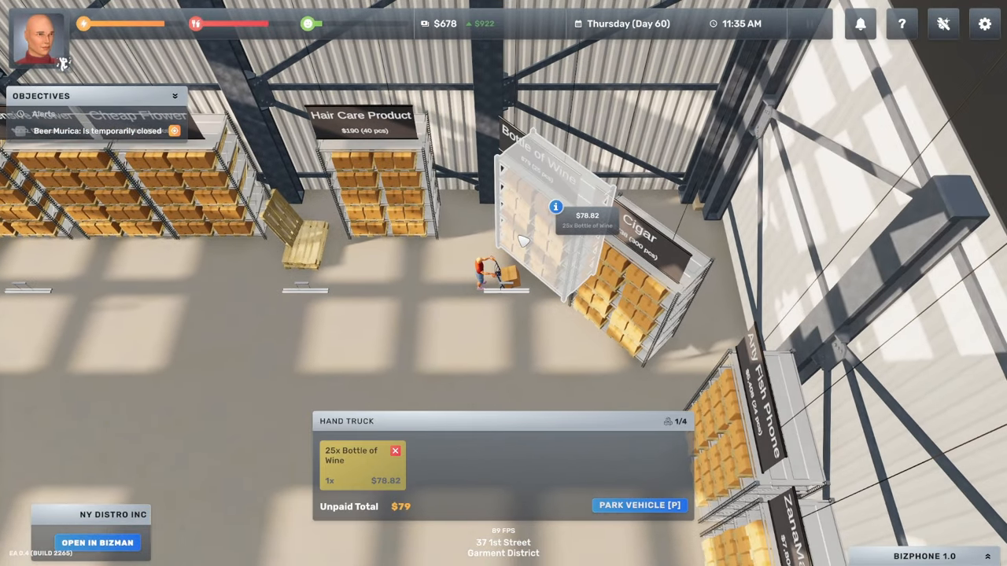
left_click(556, 207)
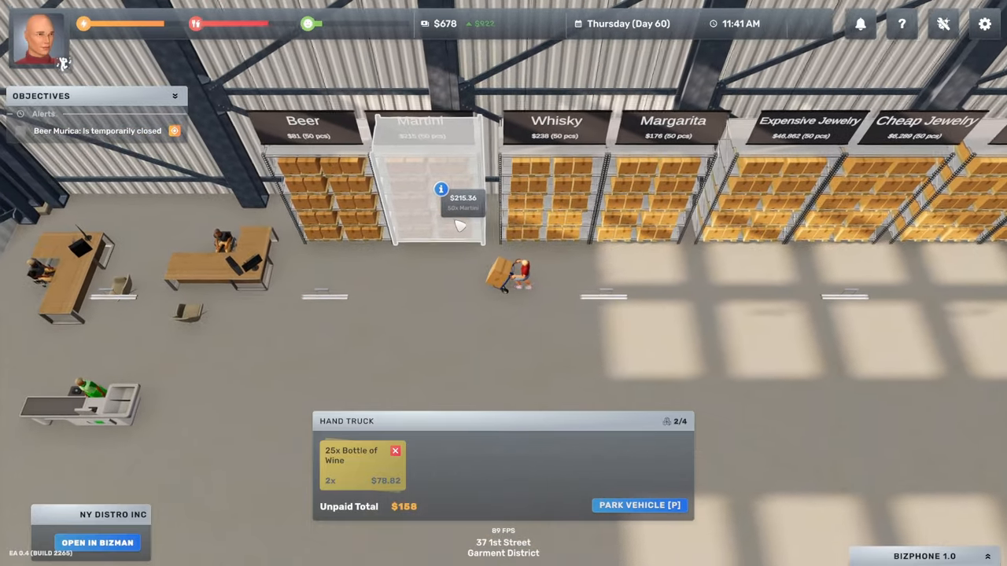
left_click(441, 189)
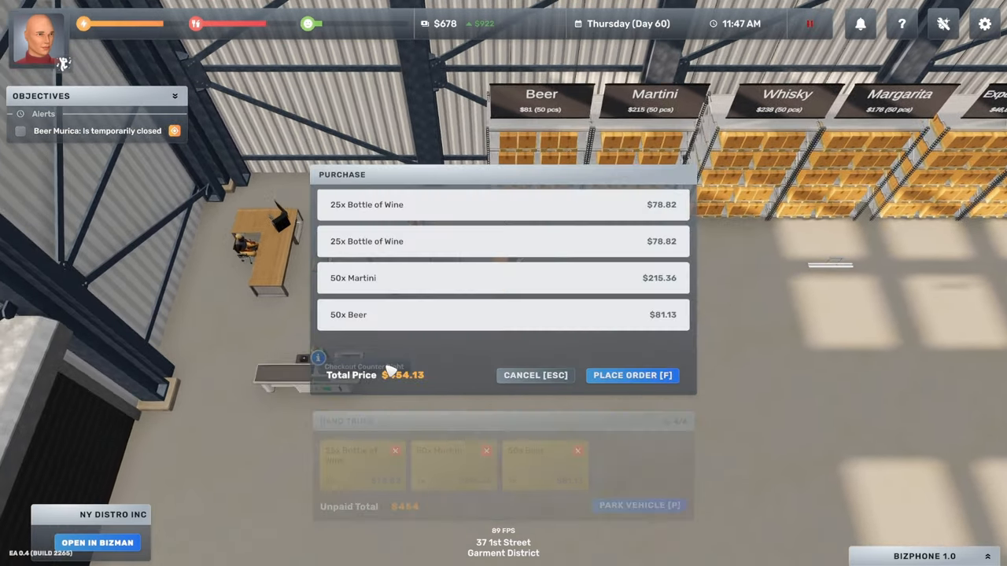
left_click(632, 375)
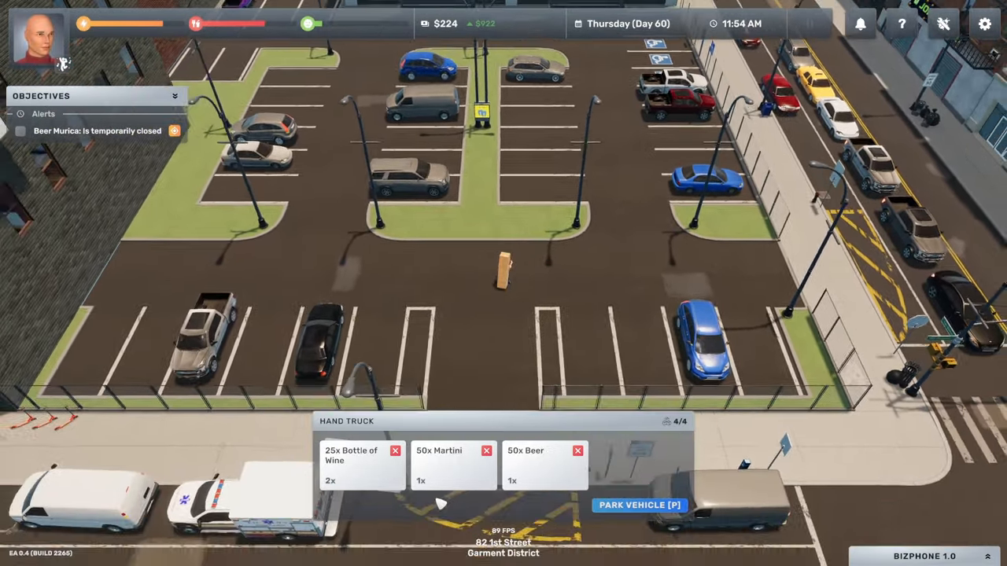
Push the loaded hand truck along 4th Avenue to the Beer Murica storefront at number 21.
scroll("down", 3)
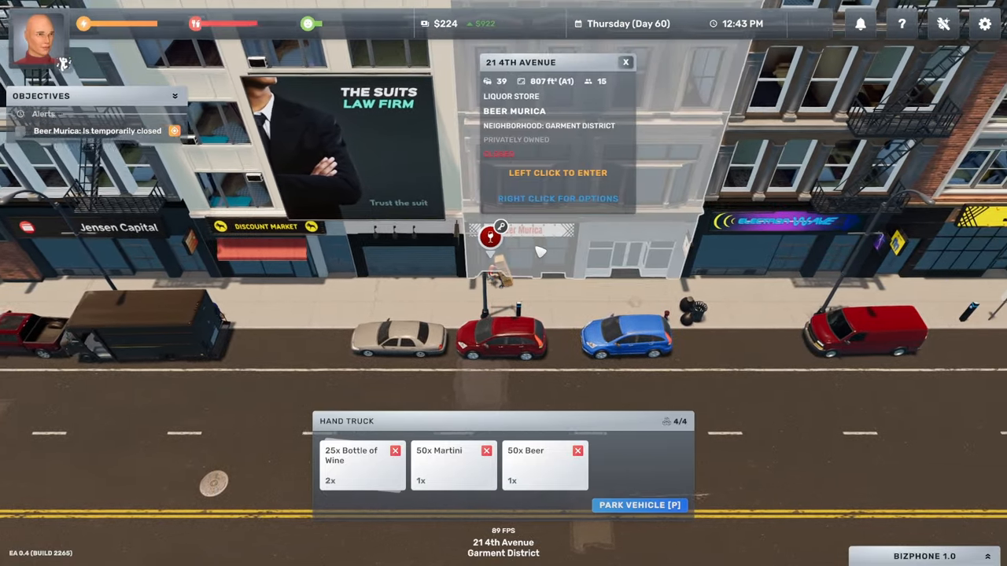
Enter Beer Murica and unload the beer, wine and Martini cases into the stockroom.
left_click(557, 173)
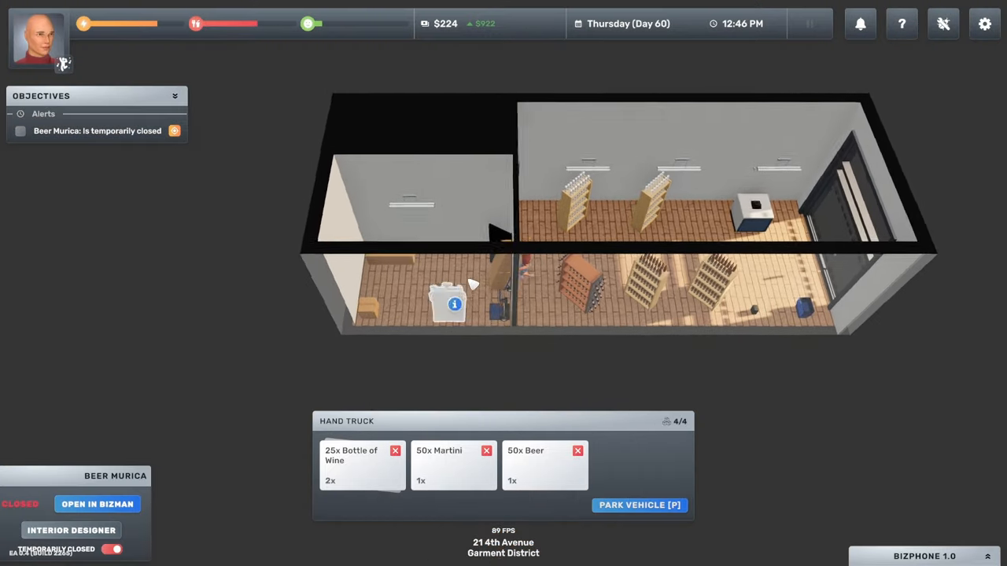
left_click(526, 464)
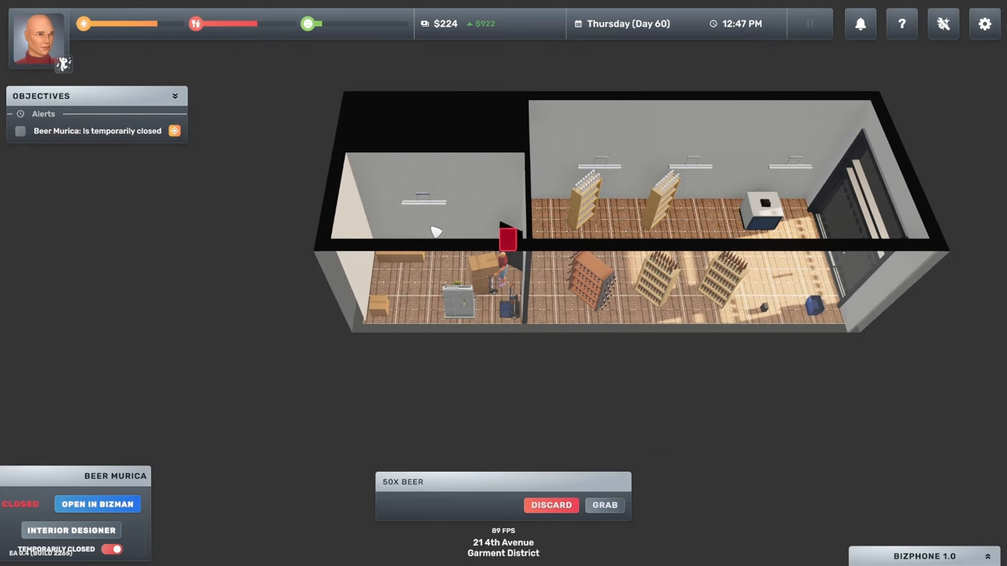
left_click(492, 283)
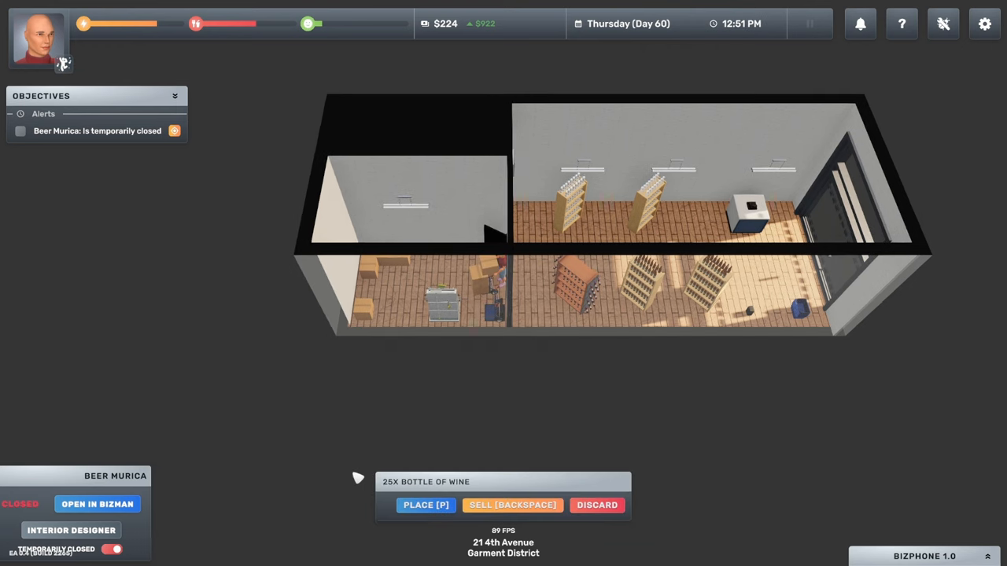
left_click(426, 505)
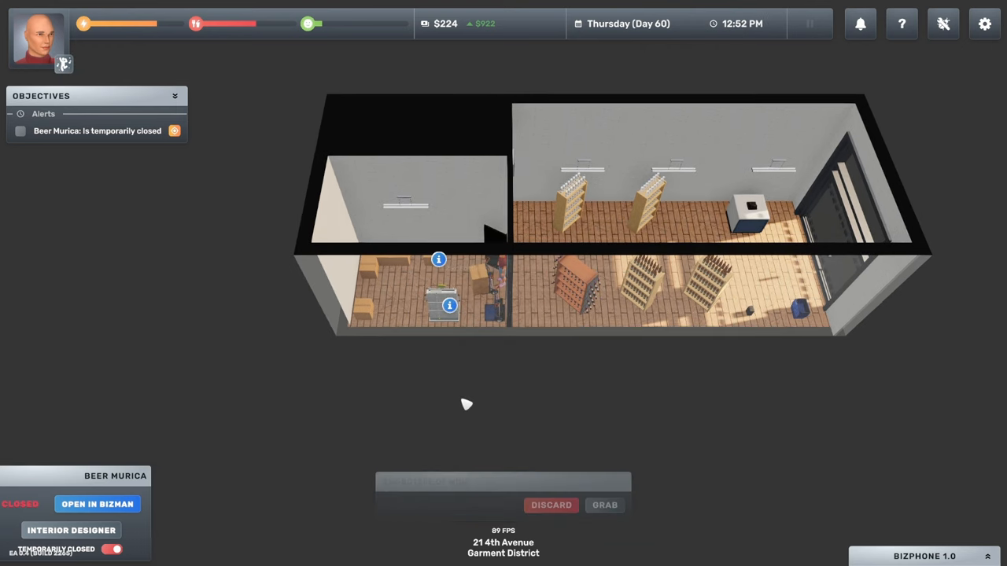
left_click(604, 505)
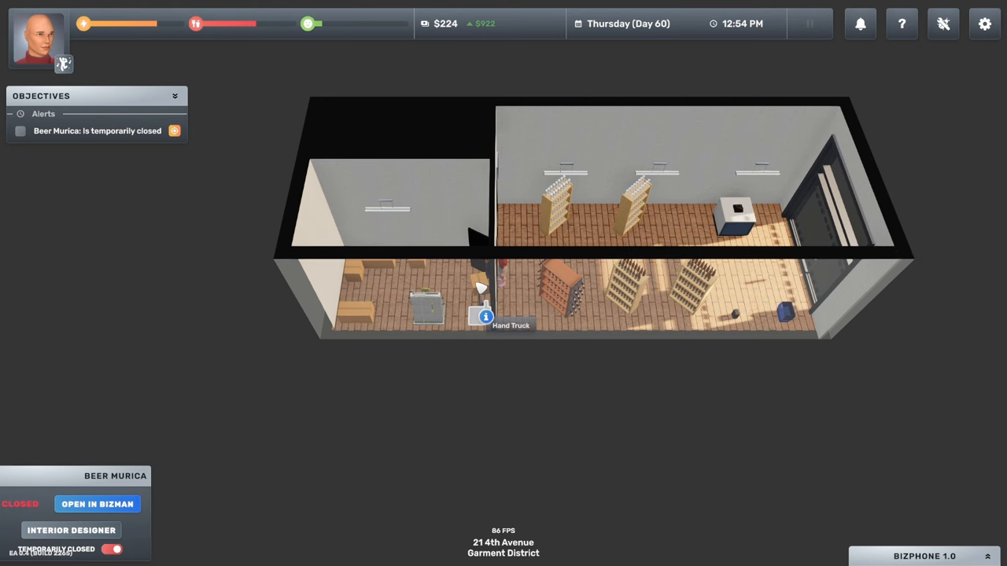
left_click(485, 316)
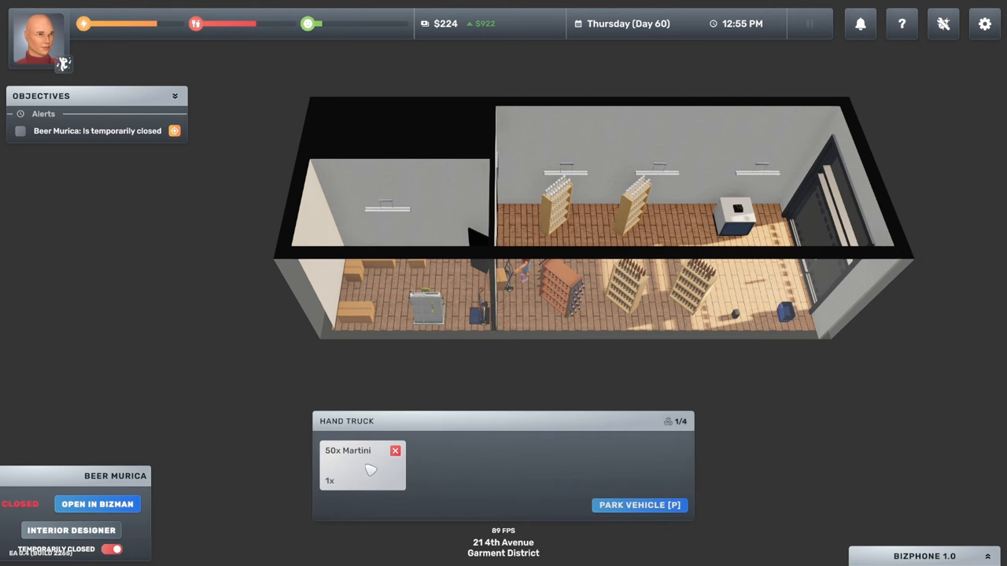
left_click(348, 450)
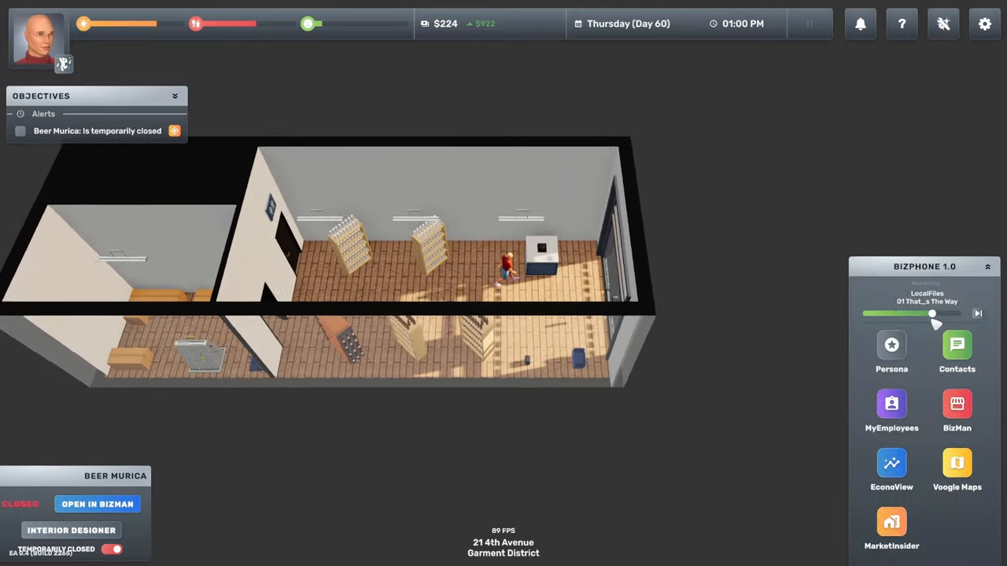
Set Beer Murica's opening hours to 1 PM–9 PM in BizMan and turn off Temporarily Closed.
left_click(957, 403)
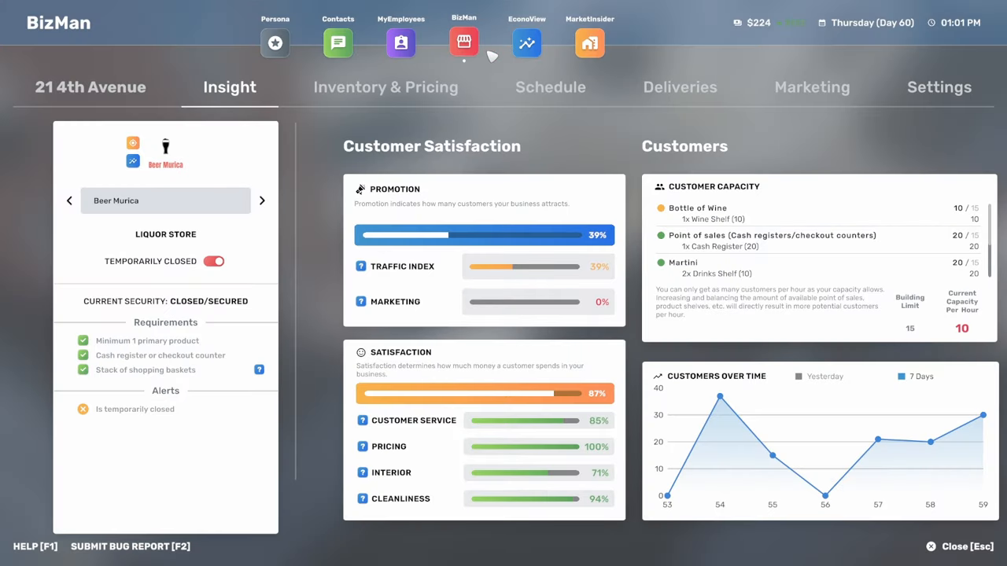
left_click(550, 86)
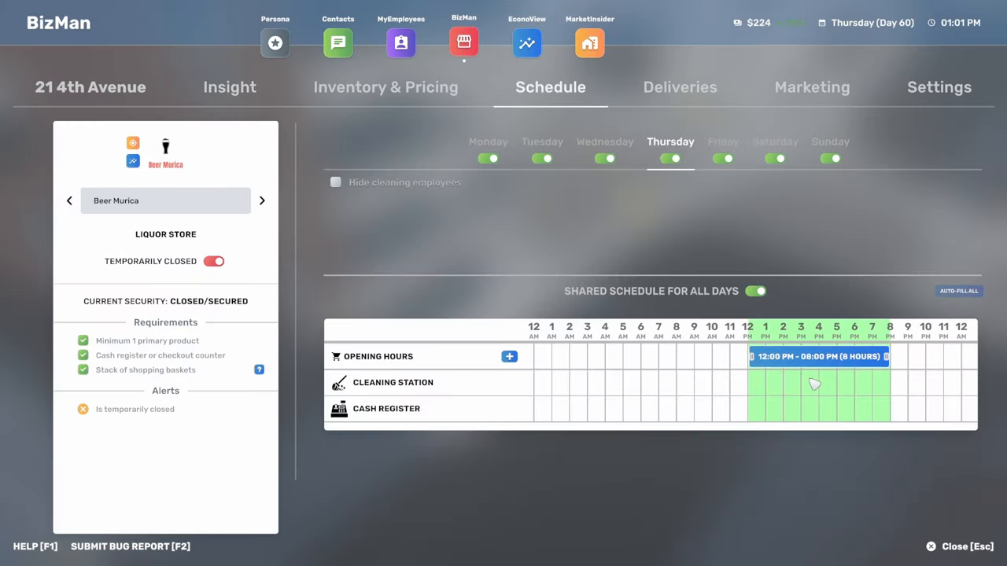
left_click_drag(818, 356, 838, 356)
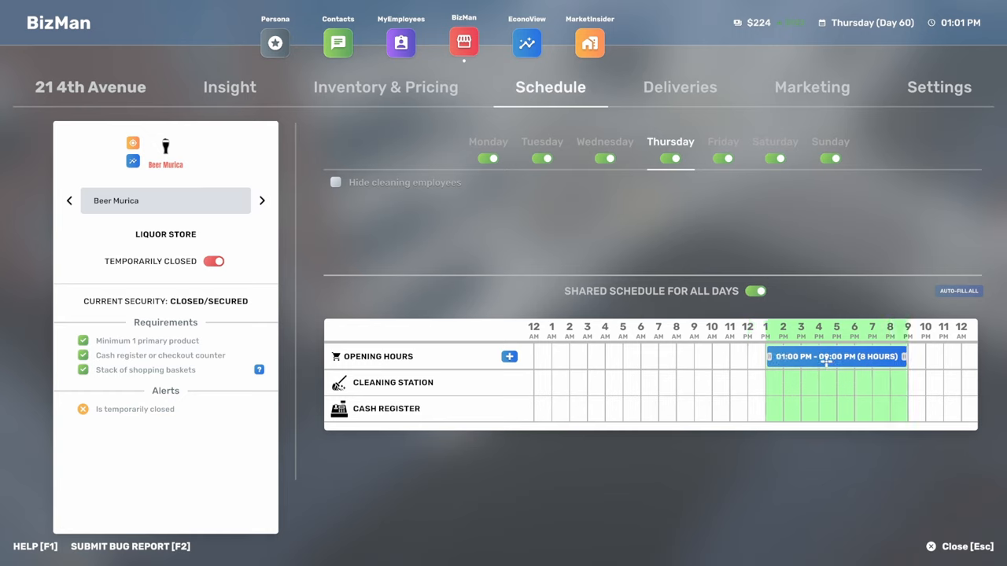
mouse_move(172, 292)
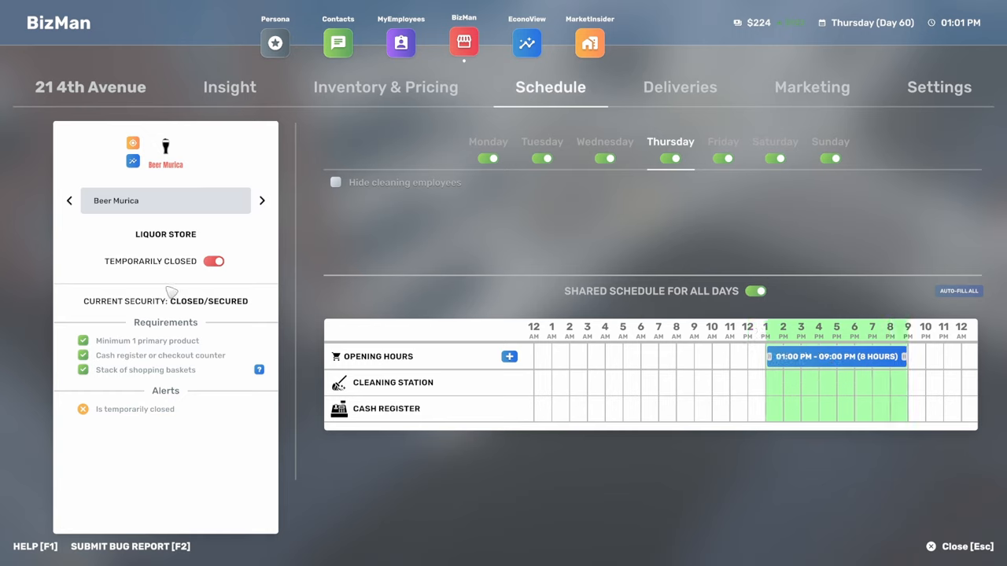
mouse_move(254, 268)
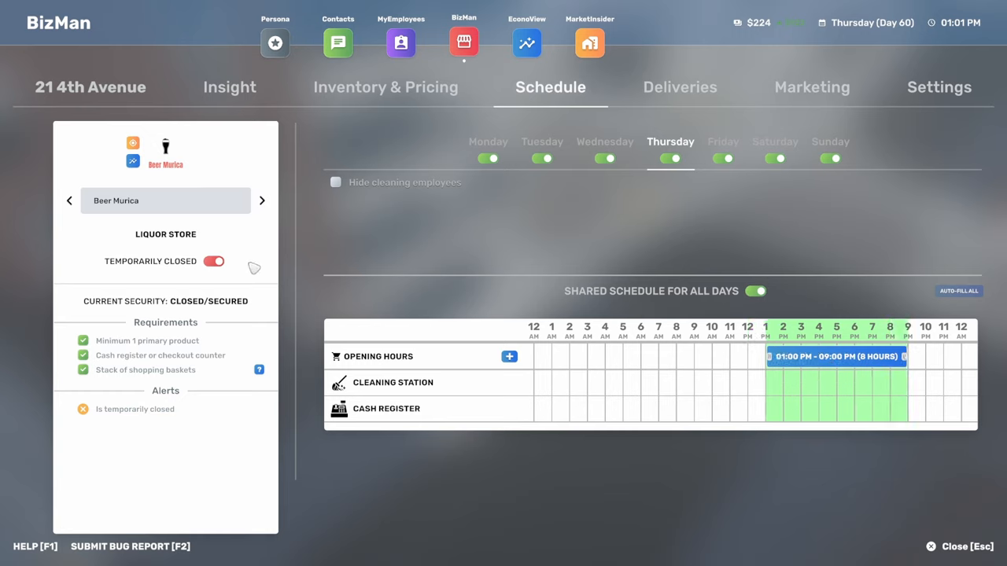
left_click(214, 262)
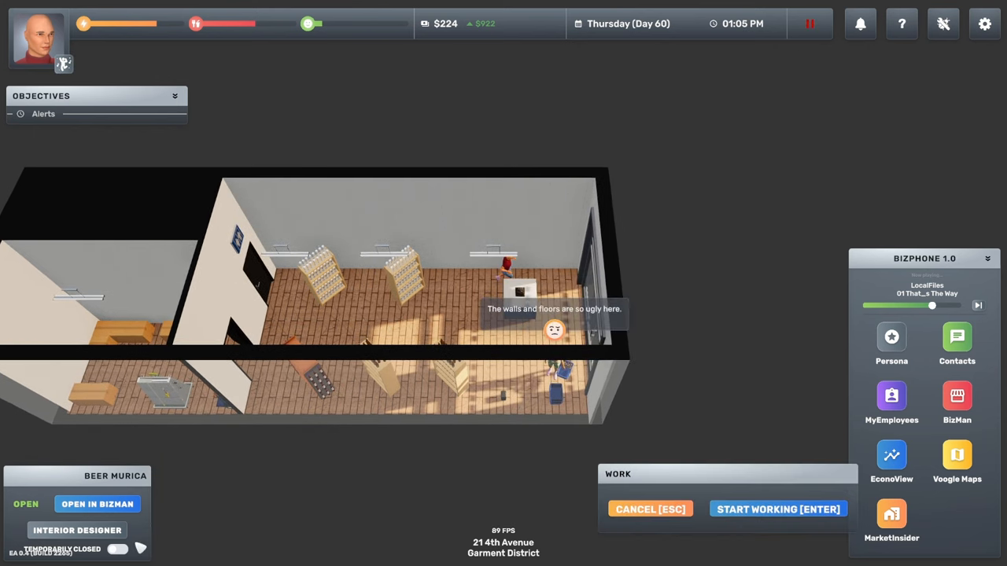
left_click(76, 529)
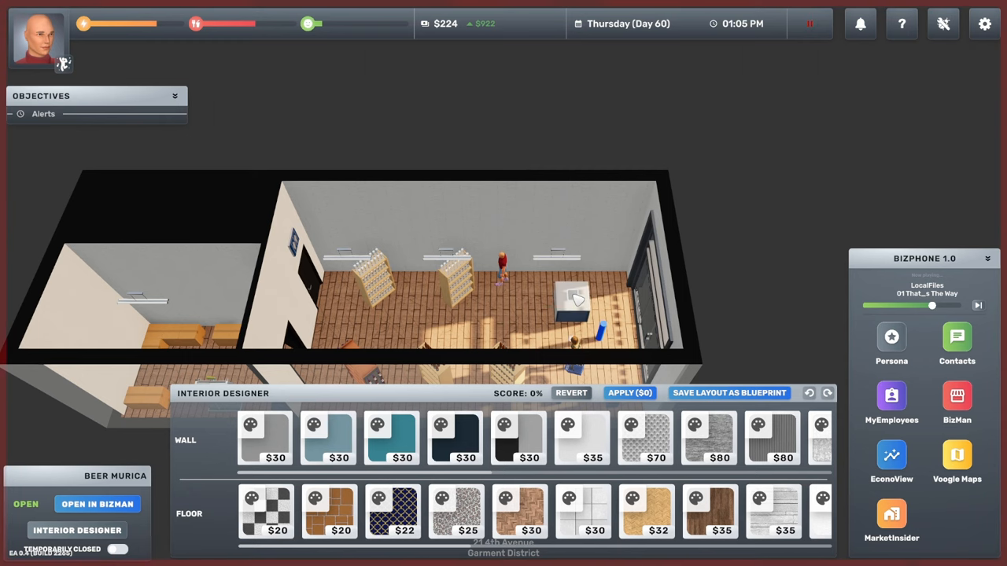
left_click(565, 298)
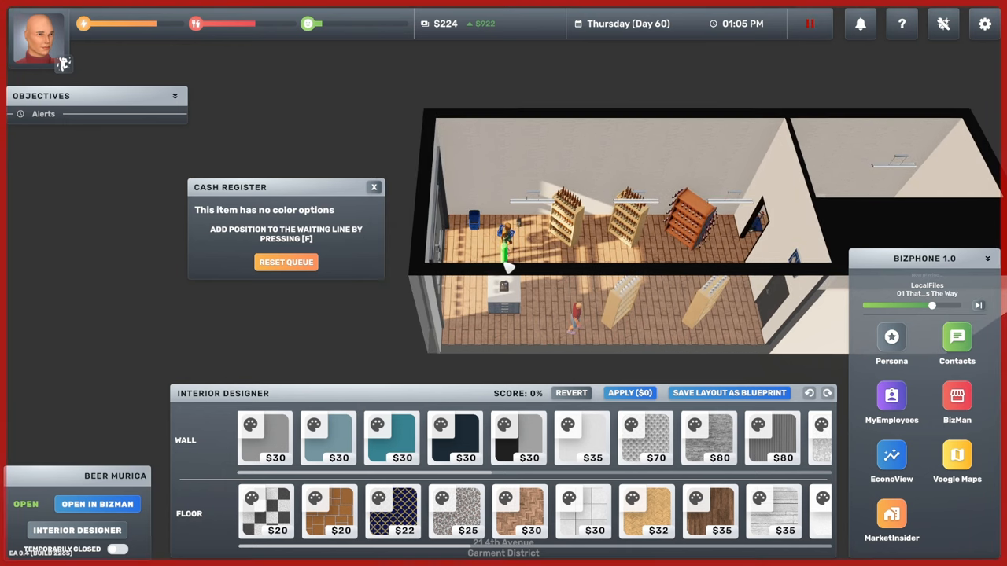
mouse_move(583, 272)
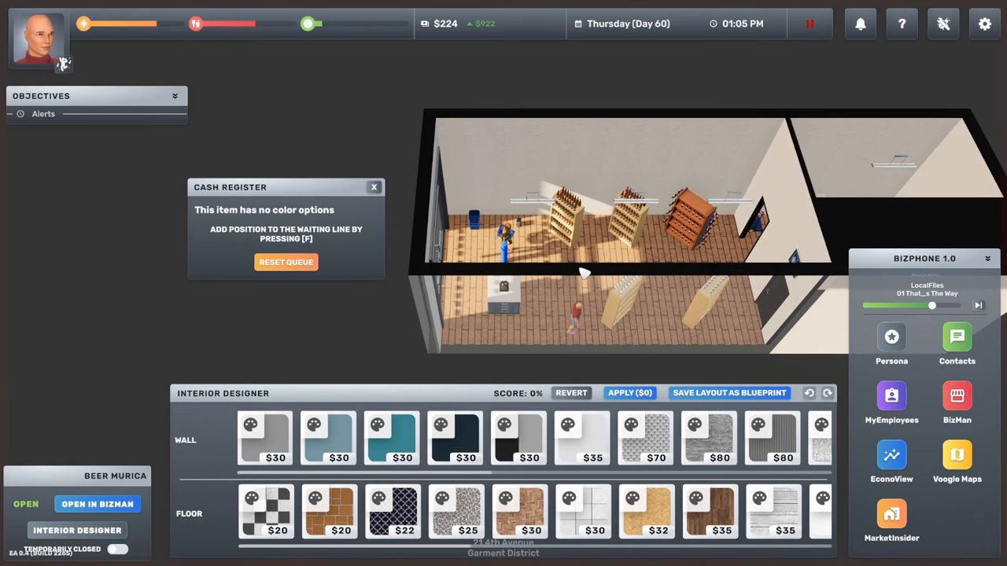
mouse_move(680, 275)
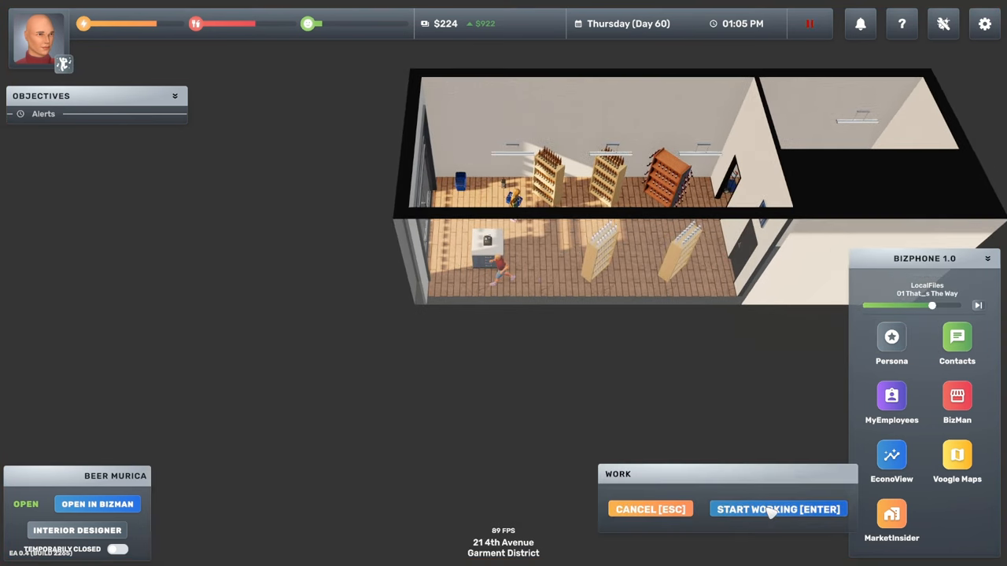
left_click(777, 509)
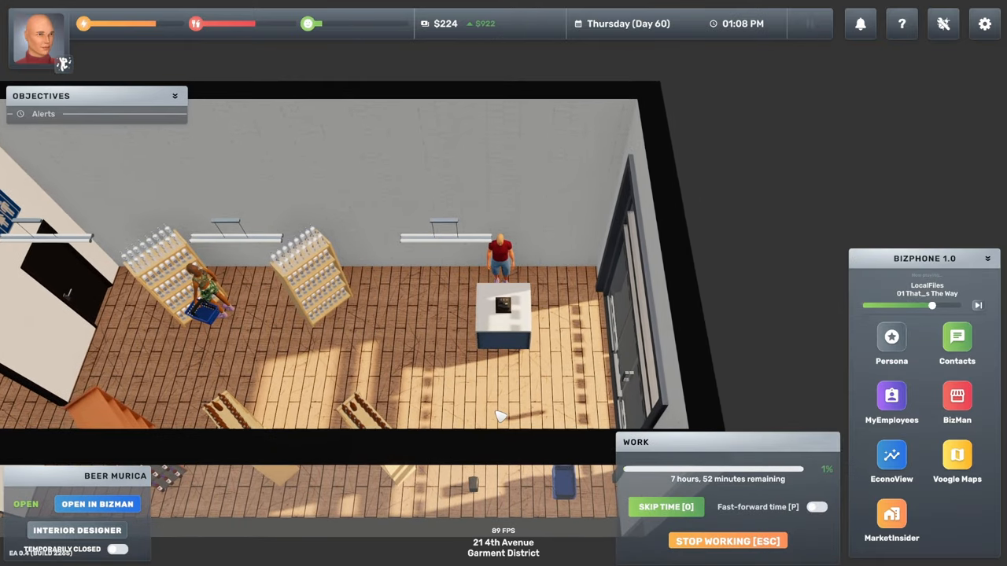
left_click(957, 401)
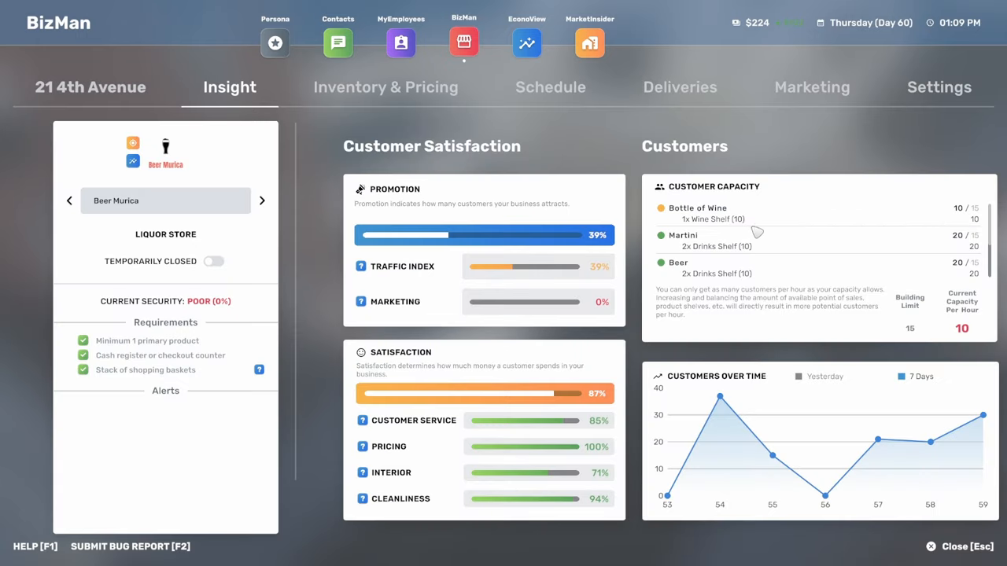
scroll("down", 3)
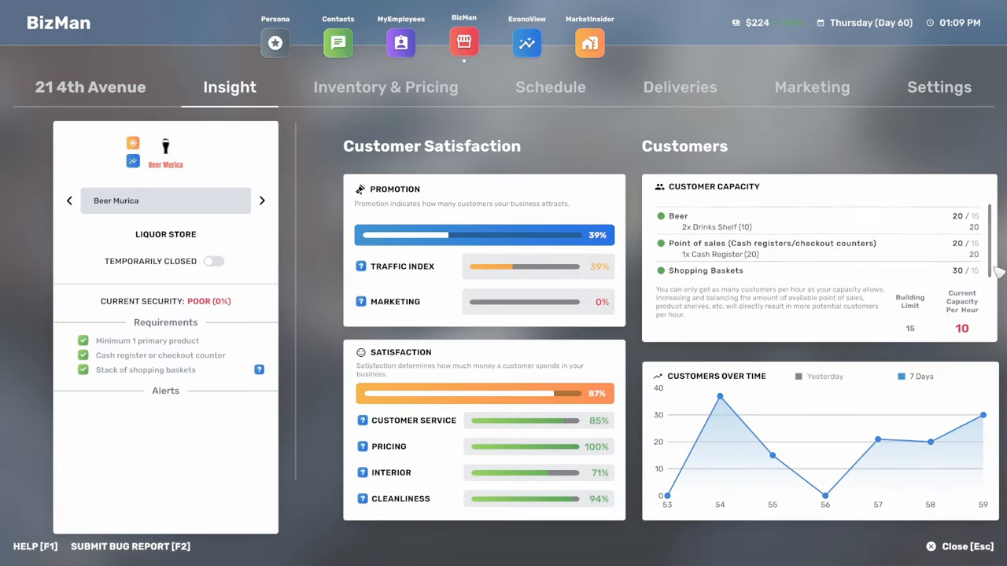
scroll("up", 3)
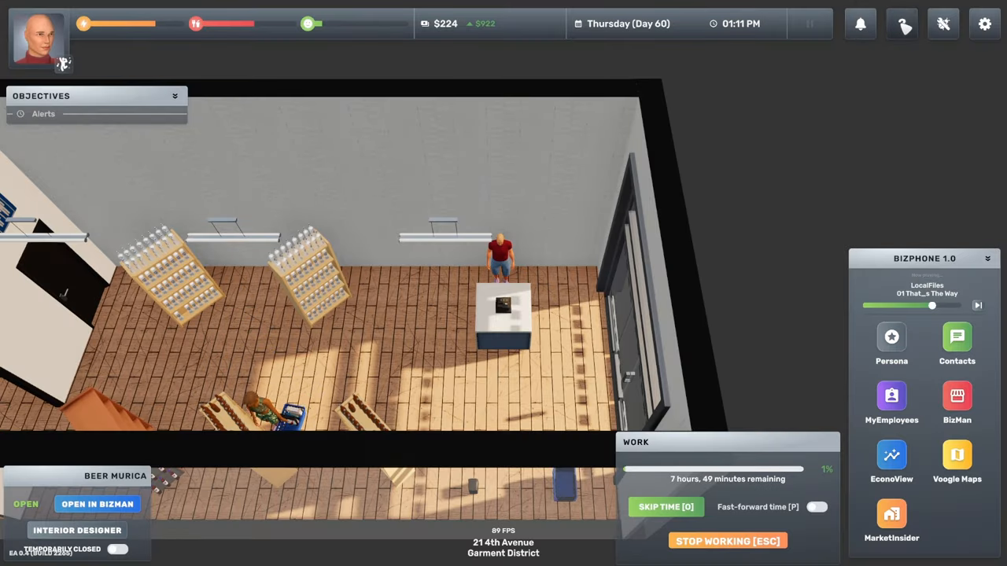
Check Help's Liquor Store and Cigar pages for Medium Cigar Shelf capacities, then open BizMan's overview.
left_click(902, 24)
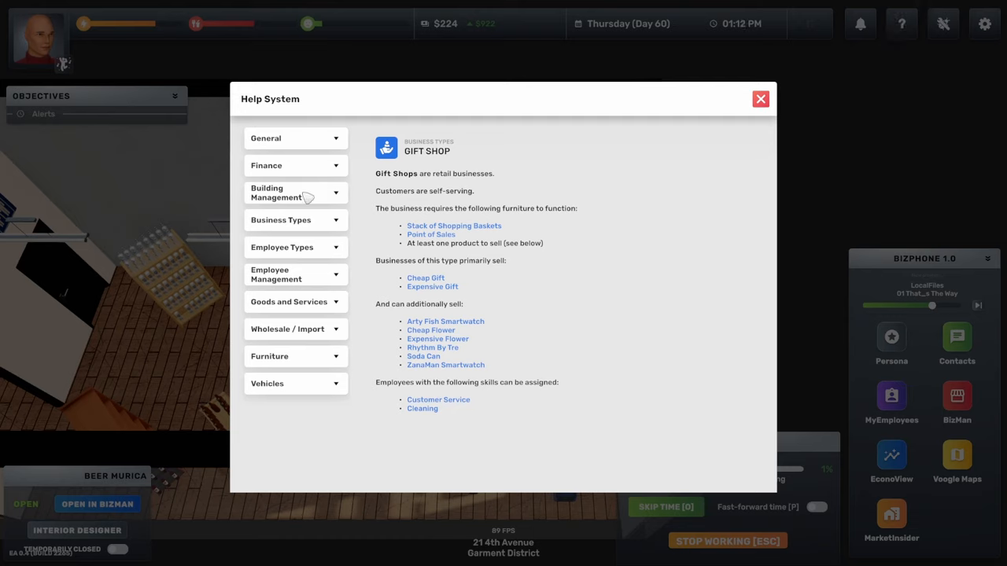
left_click(281, 220)
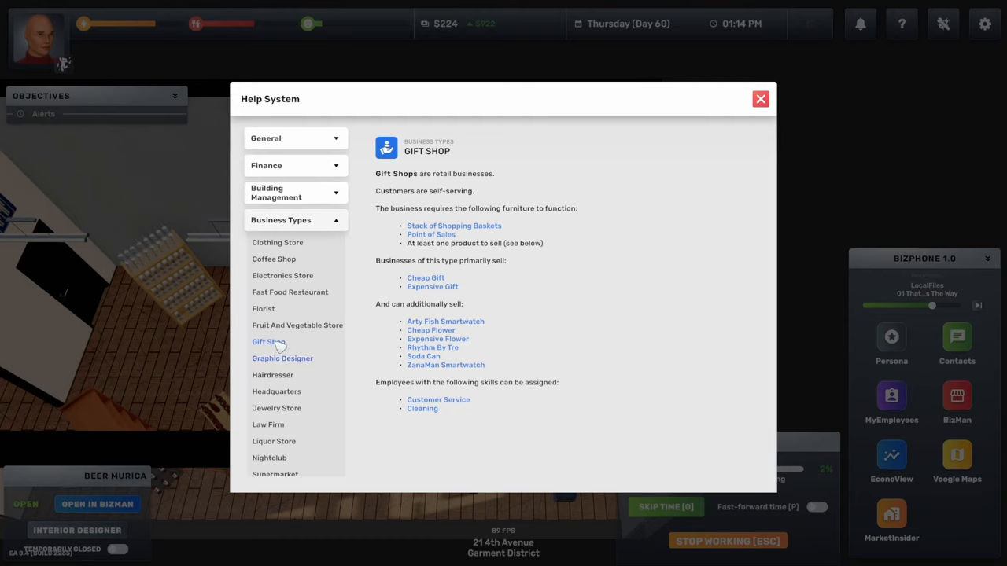
left_click(274, 441)
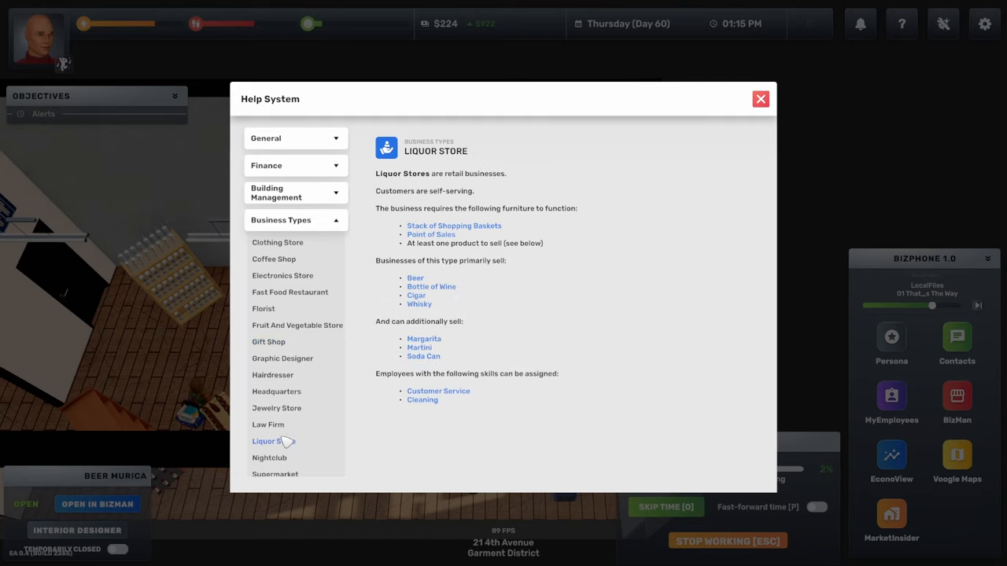
left_click(417, 295)
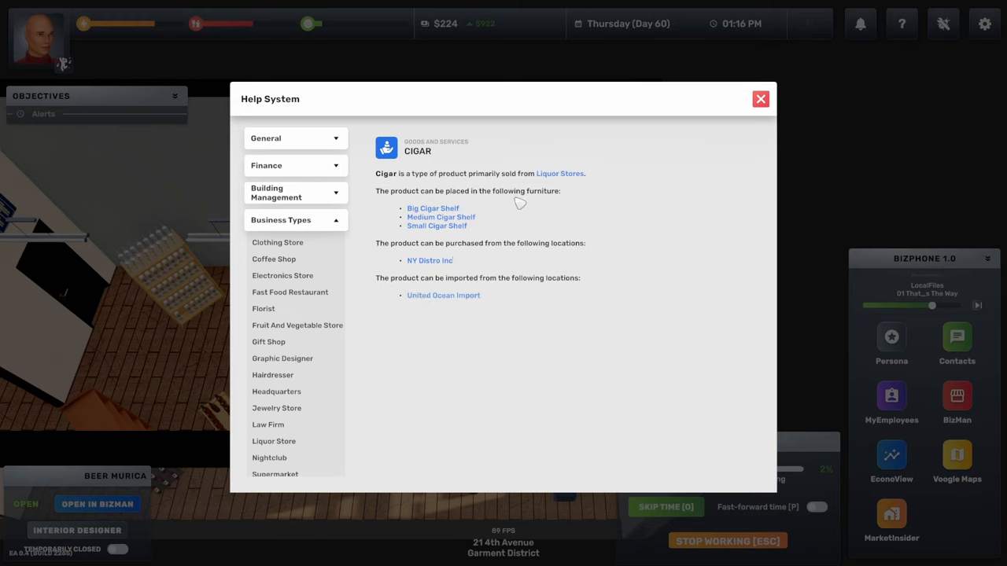
left_click(440, 217)
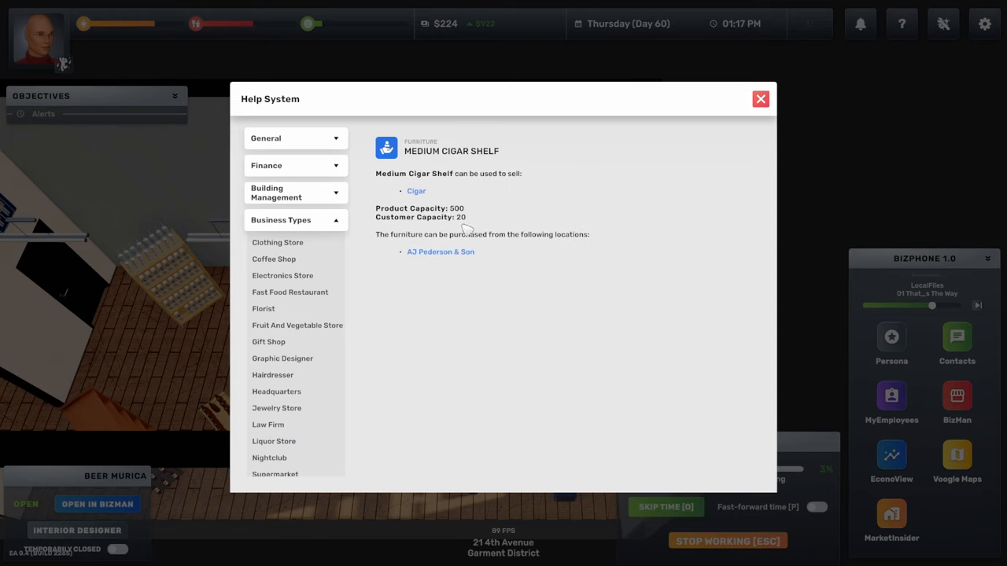
mouse_move(426, 197)
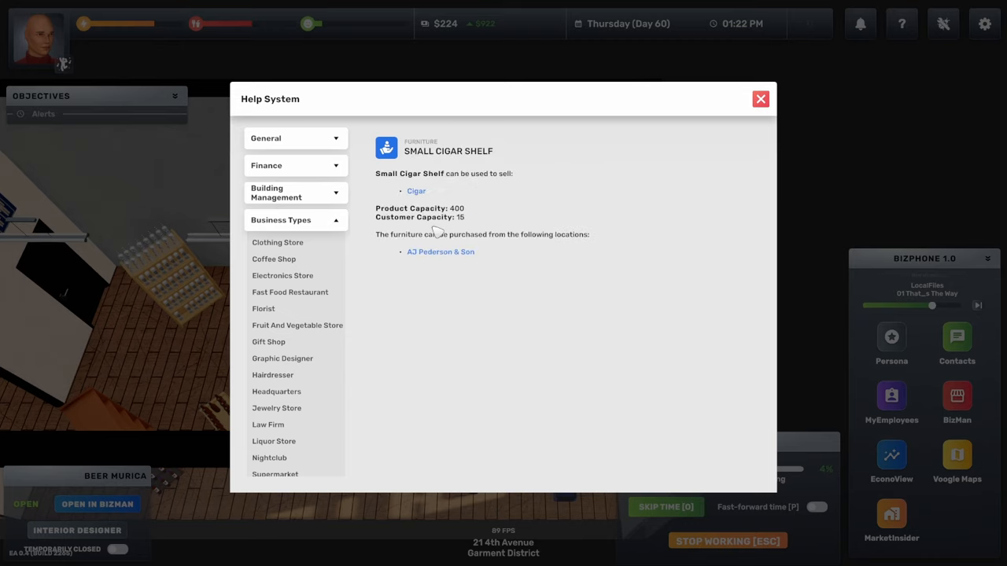
left_click(760, 98)
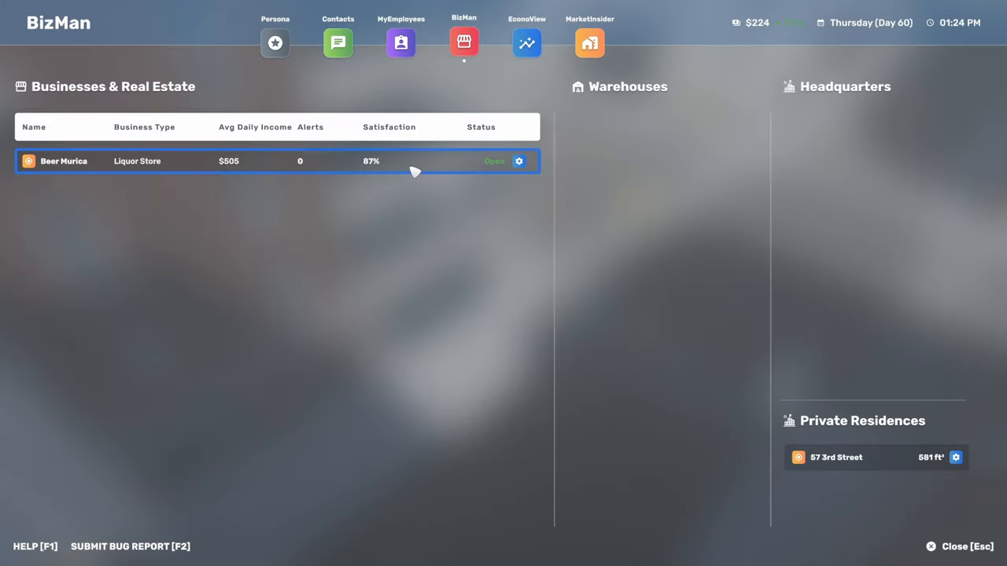
View Beer Murica's Insight page in BizMan, then fast-forward the work shift.
left_click(275, 160)
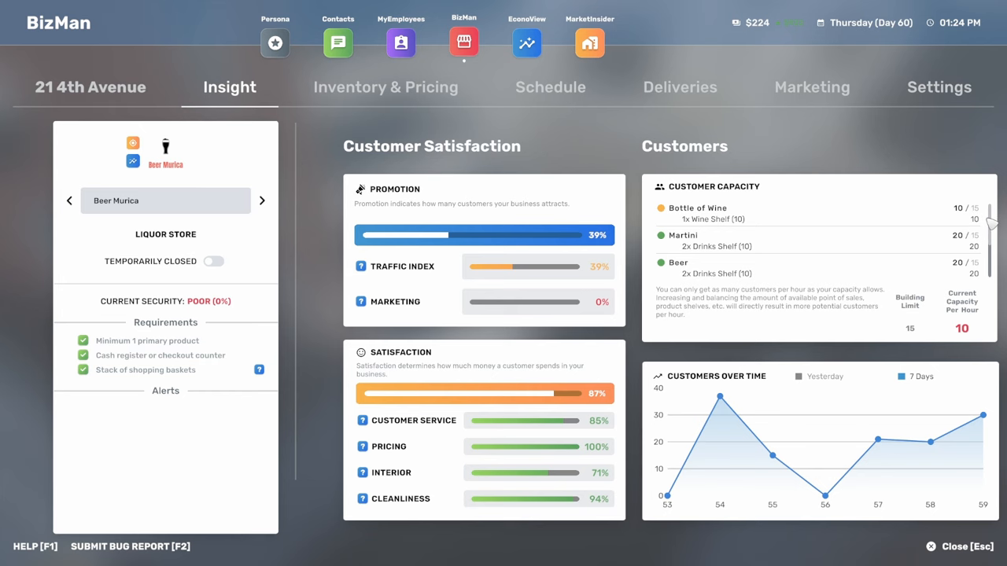
mouse_move(746, 125)
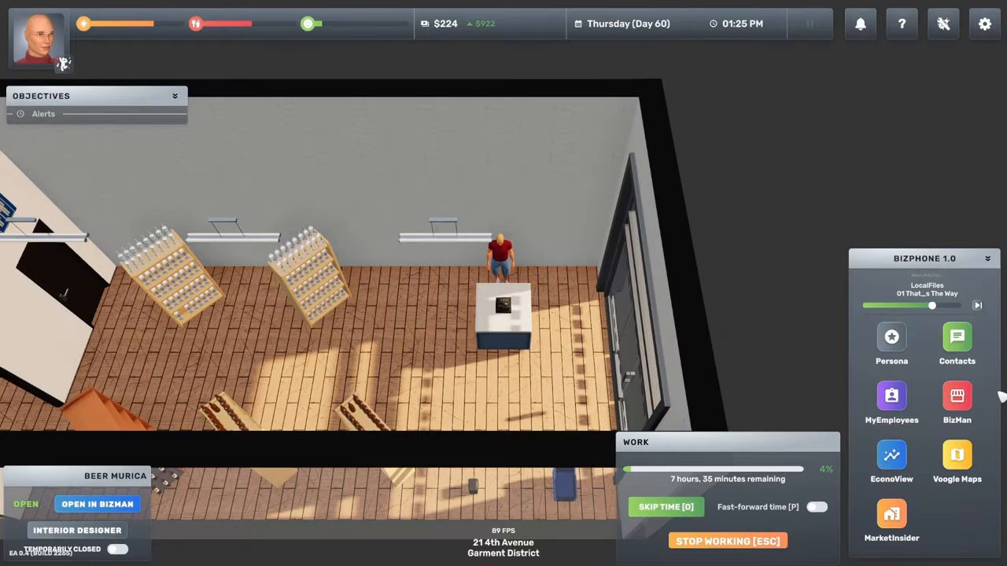
left_click(817, 507)
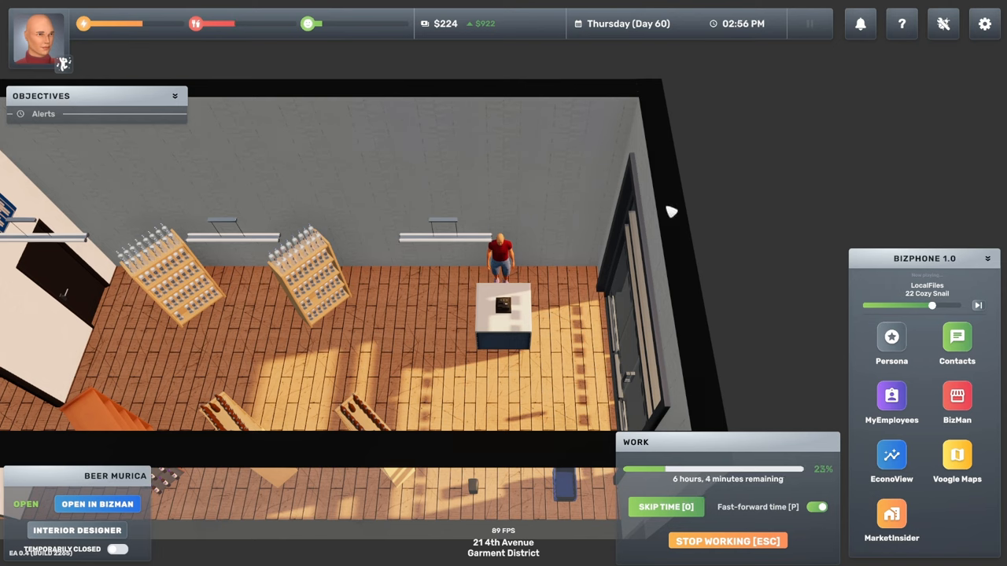
Collapse the BizPhone and reopen the help guide, glancing at the Traffic page.
left_click(987, 258)
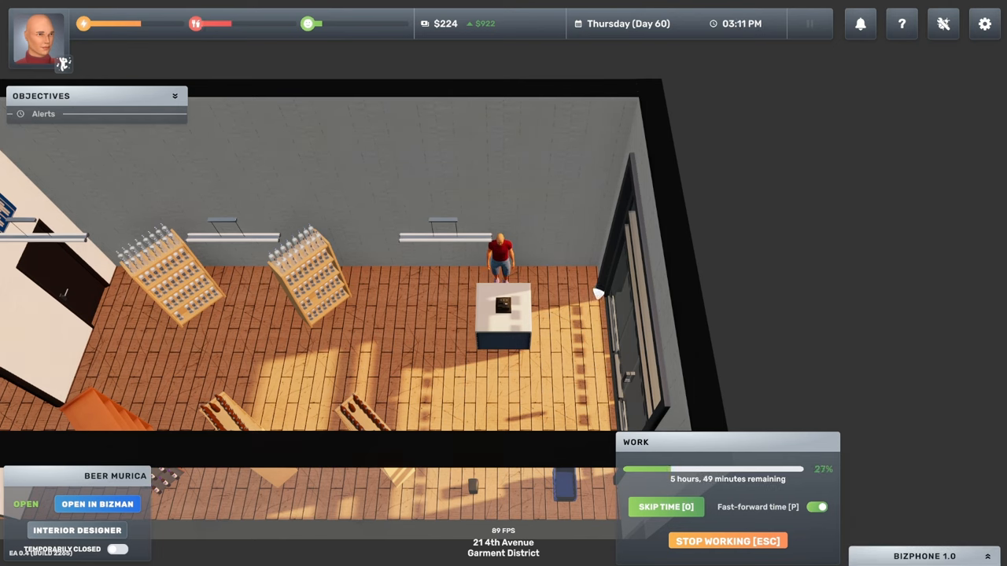
mouse_move(749, 63)
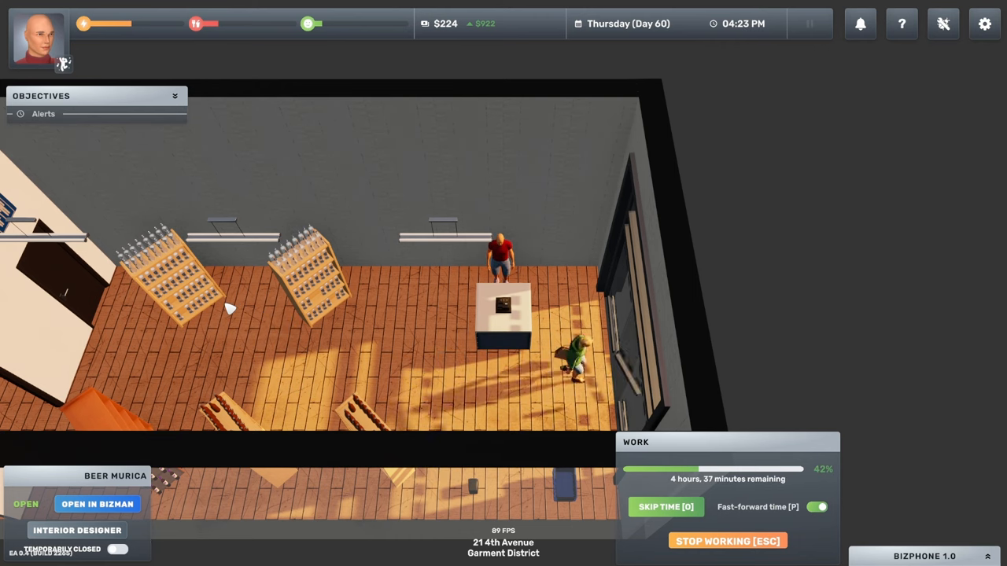
left_click(902, 22)
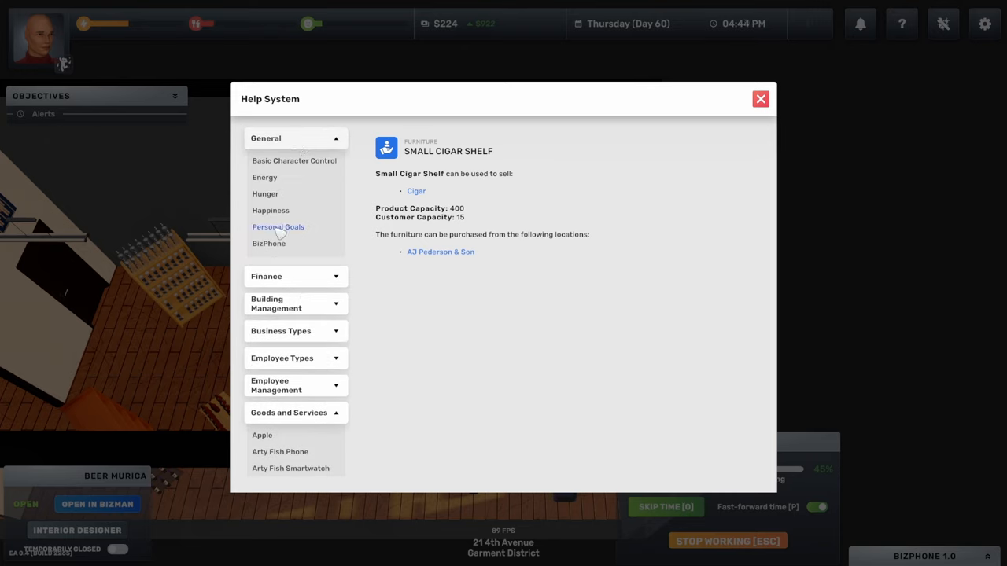
scroll("down", 3)
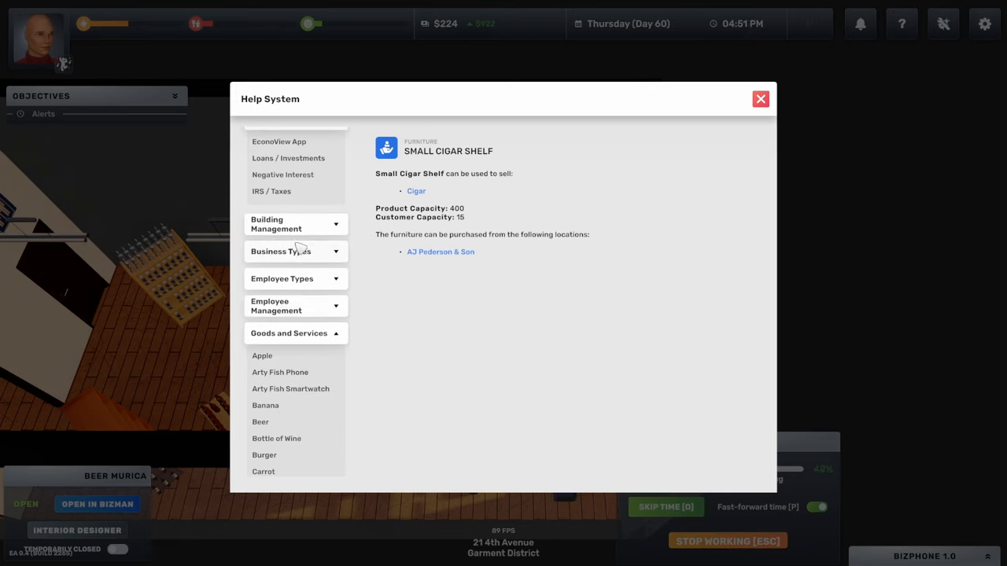
left_click(264, 262)
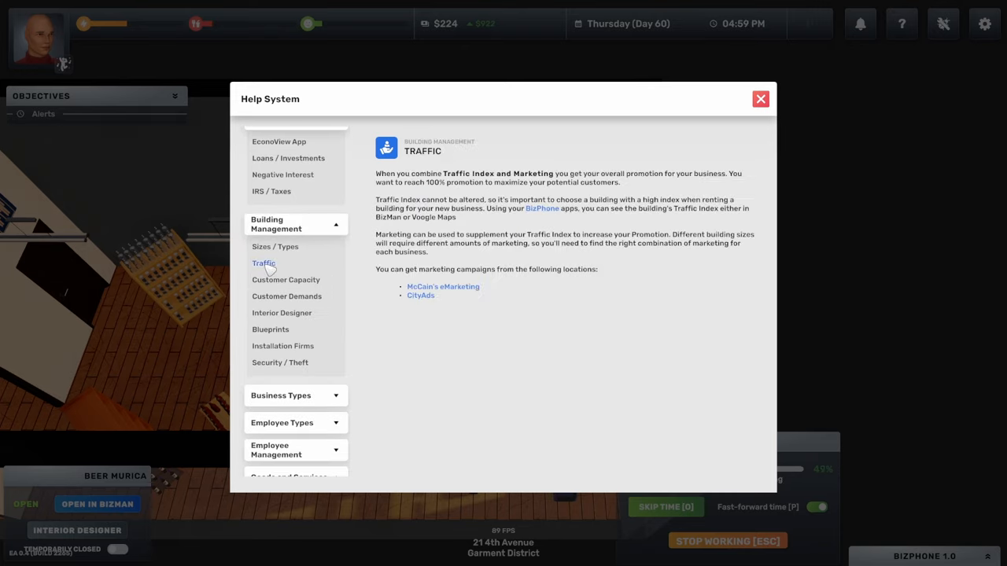
left_click(289, 162)
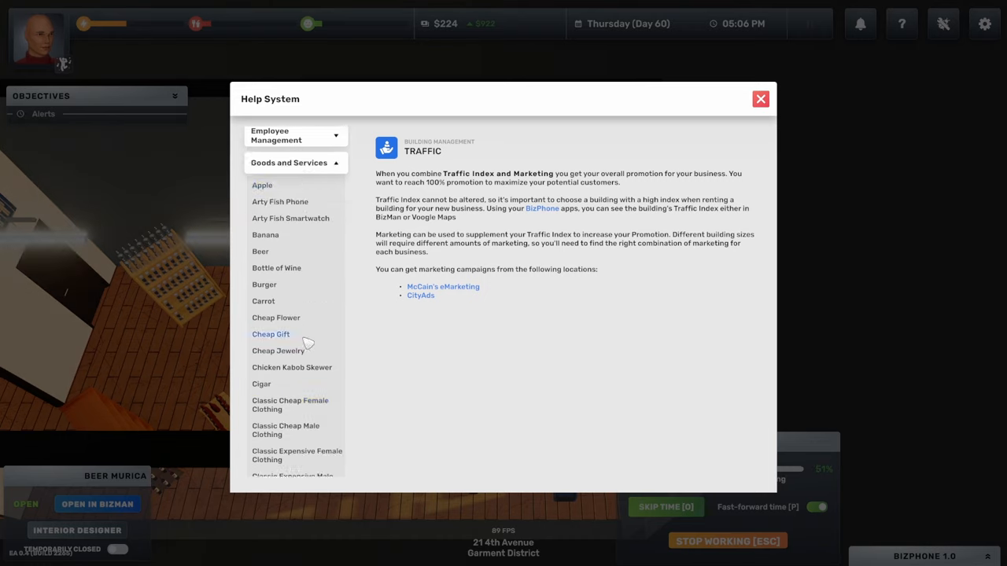
scroll("down", 3)
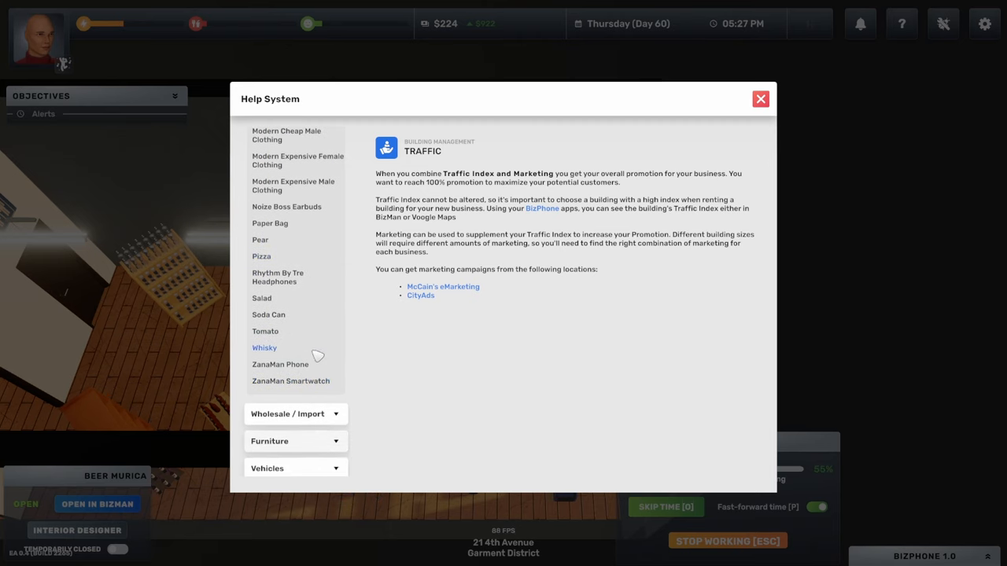
Browse vehicle specs from Anselmo AF90 through Vord V150, ending on the UMC Desert truck.
left_click(295, 468)
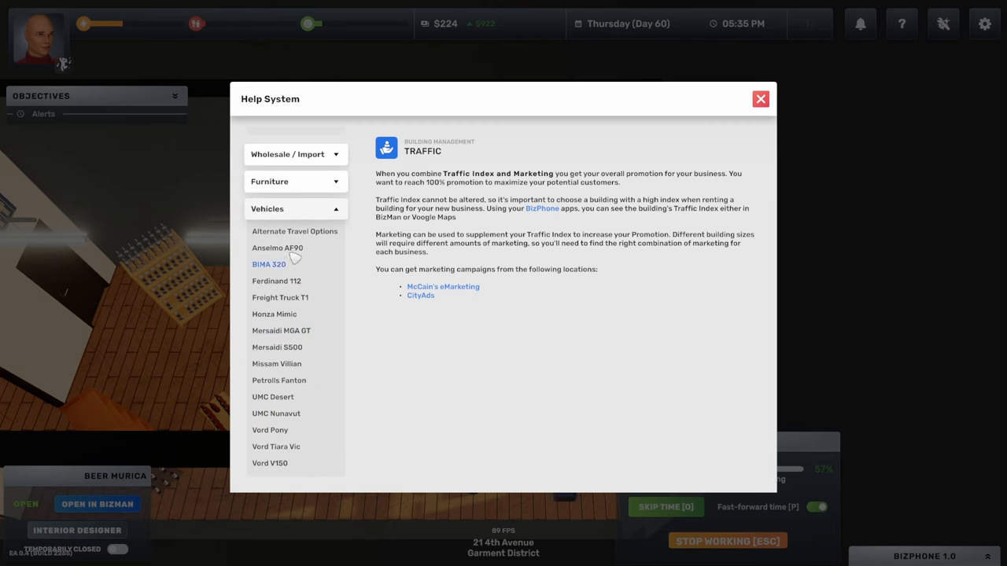
left_click(277, 247)
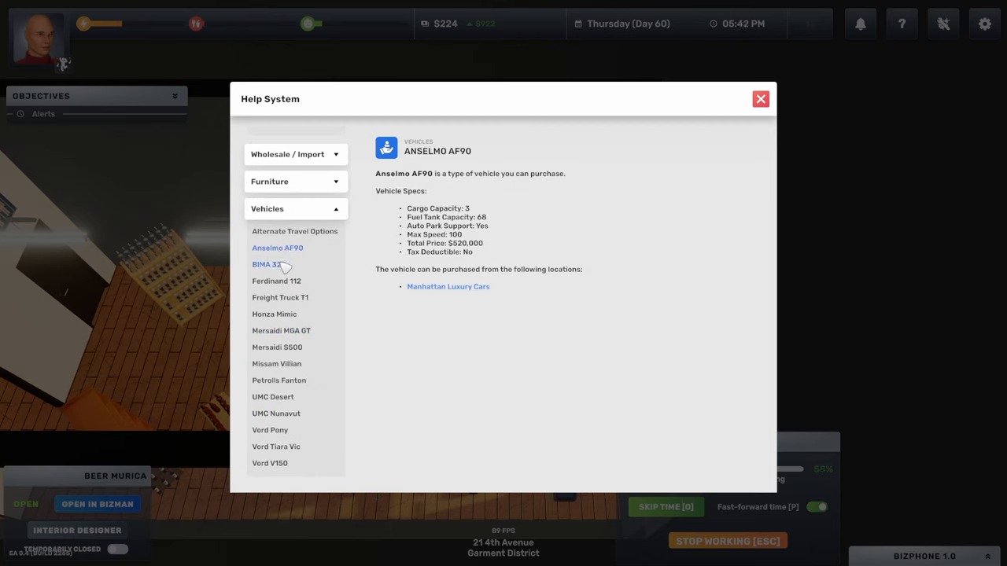
left_click(268, 264)
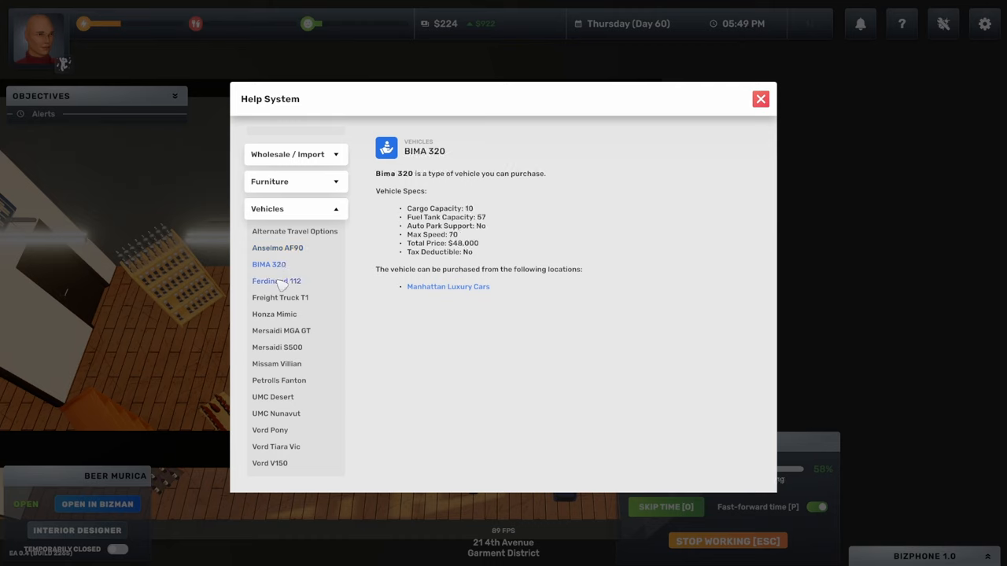
left_click(274, 314)
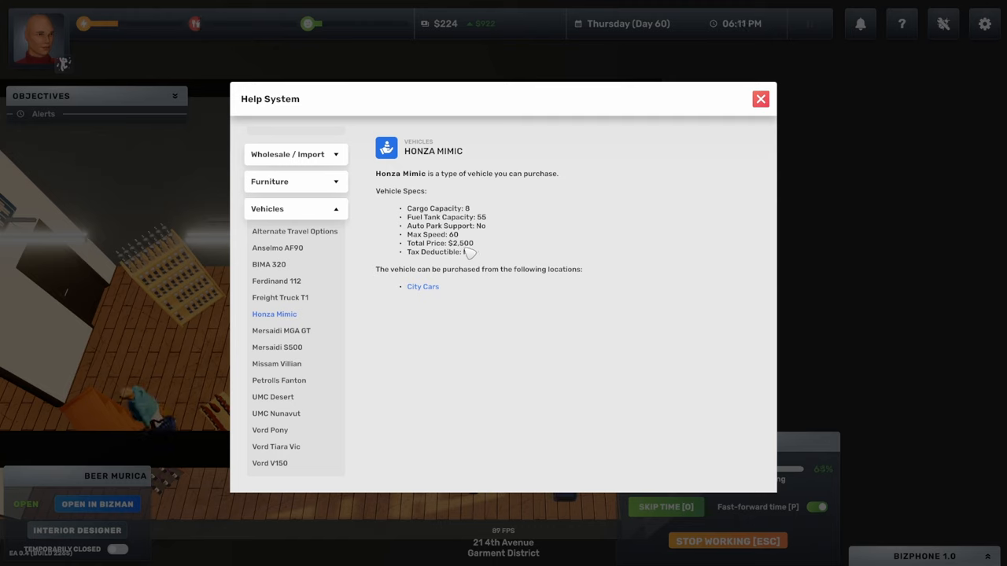
left_click(276, 363)
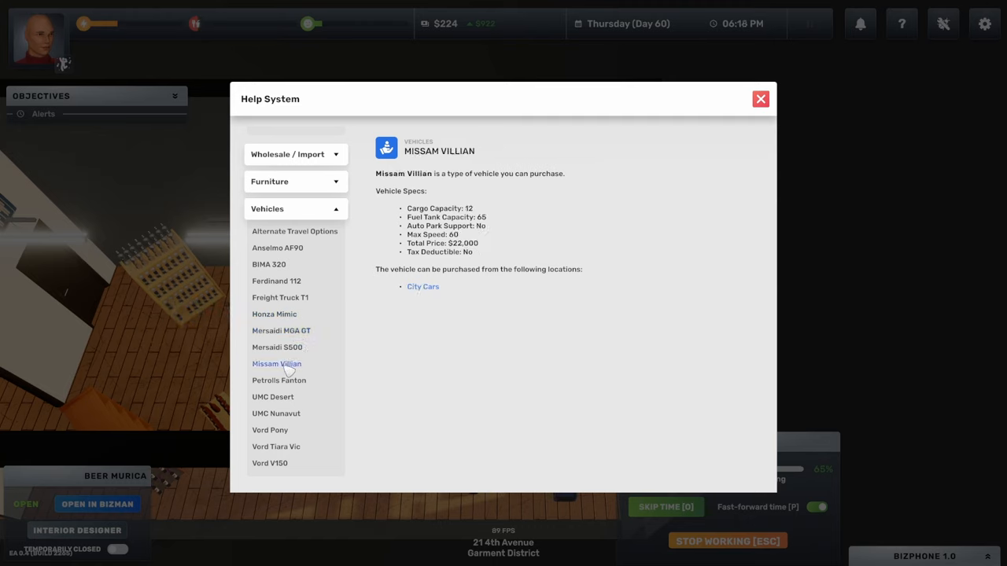
left_click(273, 397)
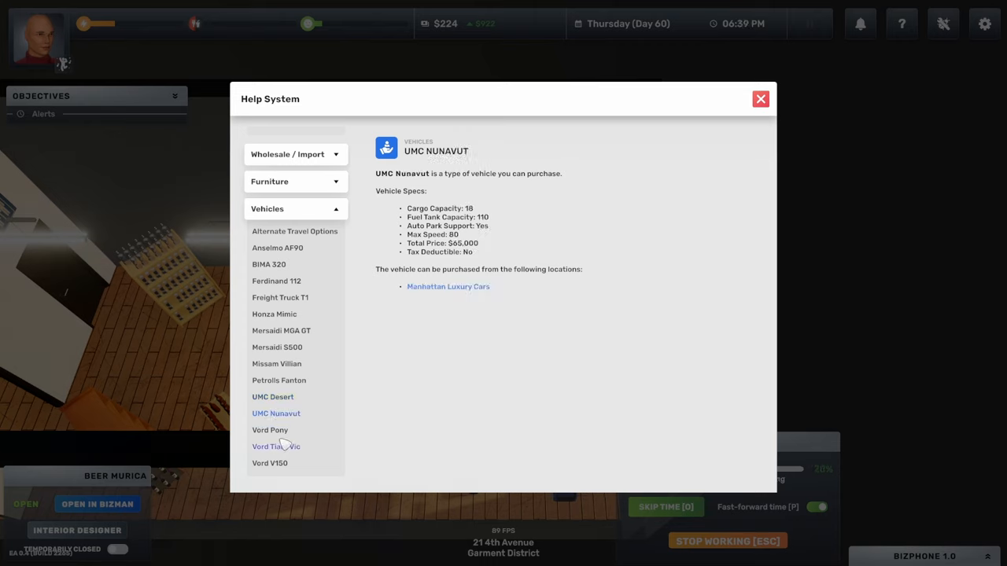
left_click(270, 429)
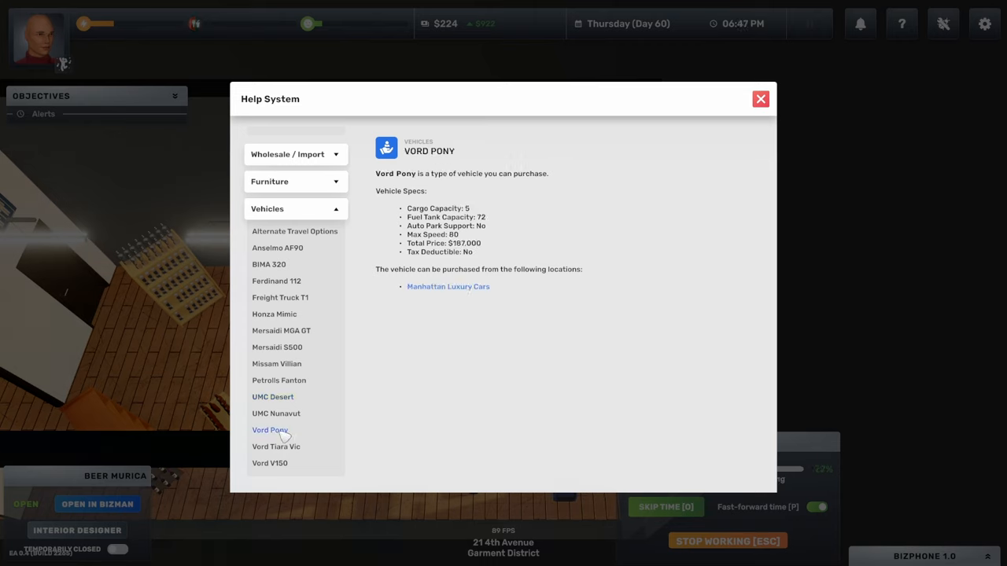
left_click(275, 413)
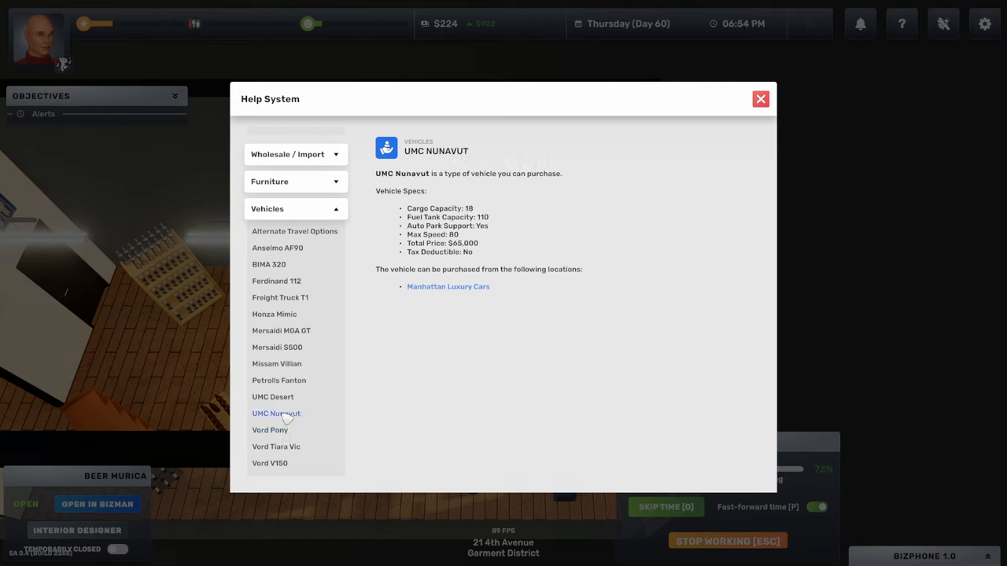
left_click(269, 463)
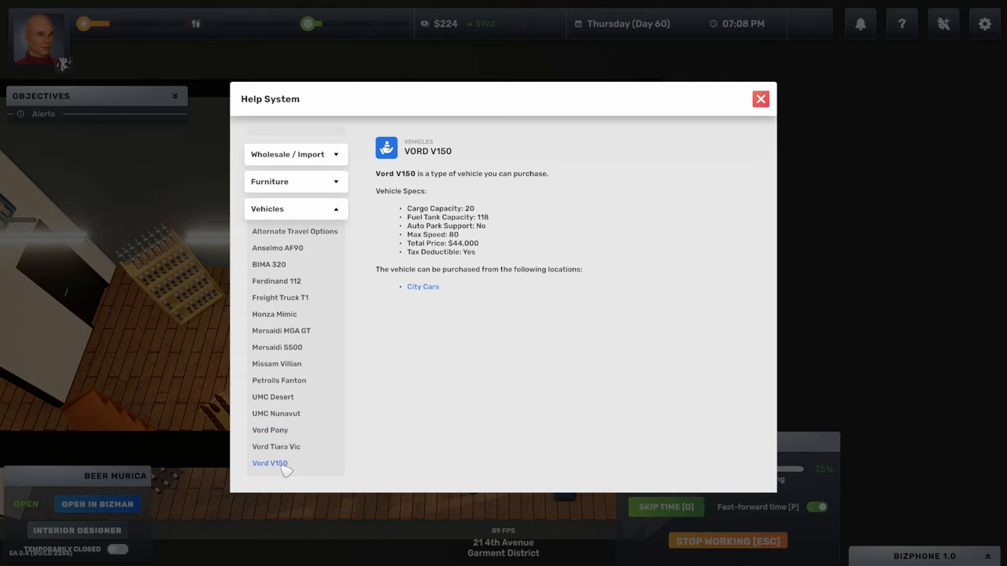
left_click(273, 397)
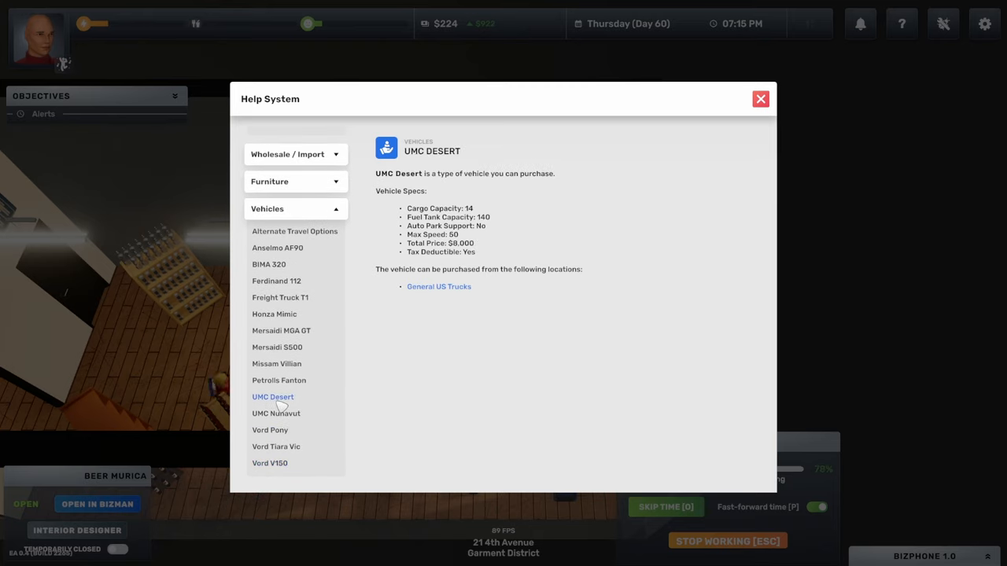
mouse_move(484, 212)
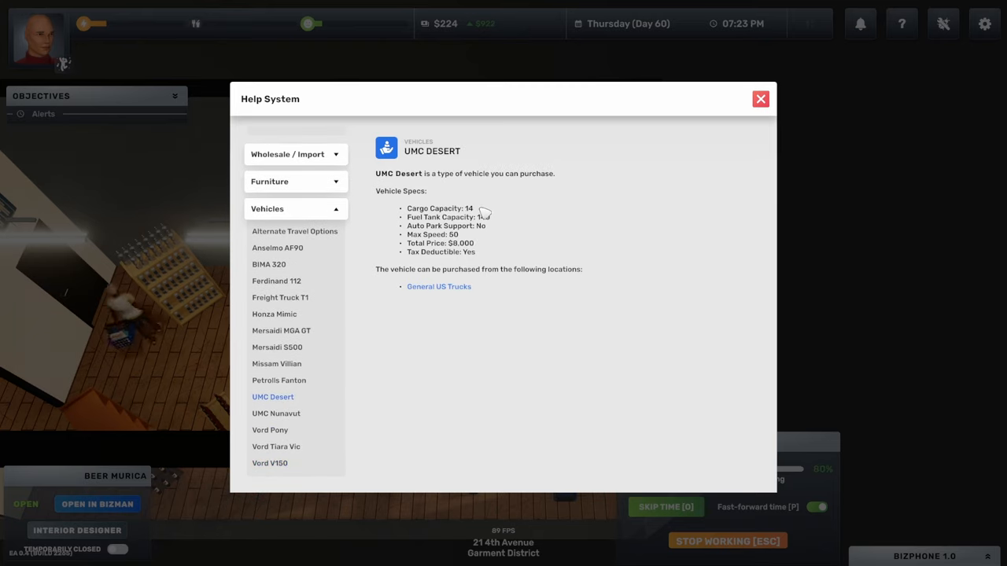
left_click(759, 98)
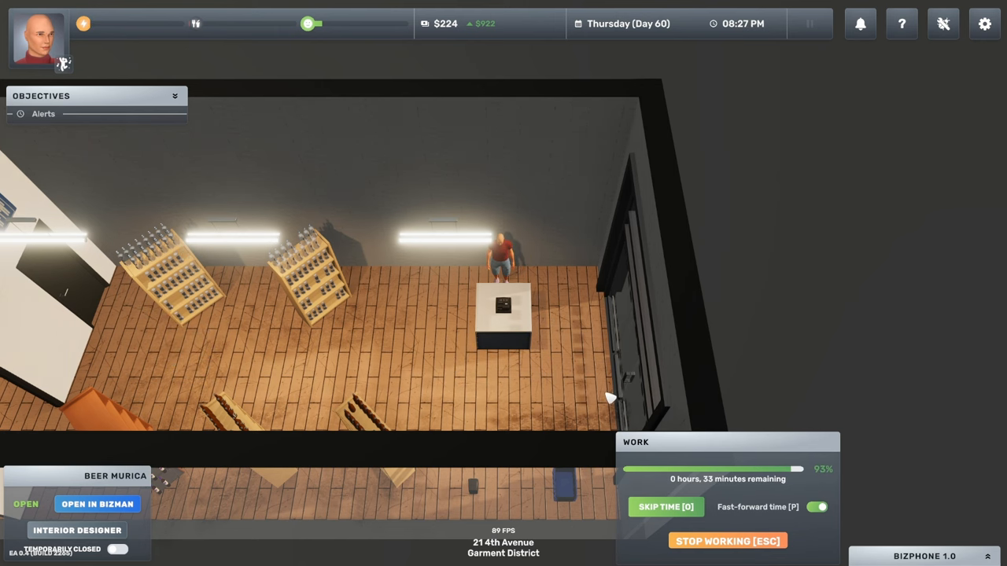
End the remaining work shift so Beer Murica closes at 9:10 PM.
left_click(503, 307)
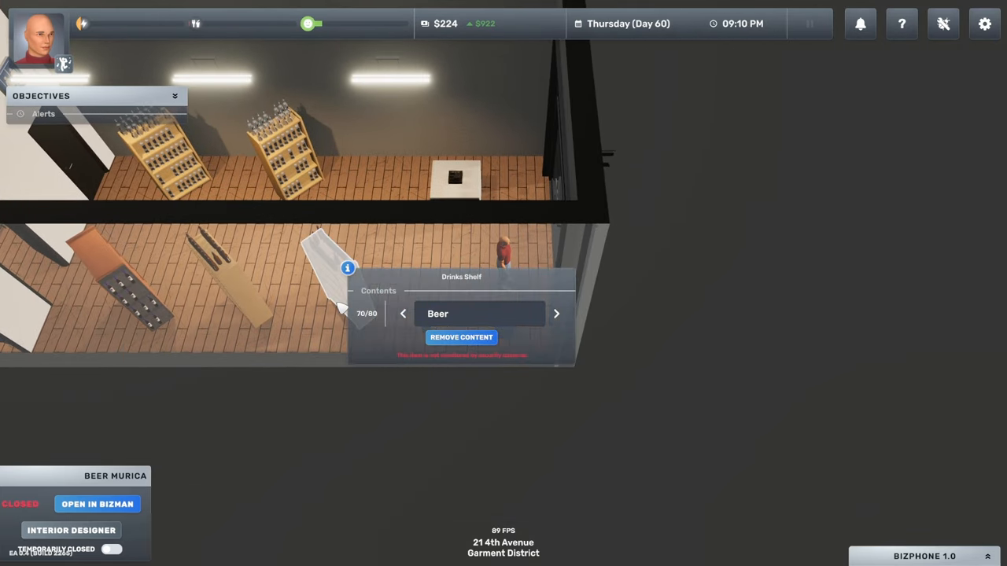
Stock the shelves with wine bottles and grab the 25-bottle wine box from storage.
left_click(238, 268)
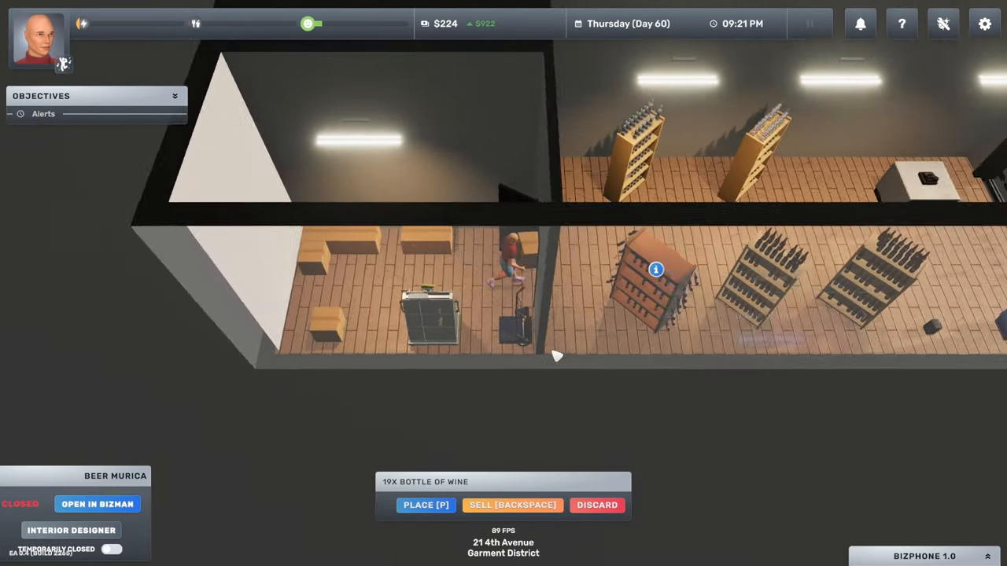
left_click(425, 505)
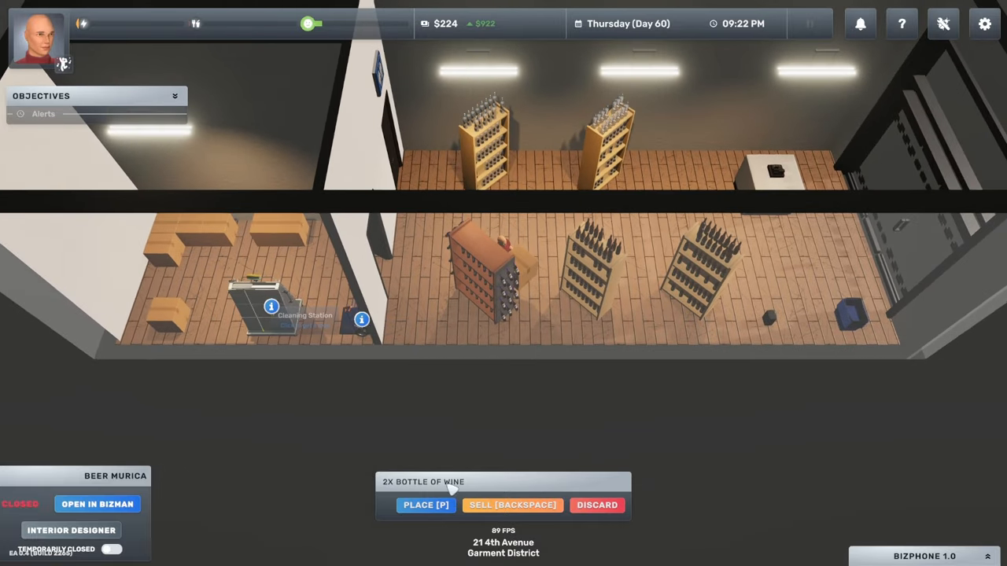
left_click(425, 505)
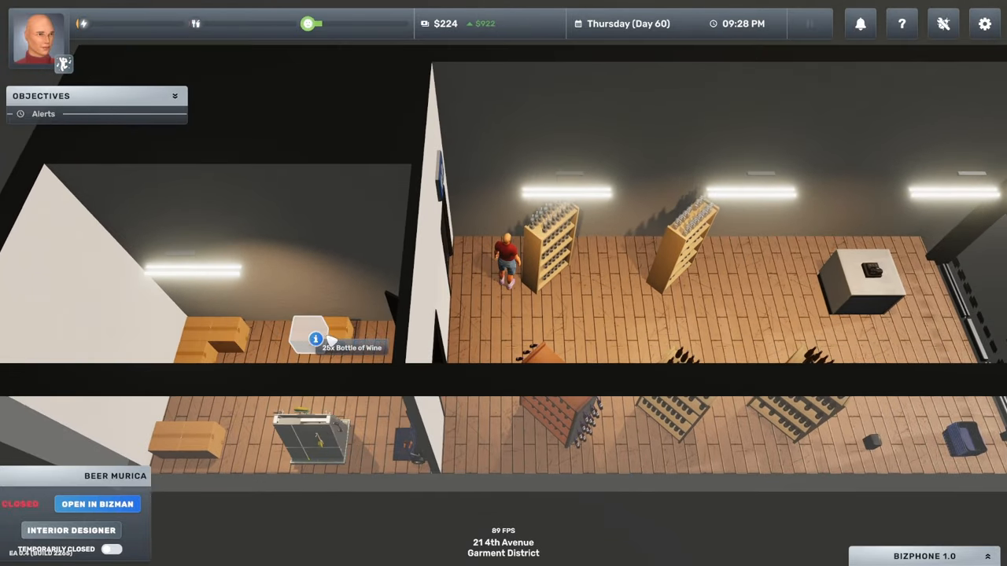
scroll("down", 3)
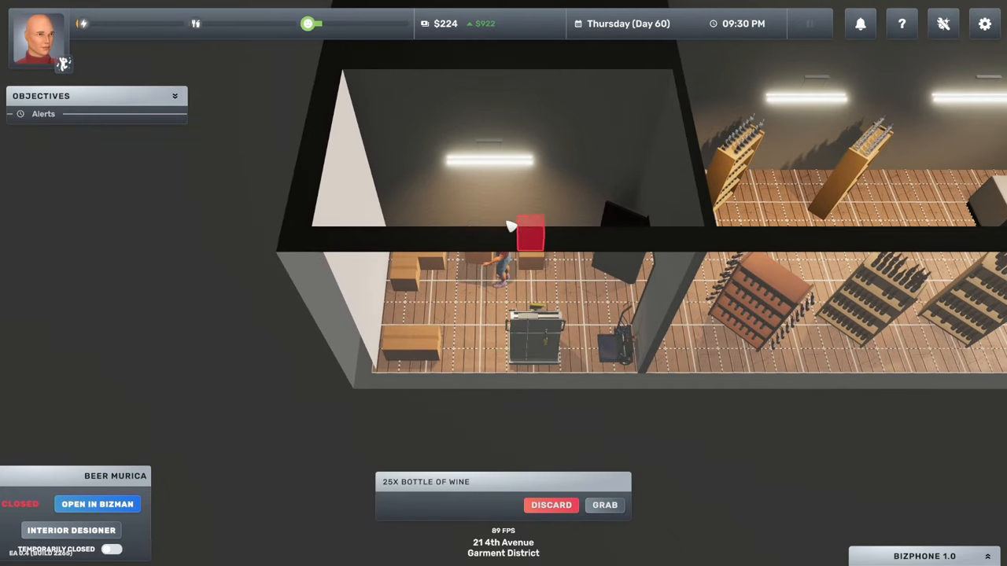
left_click(604, 505)
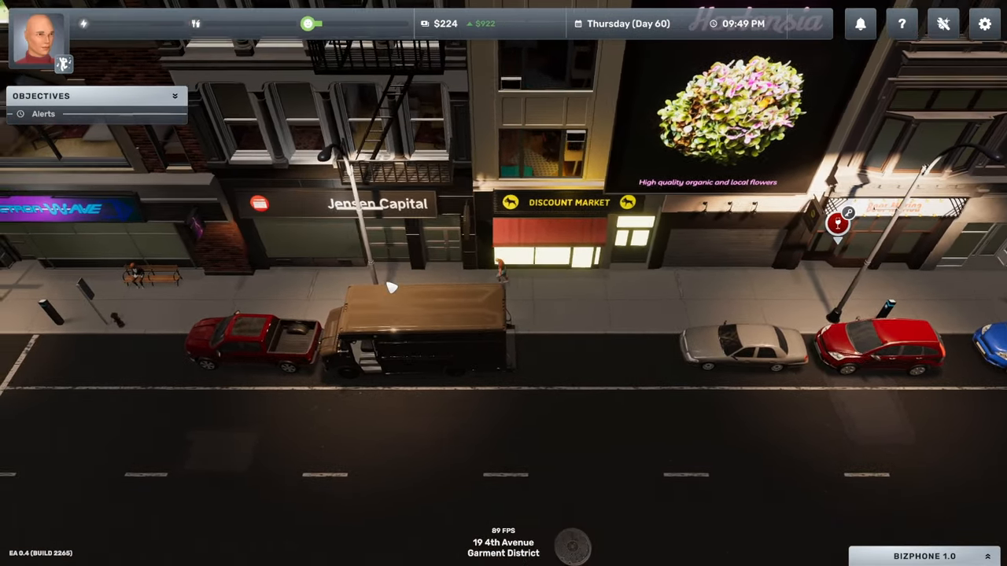
Dismiss the Jensen Capital card and rest on the 4th Avenue bench for about 42 minutes.
left_click(377, 205)
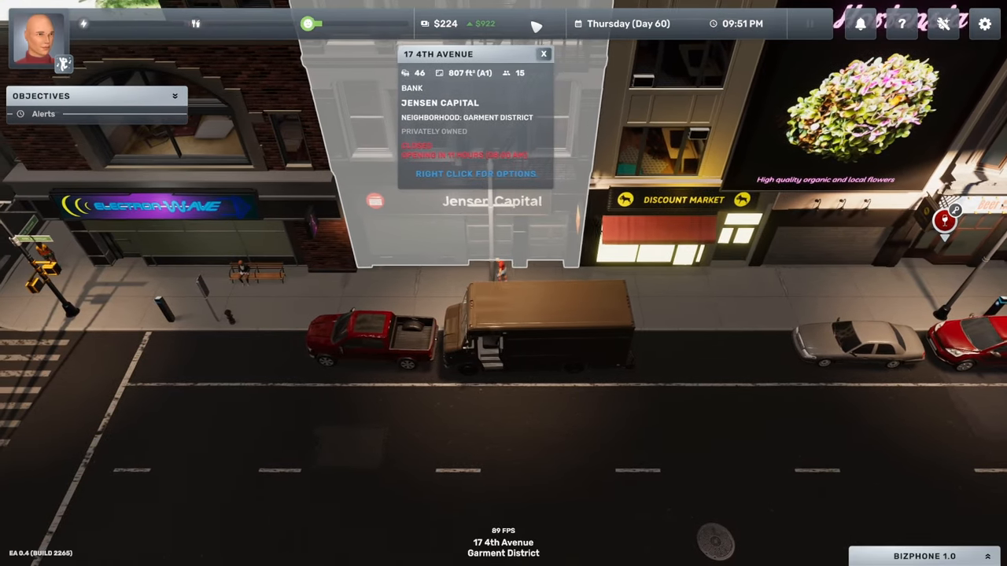
left_click(544, 54)
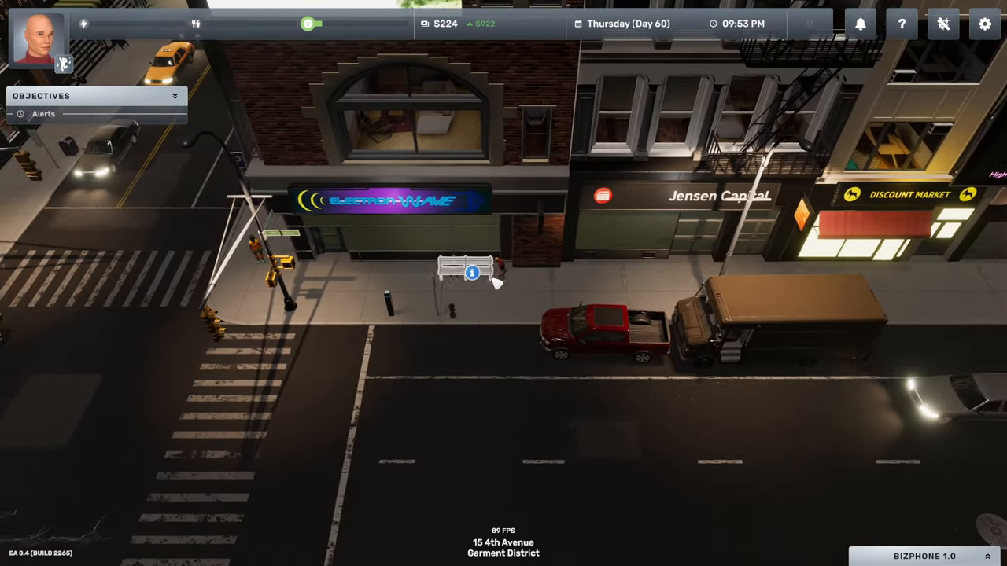
left_click(471, 273)
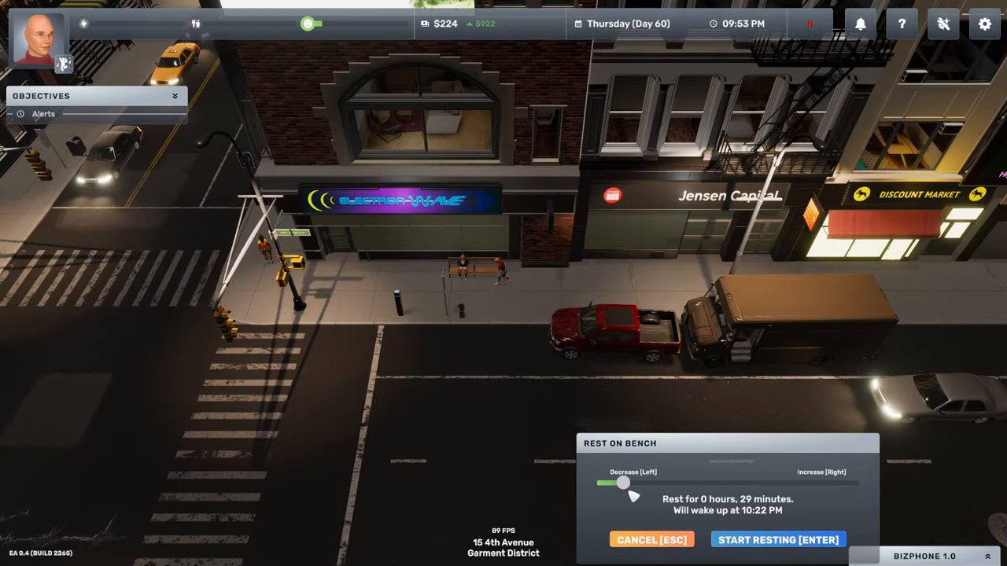
left_click_drag(621, 483, 637, 483)
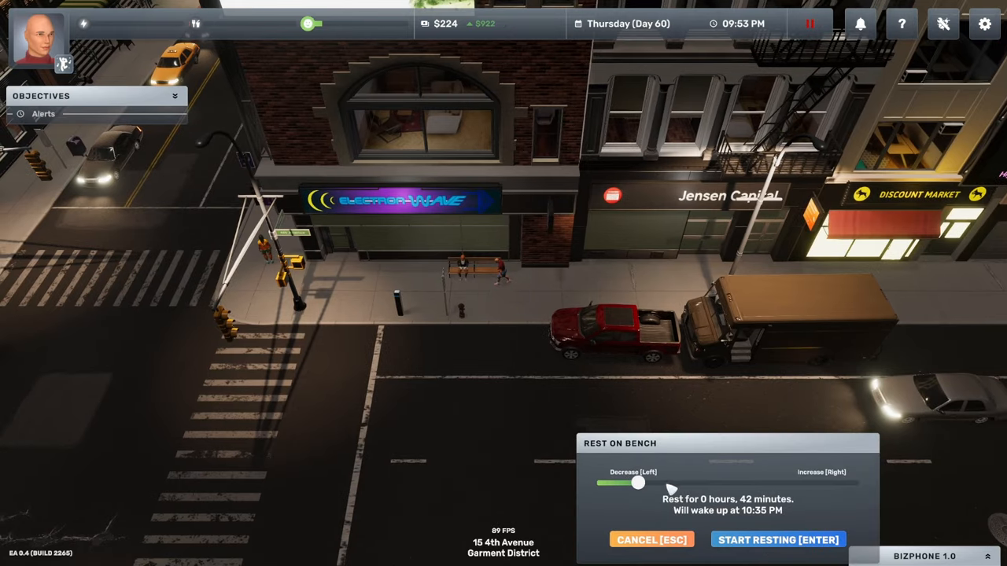
left_click(777, 540)
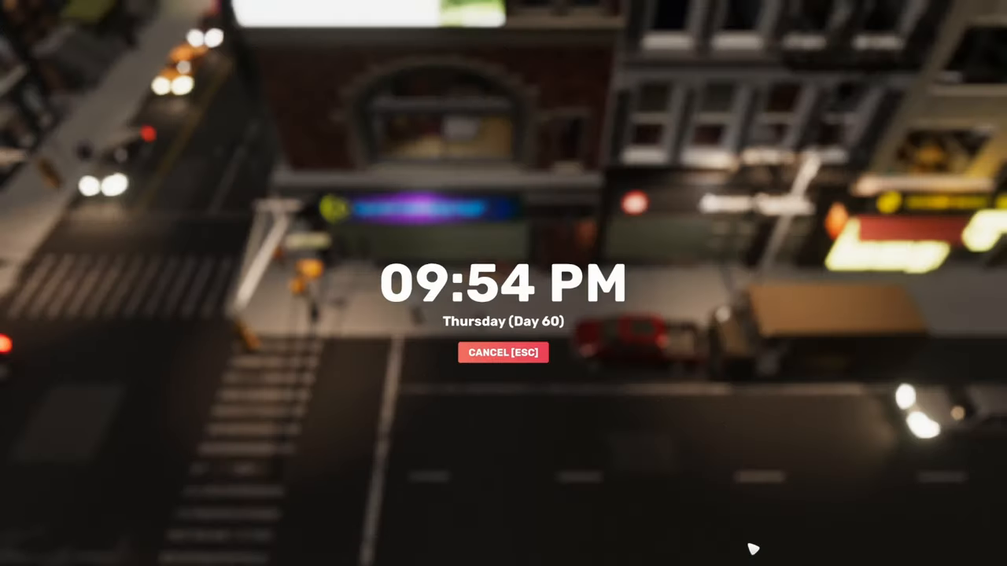
left_click(502, 353)
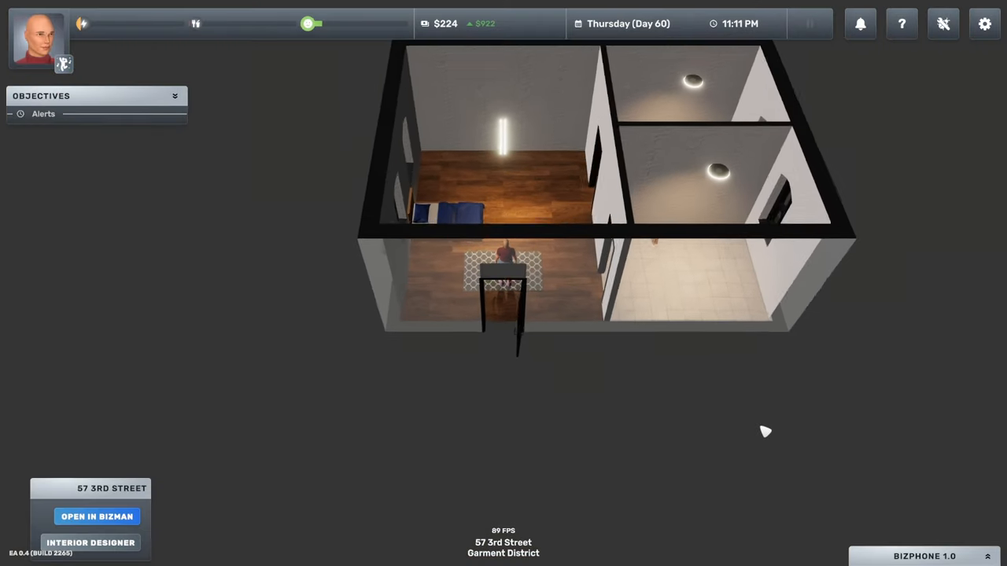
Check Beer Murica's inventory stock counts and customer insights in BizMan, then close it.
left_click(97, 517)
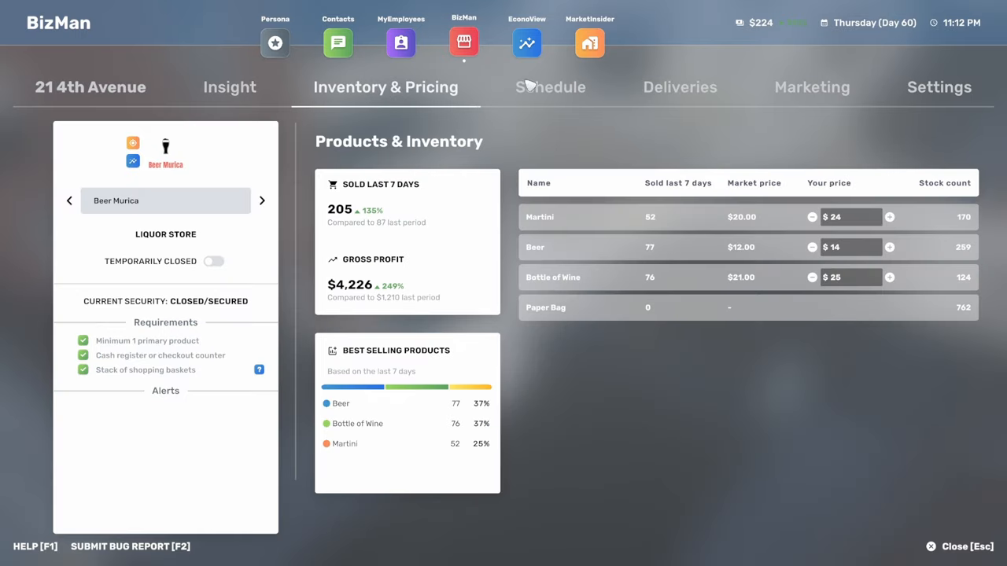
left_click(229, 87)
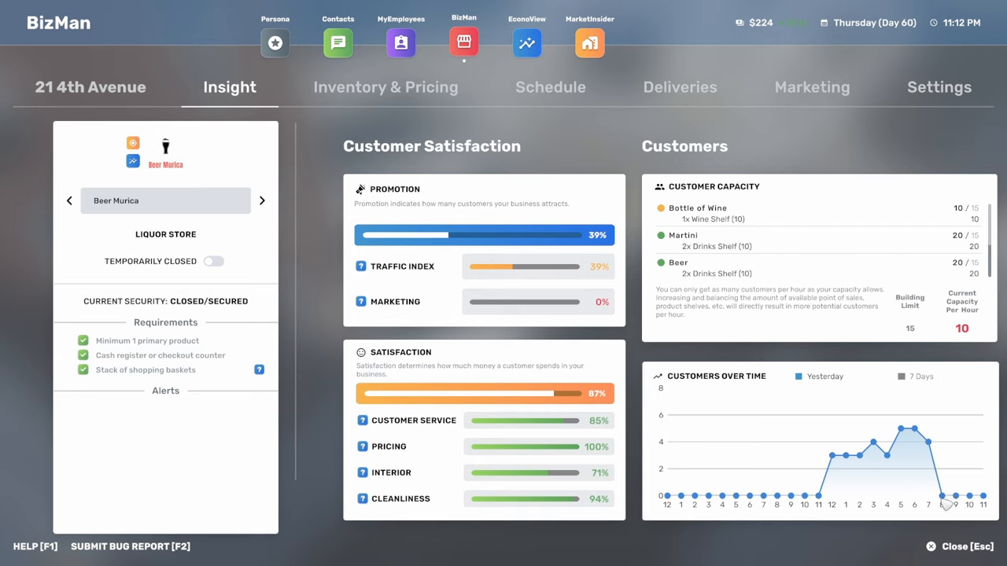
mouse_move(222, 182)
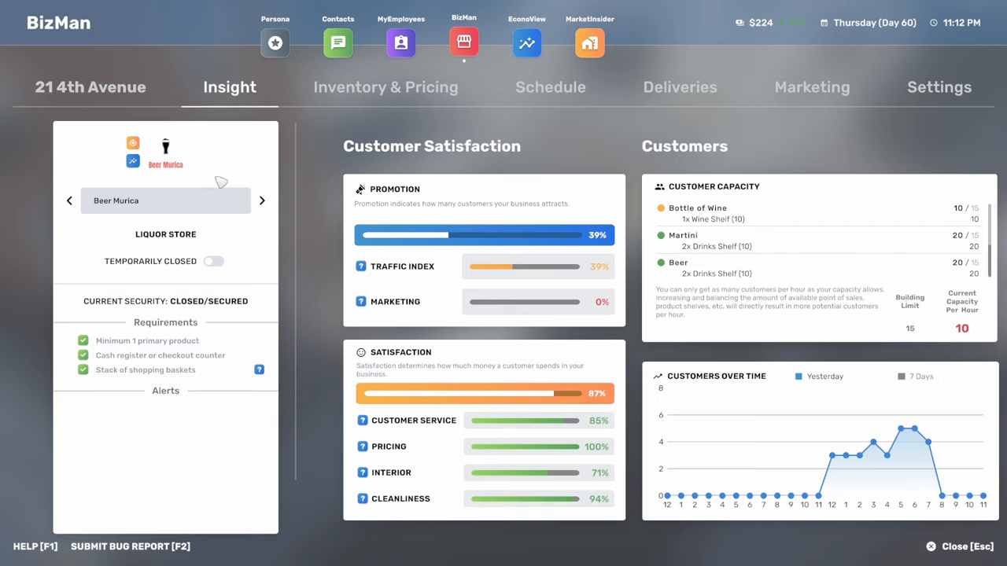
mouse_move(275, 43)
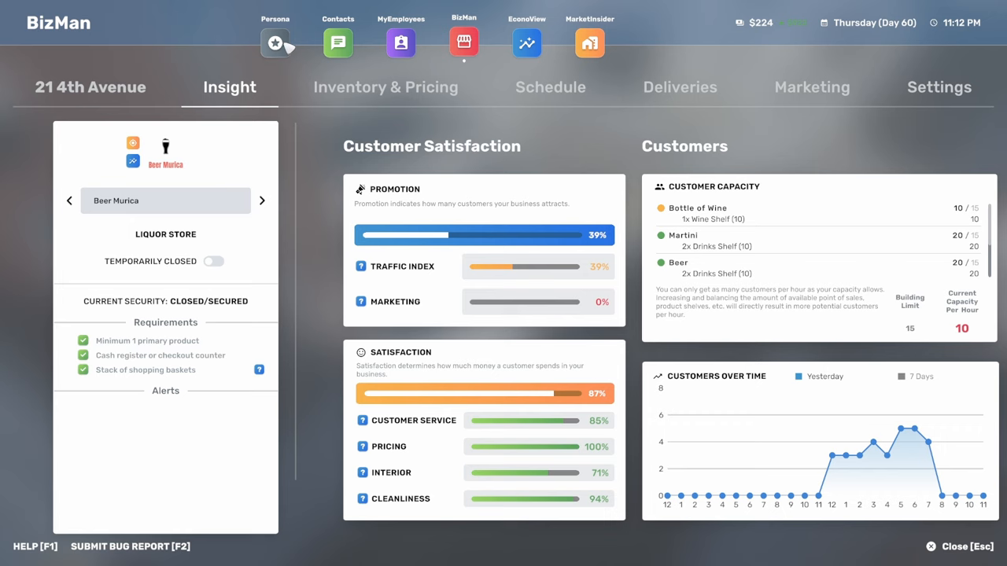
left_click(966, 546)
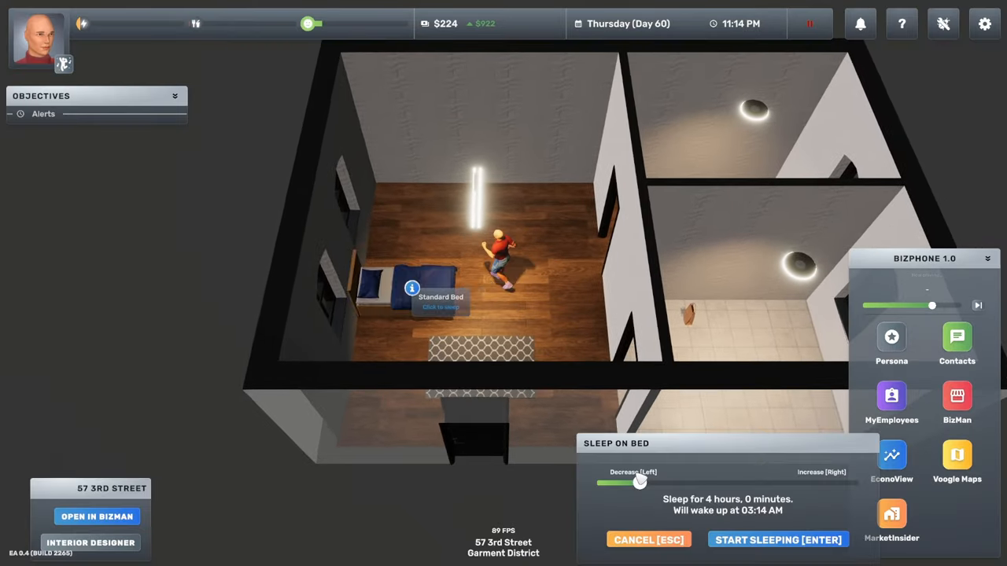
Sleep in bed for about 38 minutes into Day 61, then put the BizPhone away.
left_click_drag(641, 482, 602, 482)
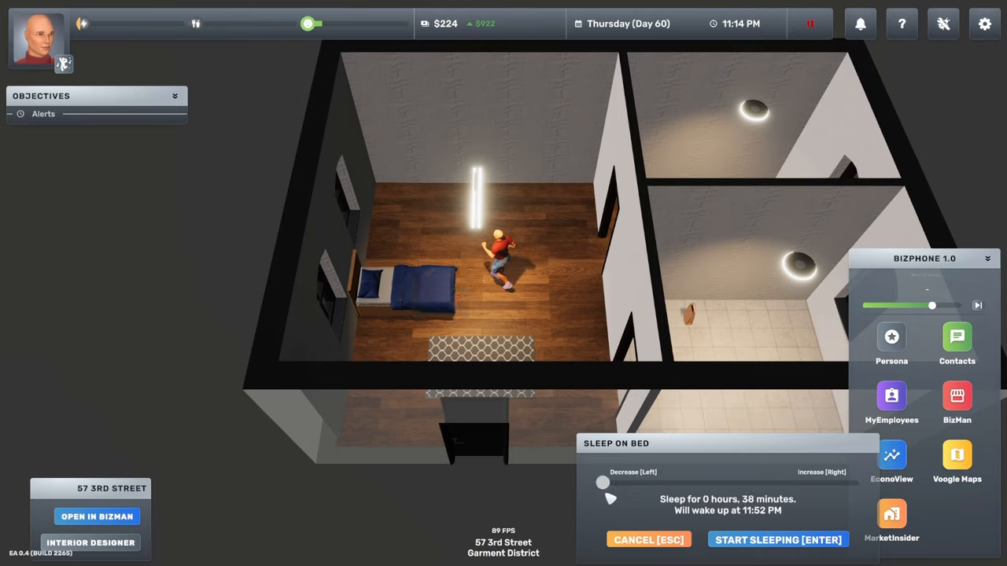
left_click(777, 540)
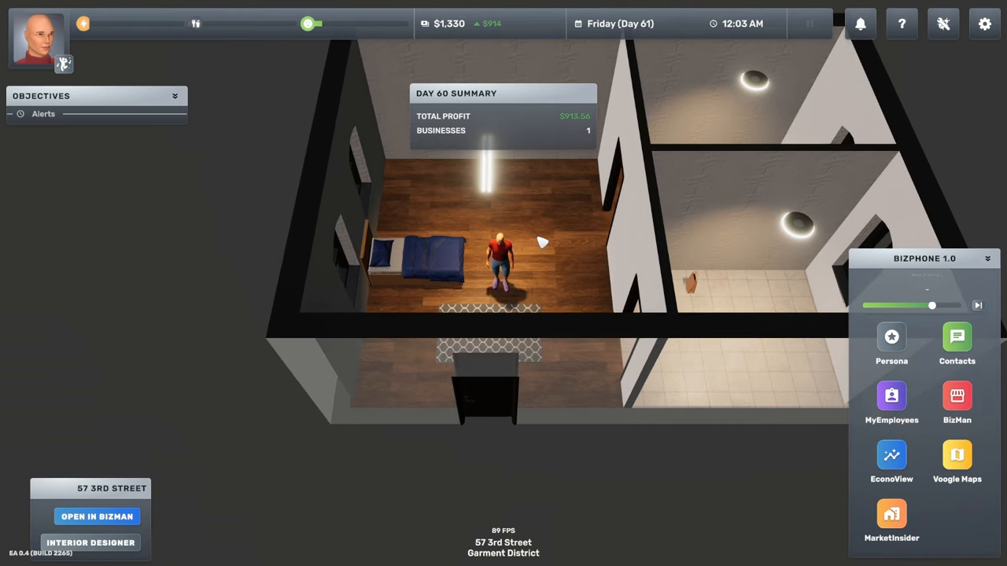
mouse_move(539, 226)
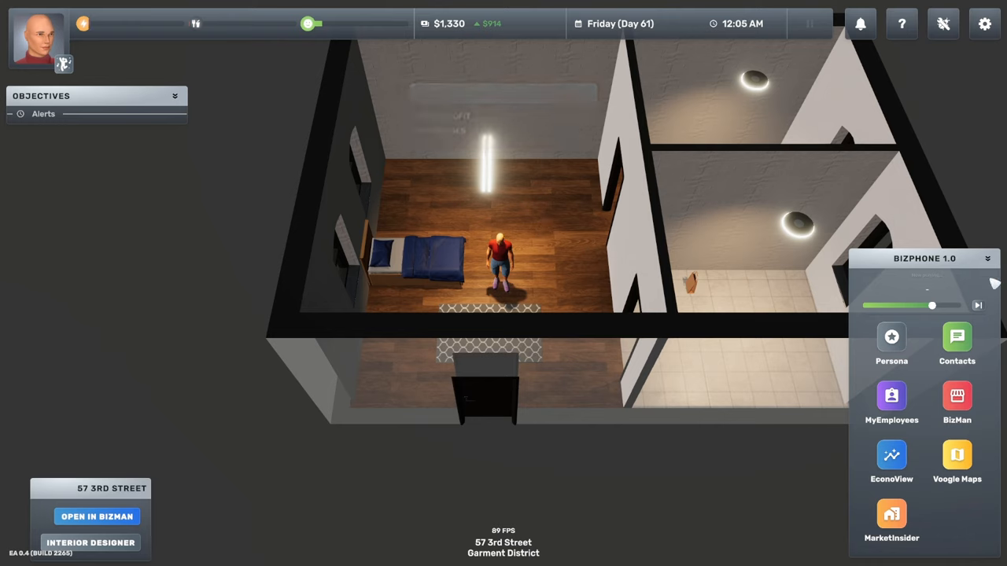
left_click(987, 258)
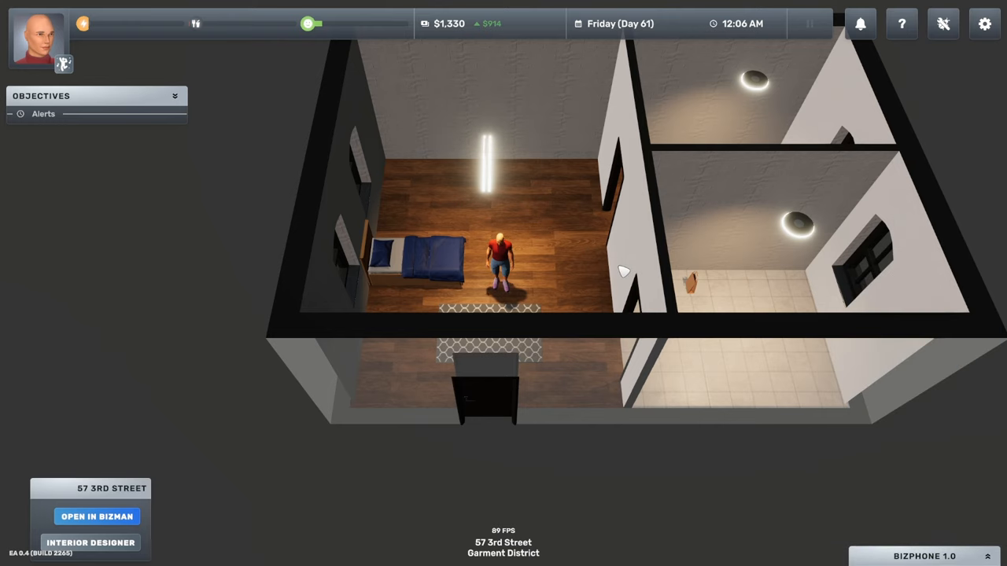